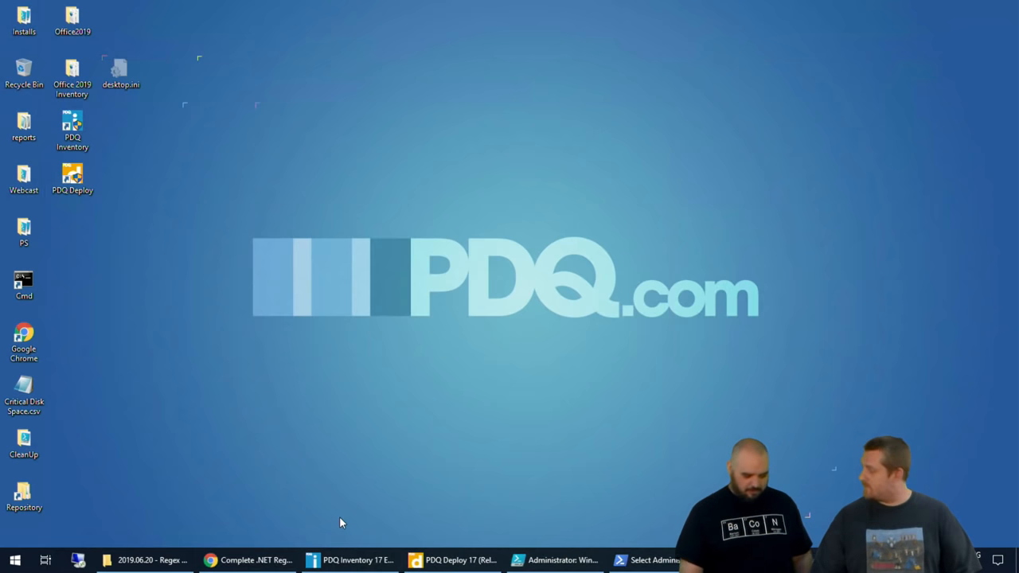
mouse_move(430, 471)
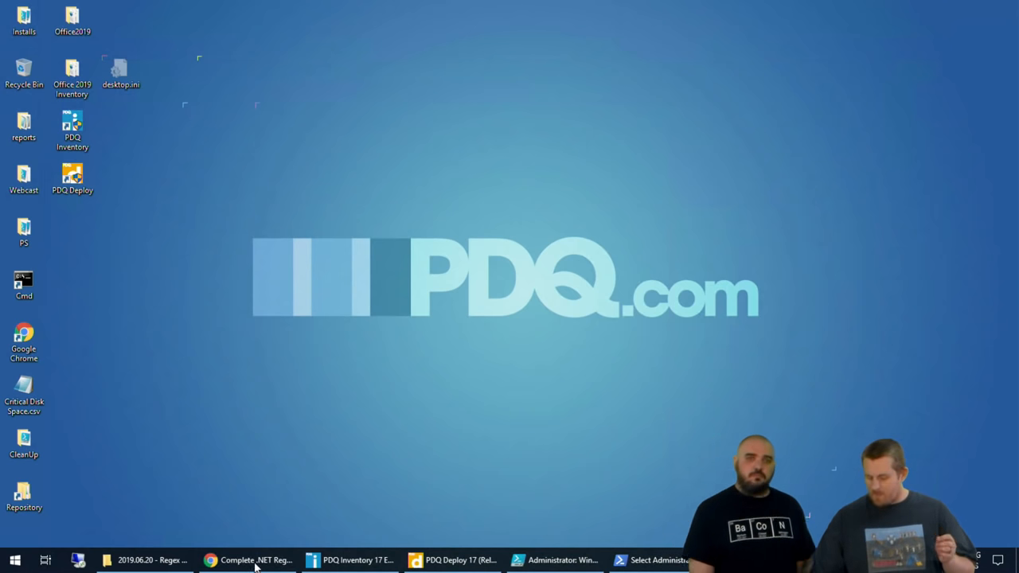
Bring the Regex Hero reference forward and scroll to the \w, \W, \d character-class table
click(248, 560)
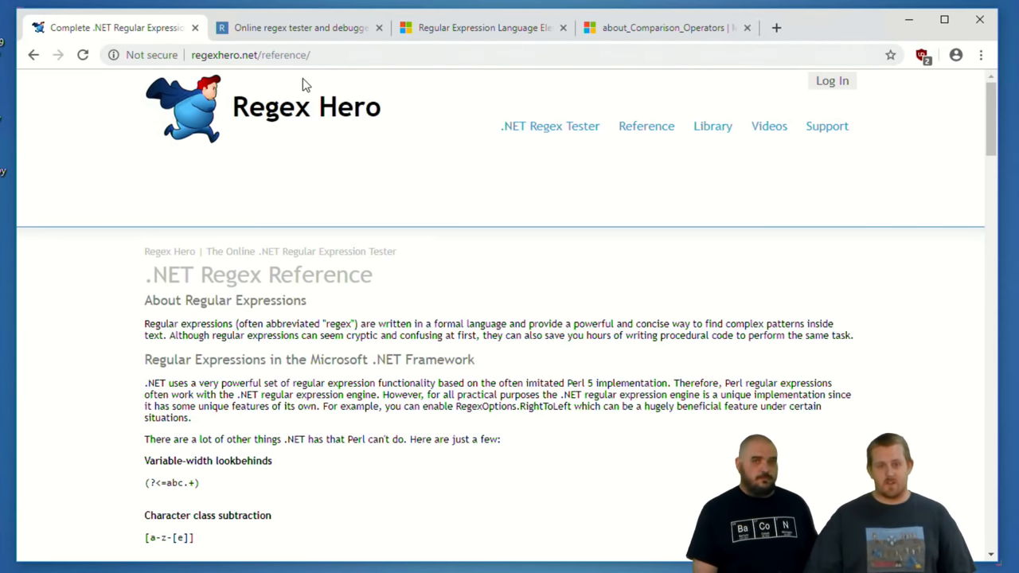
scroll(down, 3)
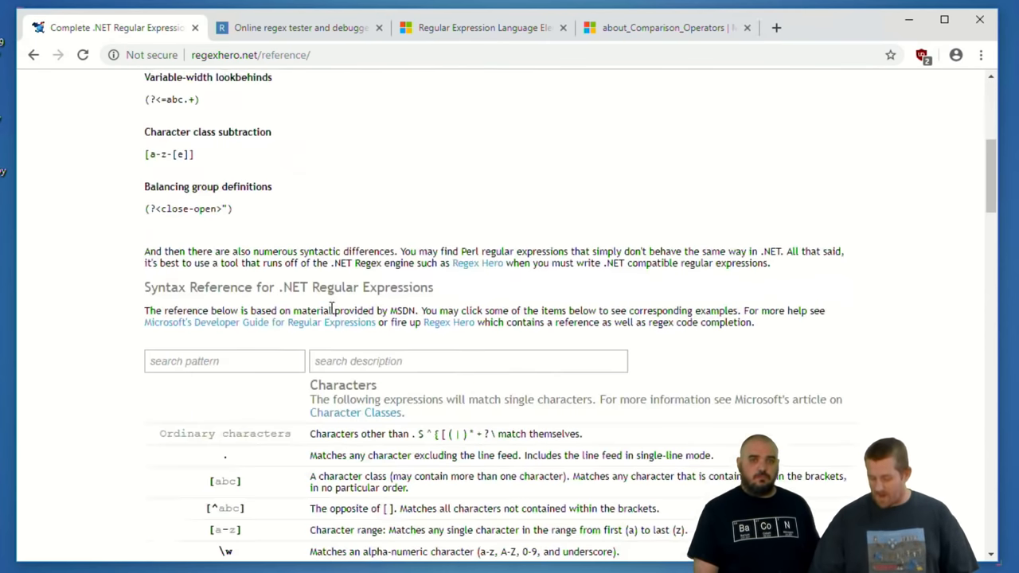
scroll(down, 3)
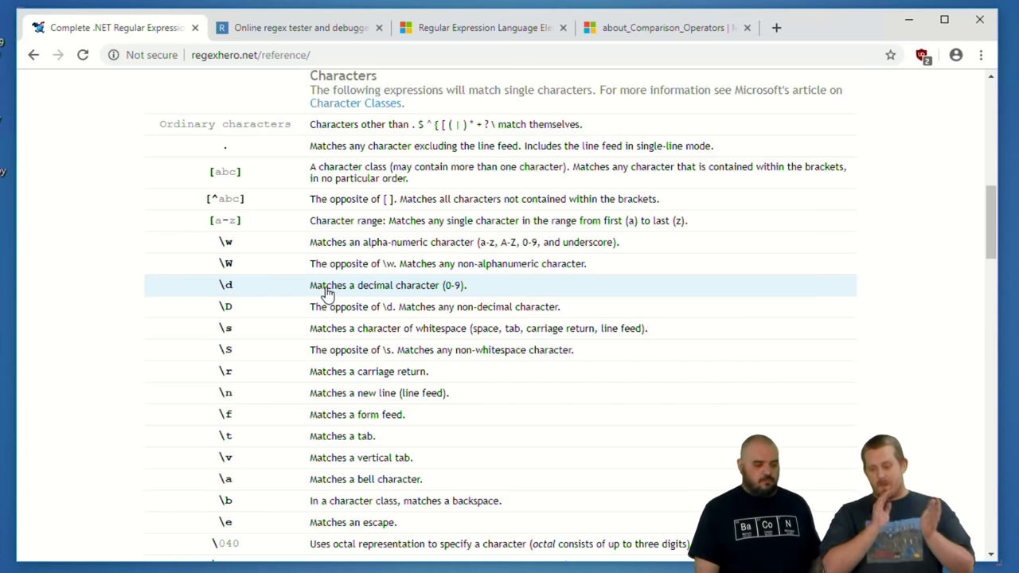
mouse_move(335, 264)
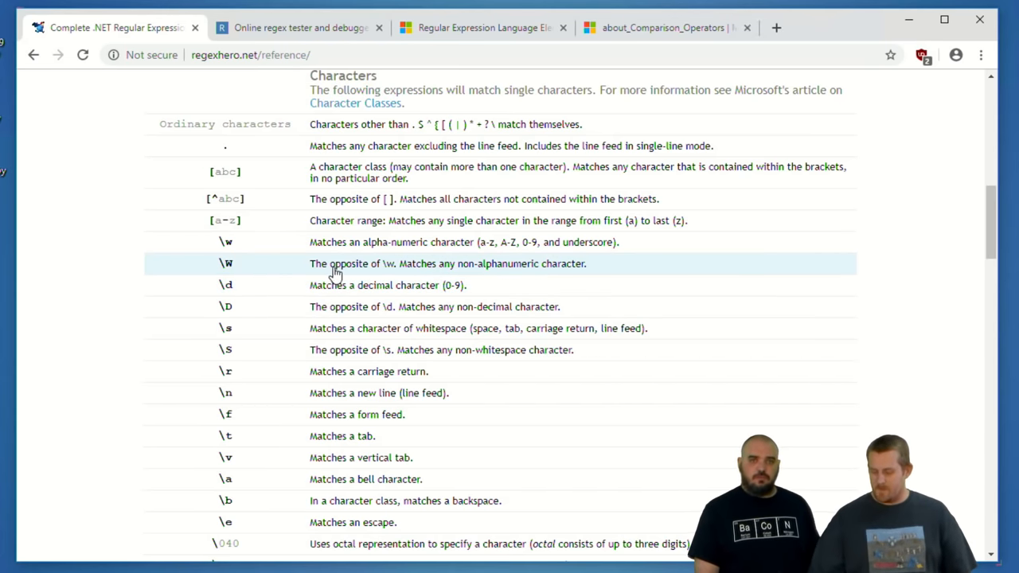
scroll(down, 3)
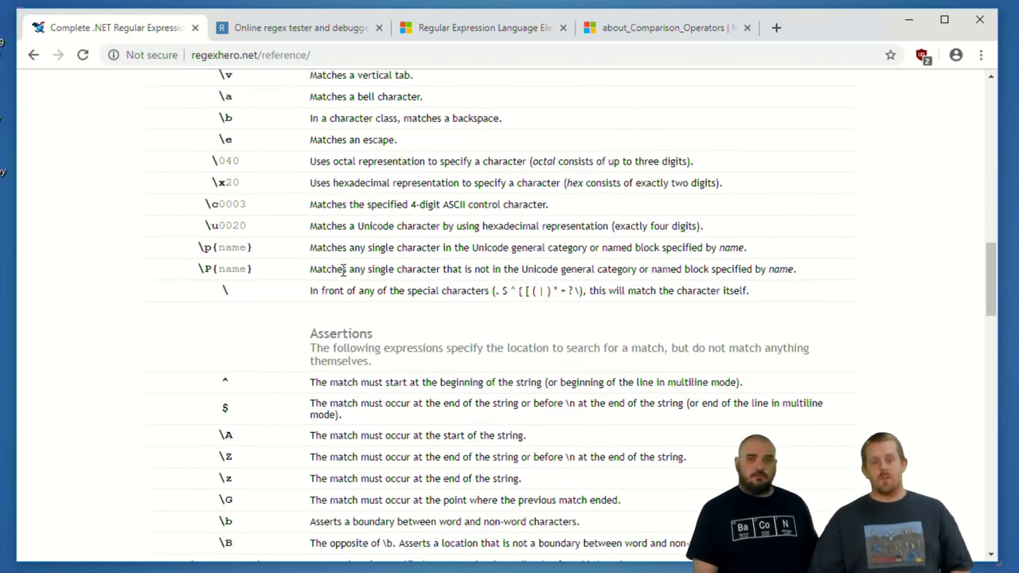
scroll(down, 3)
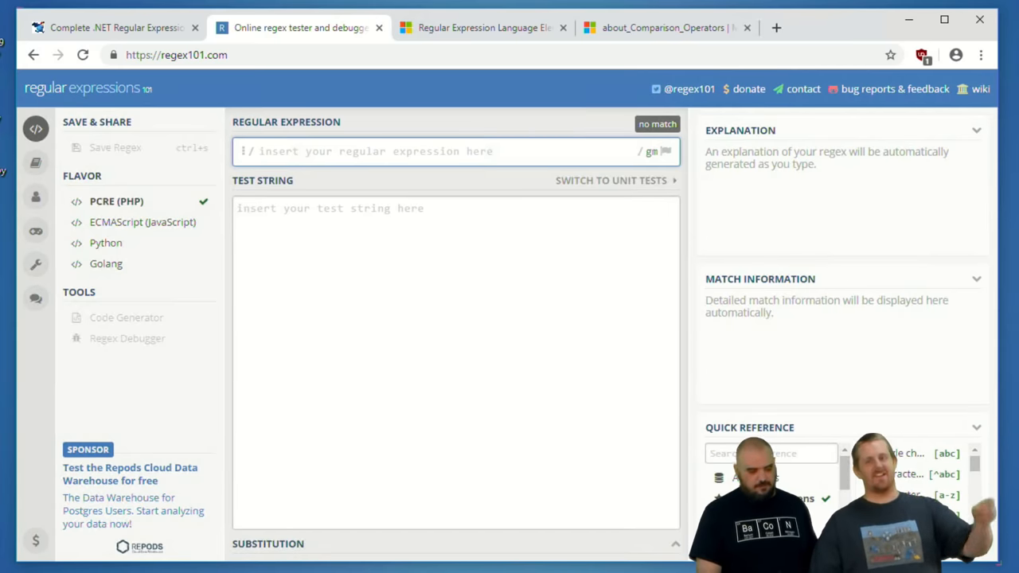
Enter test strings bat, cat, hat and the pattern [abcdefg]at, matching bat and cat
click(360, 304)
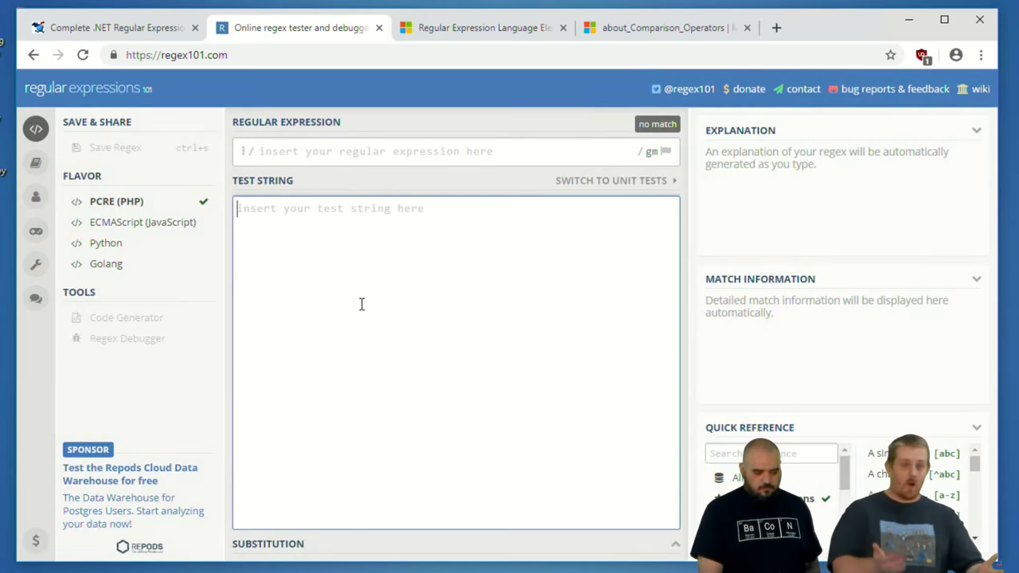
text(bat)
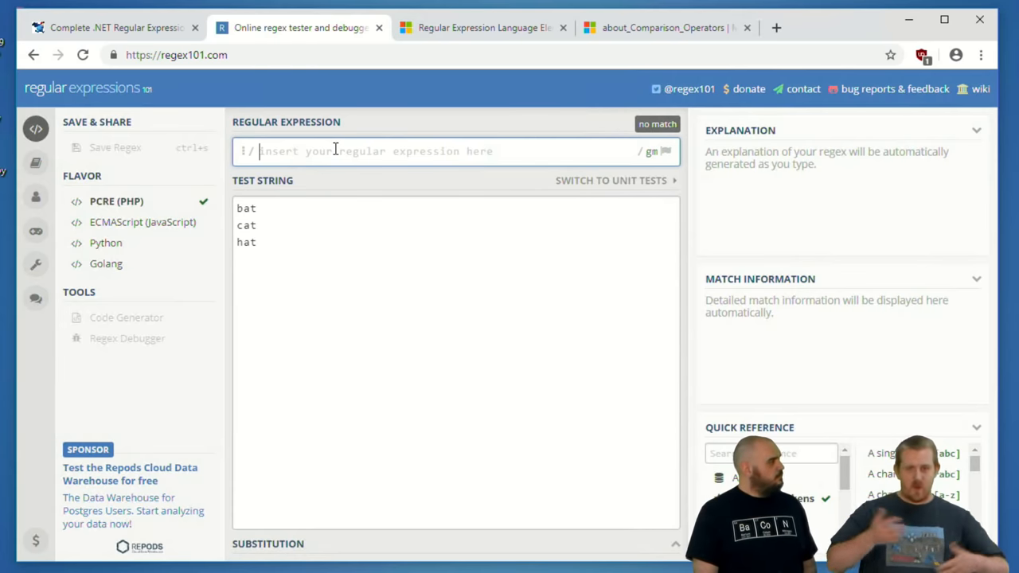
text(cat)
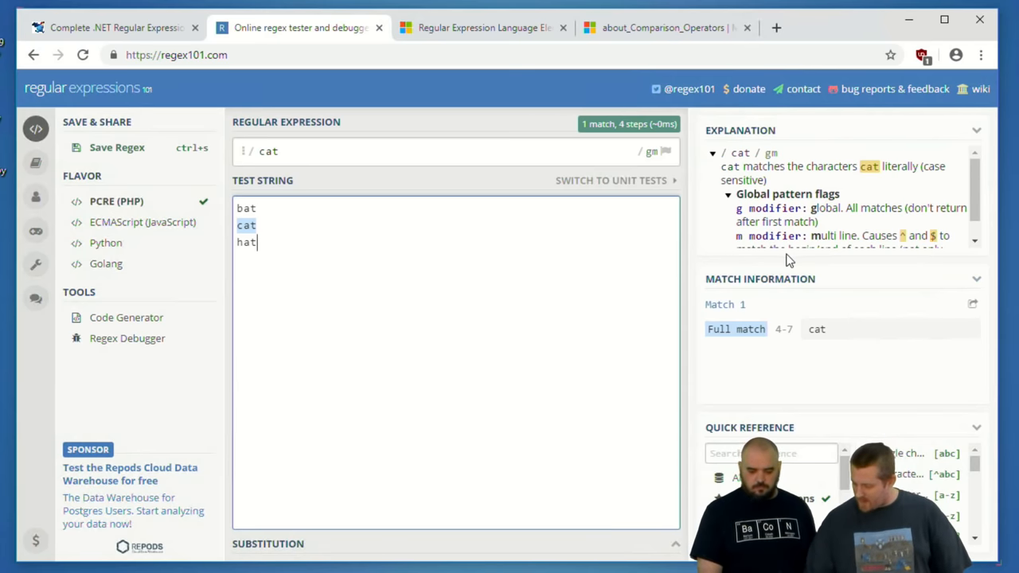
mouse_move(831, 196)
text([)
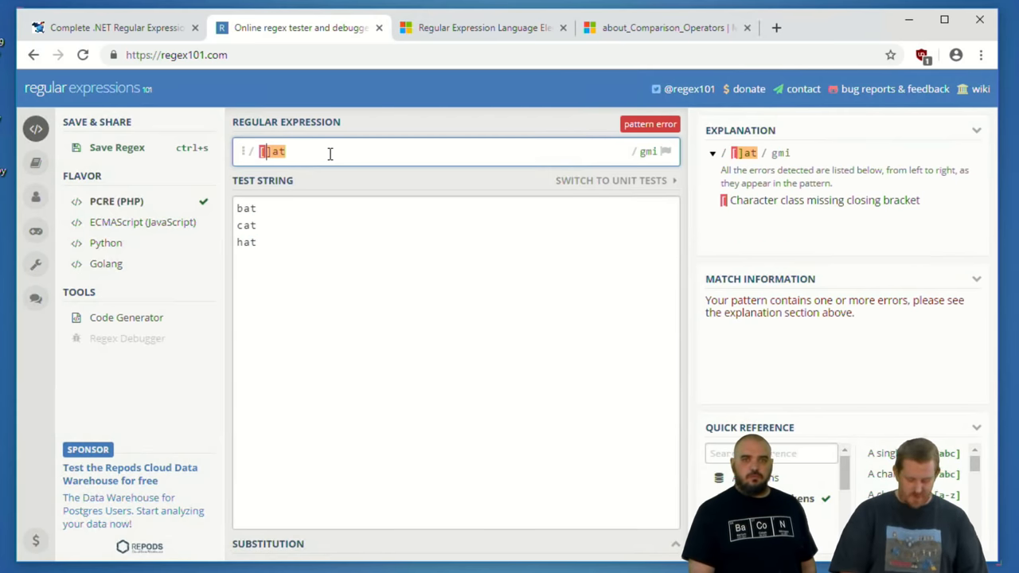
text(bcdefg)
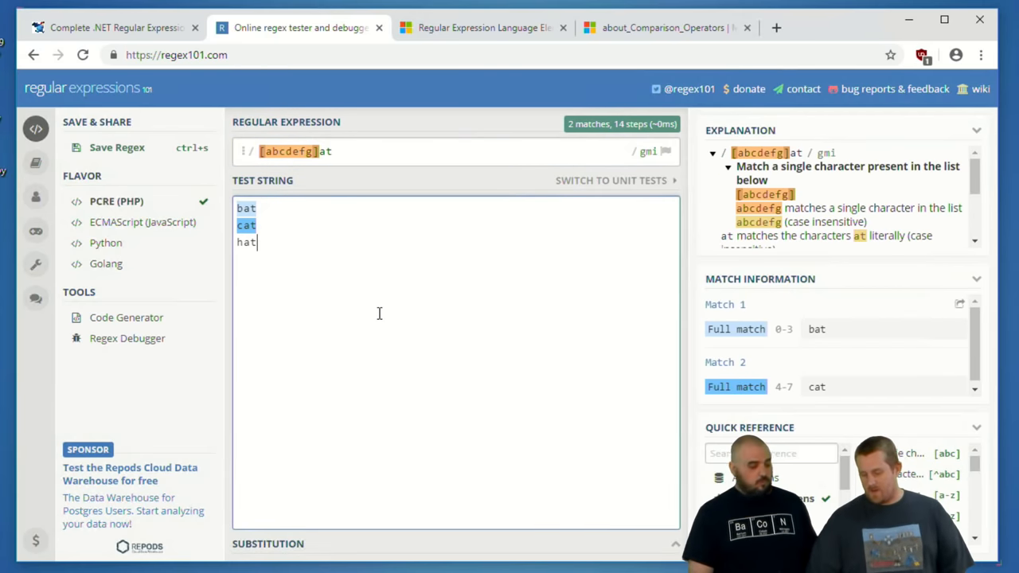
mouse_move(379, 311)
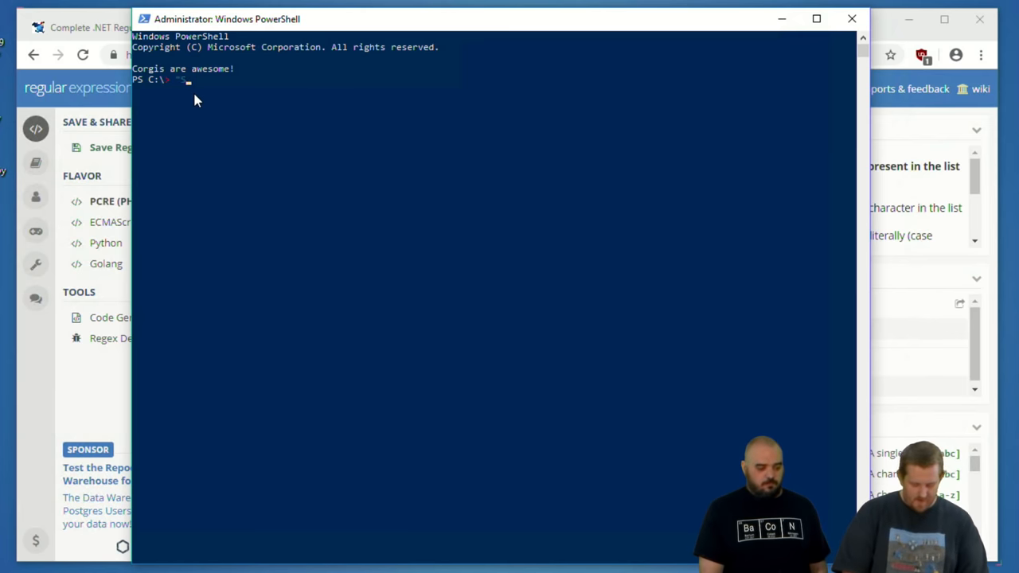
Run "Something else is awesome!" -replace "Something else", "Corgis" to print Corgis is awesome!
text("Something else is ")
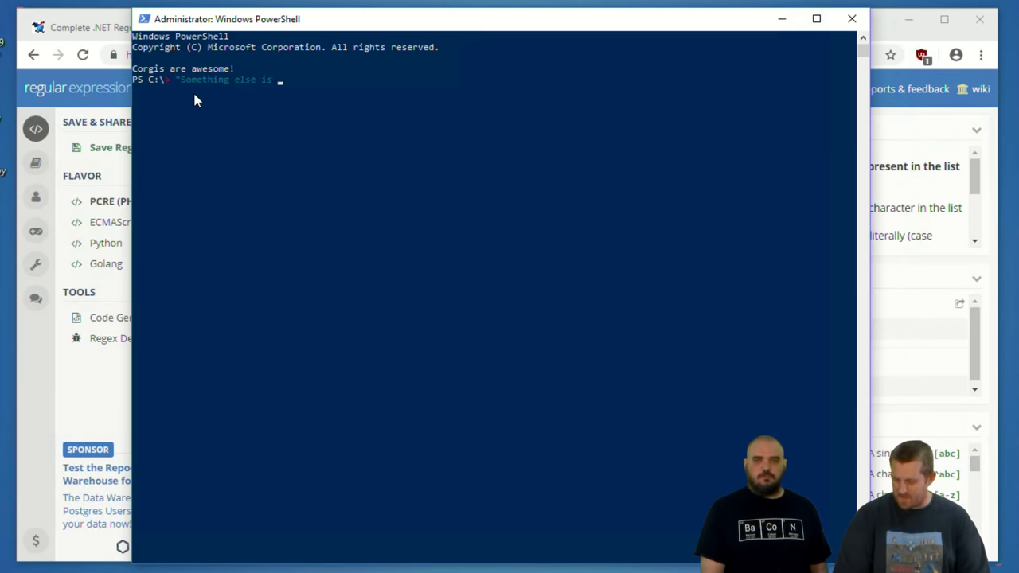
text(awesome!" -)
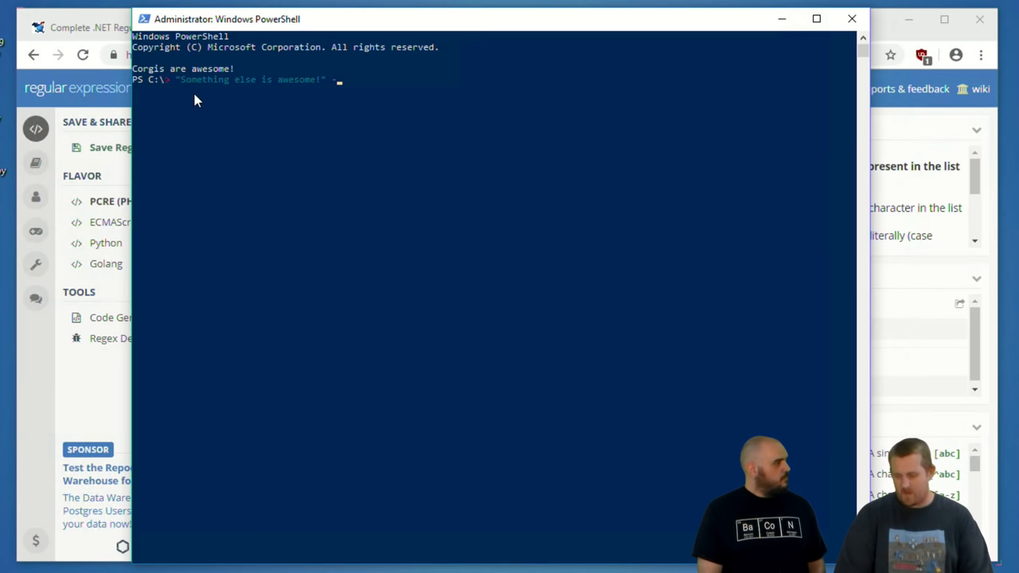
text(replace)
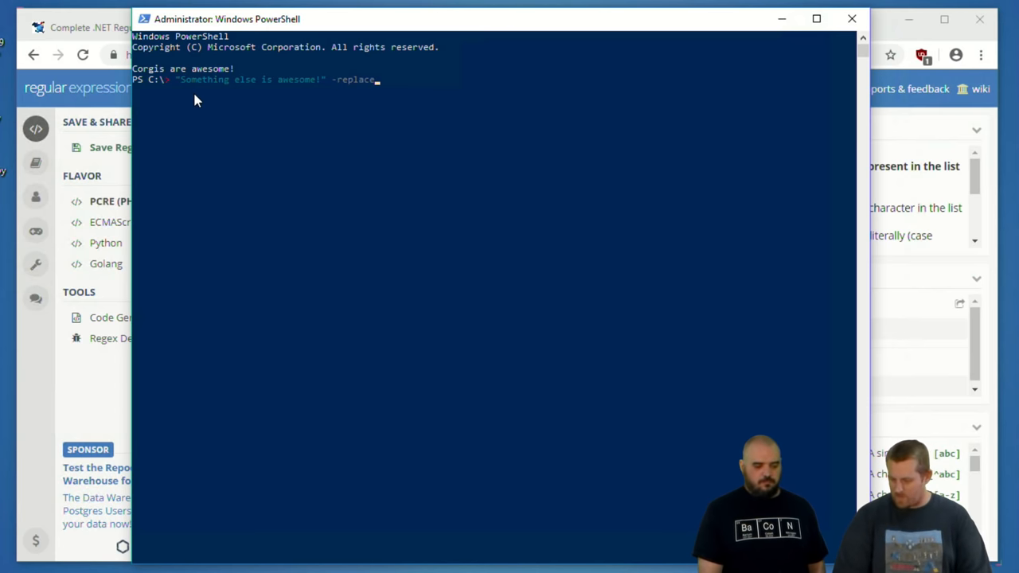
text("Some)
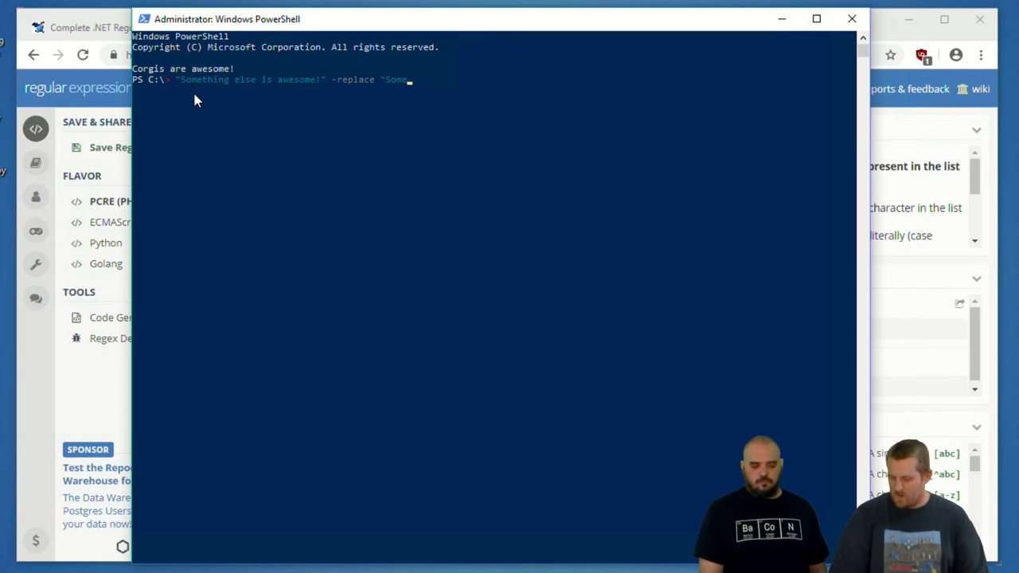
text(thing else")
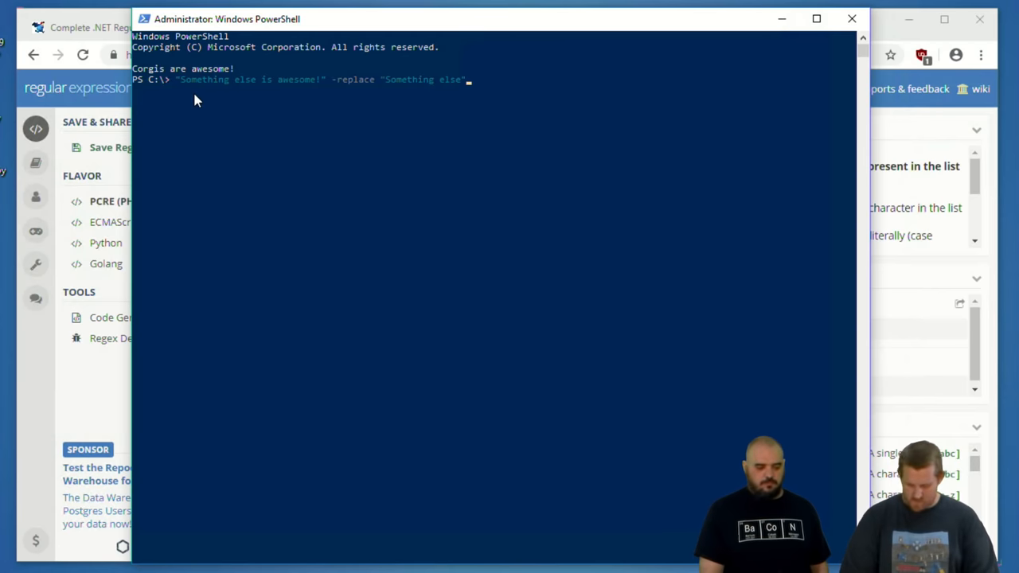
text(, "Corgis")
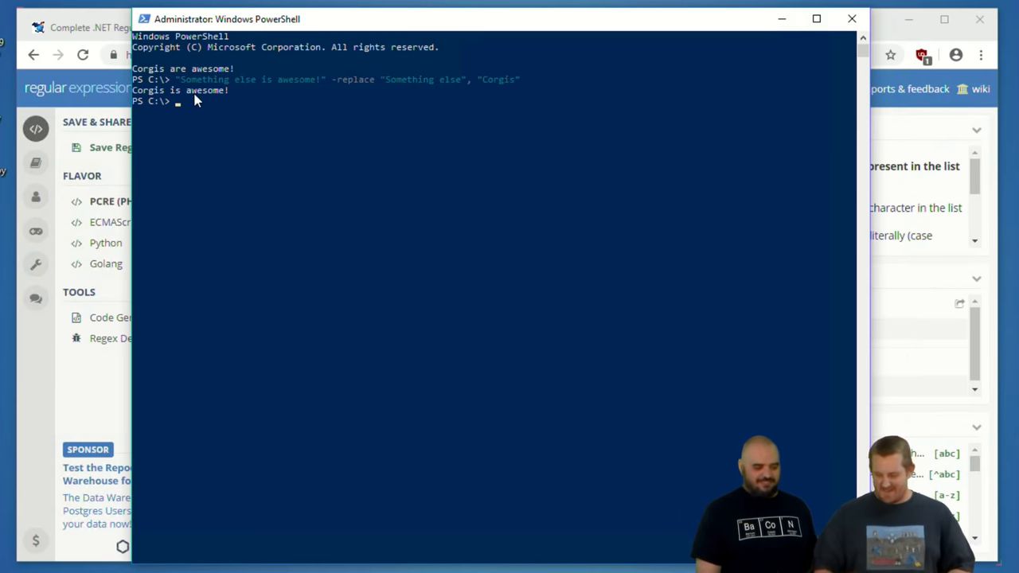
mouse_move(402, 22)
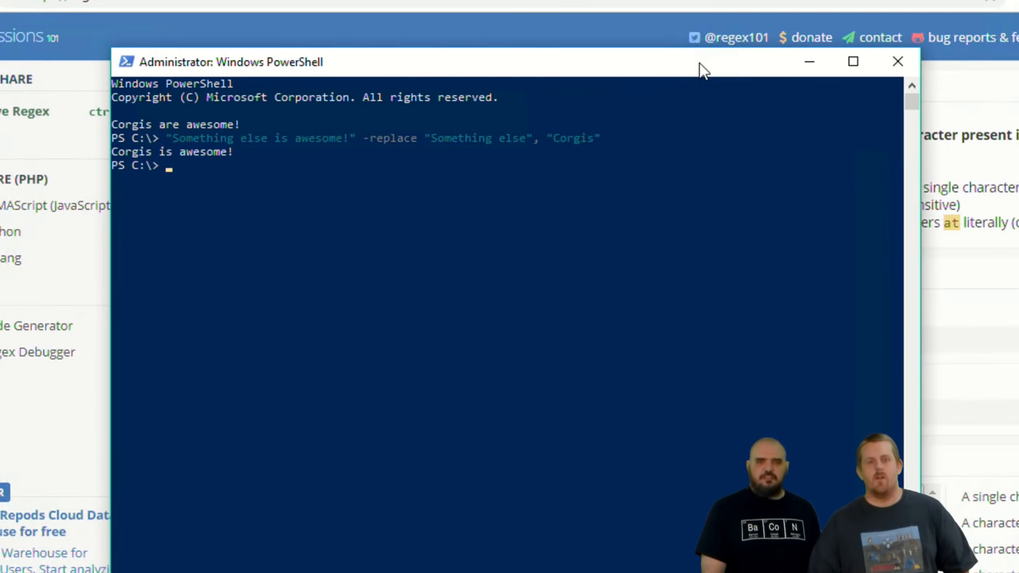
drag(701, 67, 251, 82)
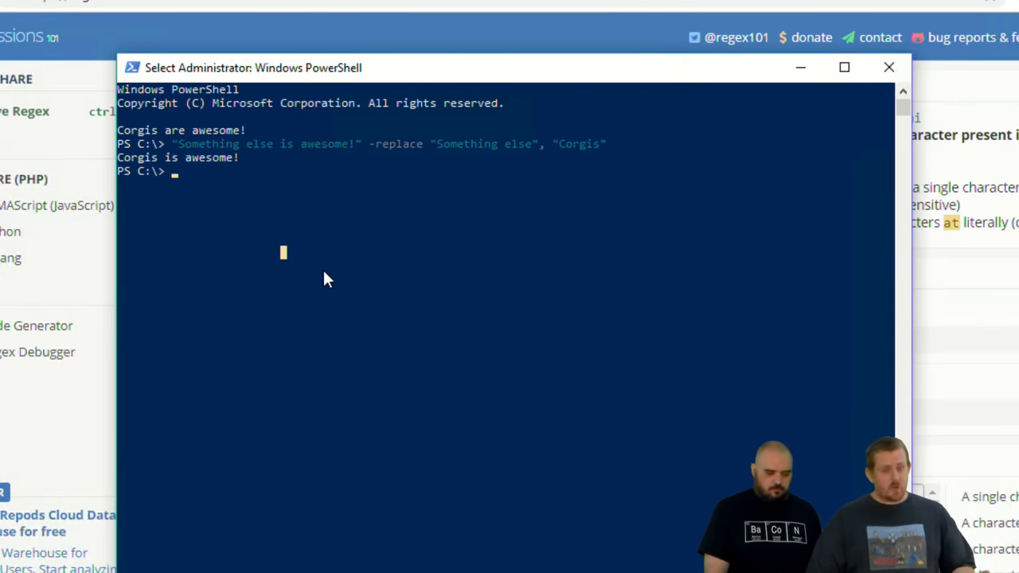
mouse_move(311, 268)
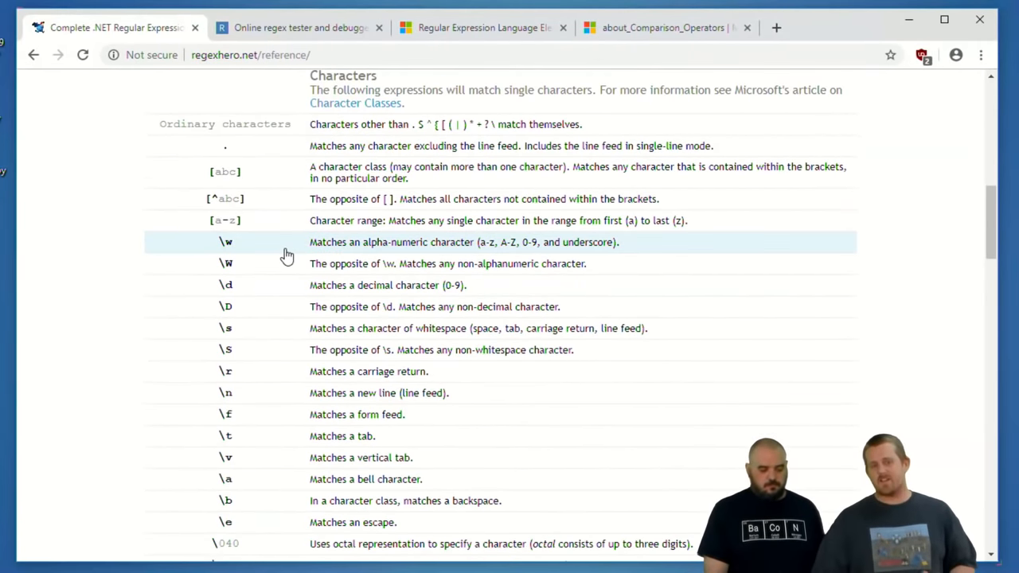
mouse_move(353, 265)
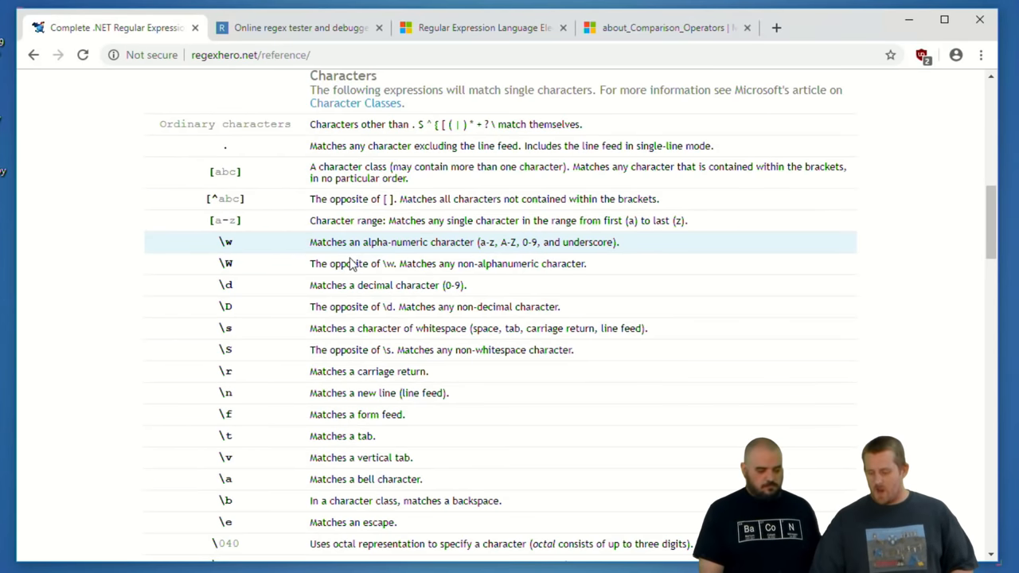
mouse_move(433, 264)
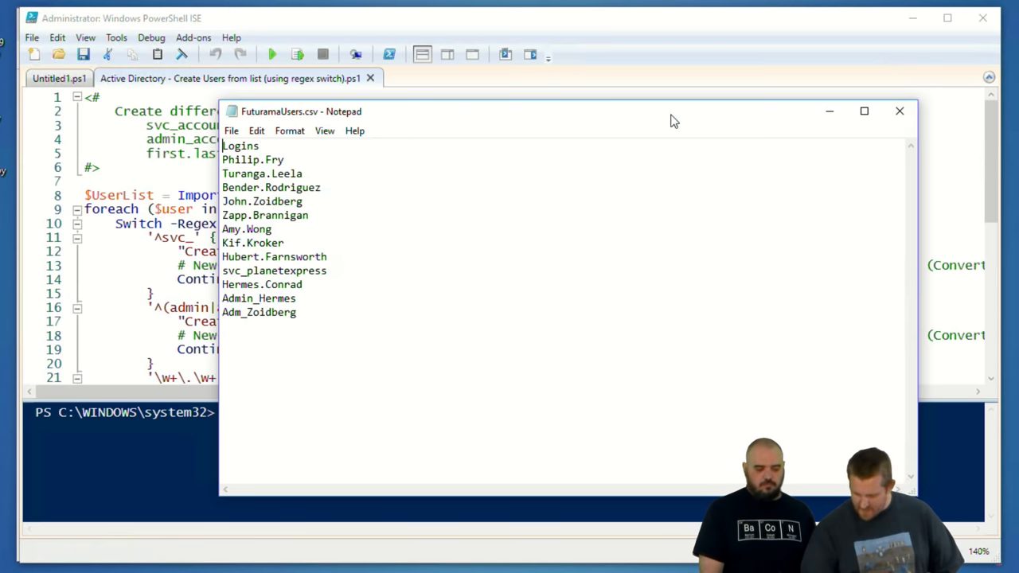
mouse_move(348, 296)
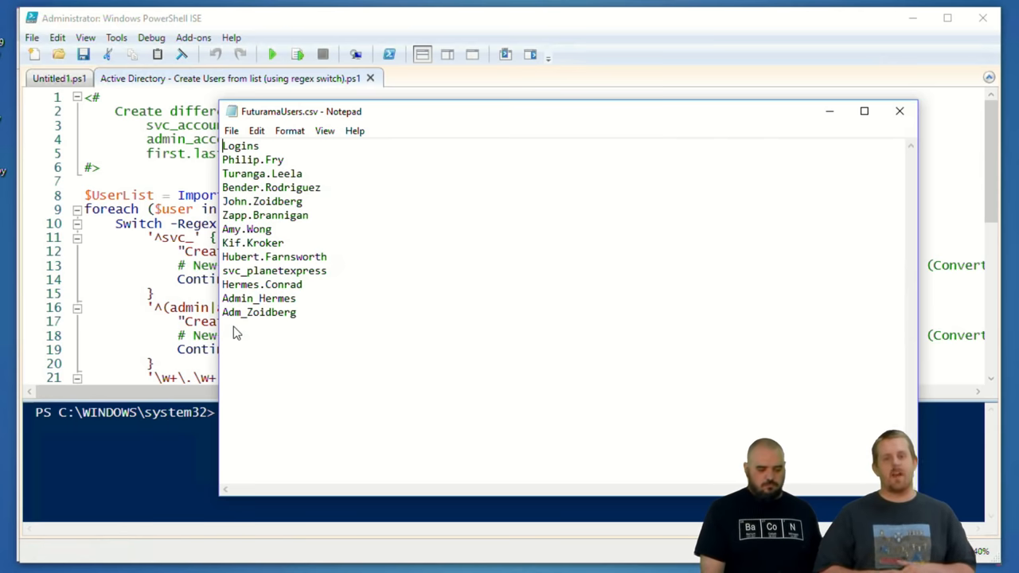
mouse_move(570, 125)
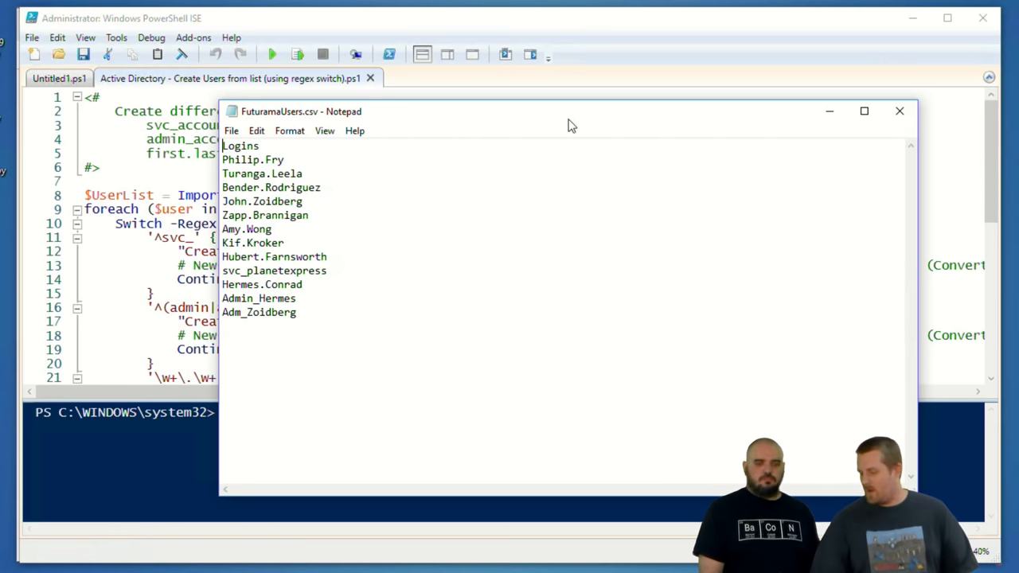
mouse_move(814, 124)
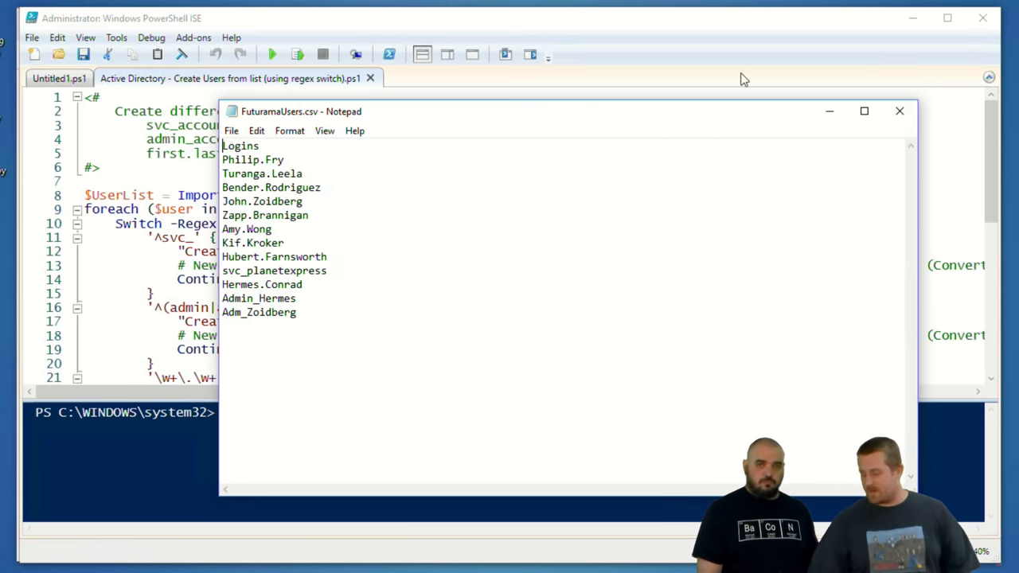
Close FuturamaUsers.csv and scroll the script to its foreach/switch block
click(899, 111)
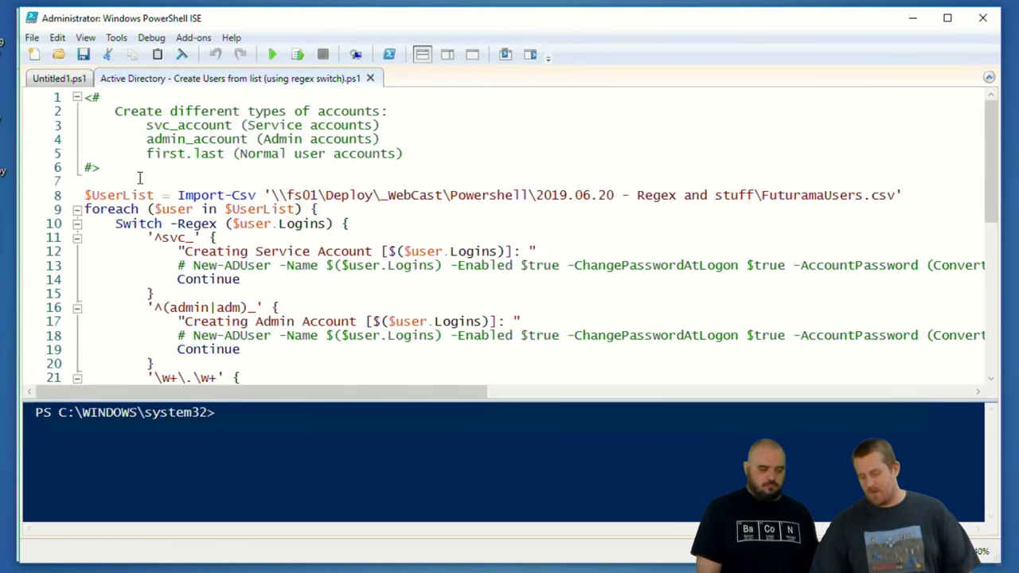
scroll(down, 3)
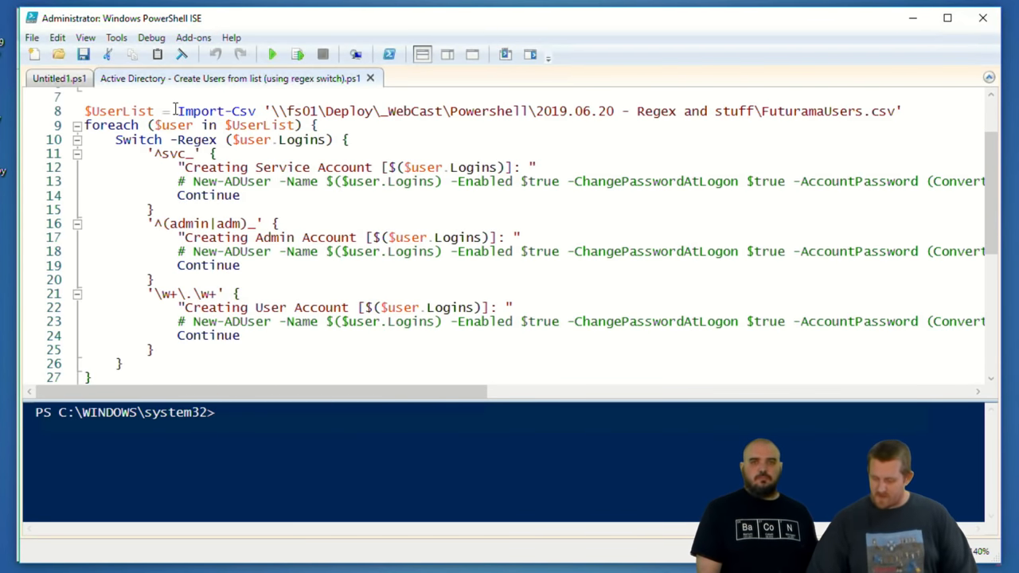
Run the Import-Csv line so the console lists the Futurama logins
key(F8)
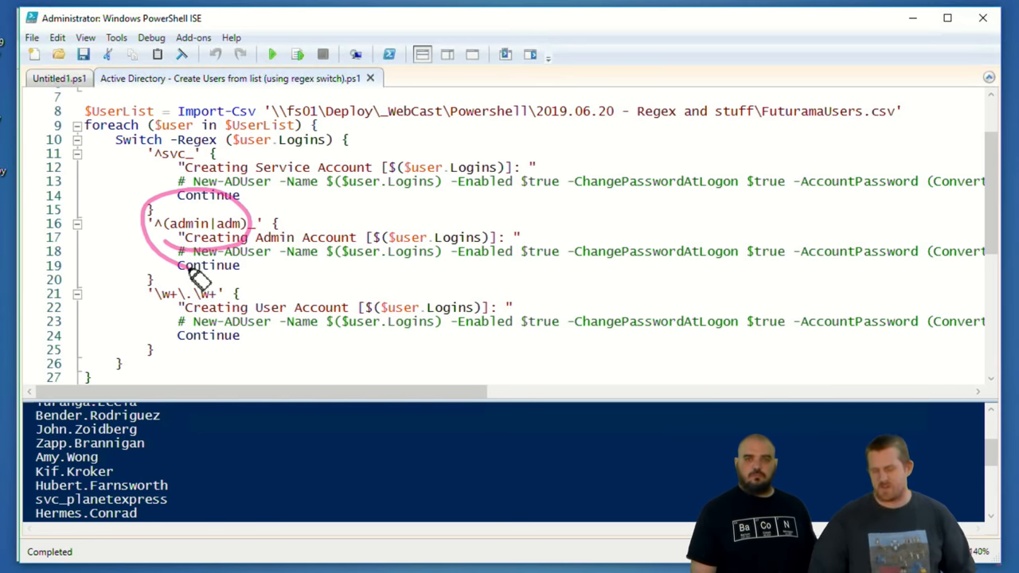
mouse_move(207, 270)
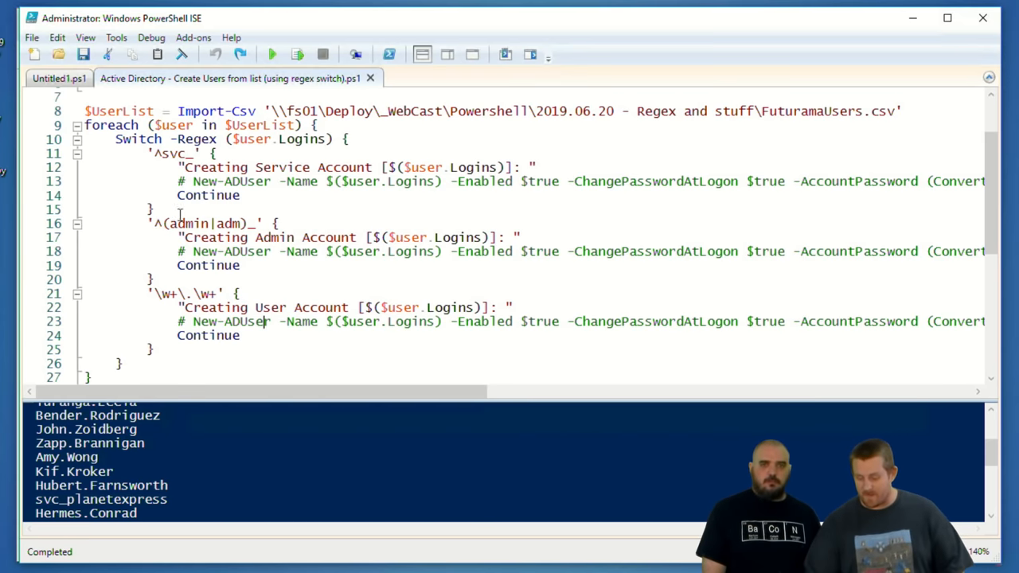
mouse_move(271, 54)
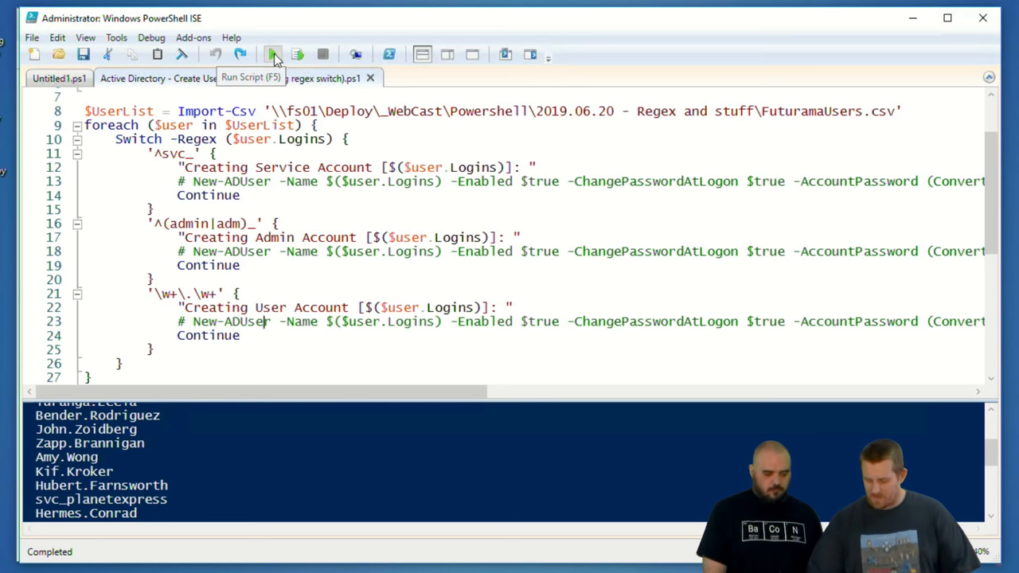
Run the switch script to print a user, service or admin account line per login
click(272, 54)
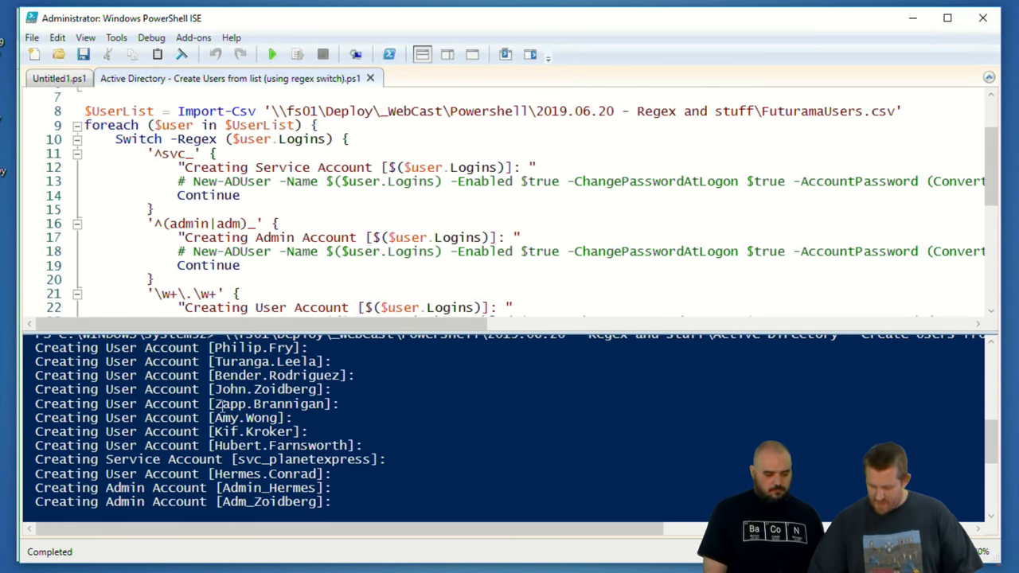
mouse_move(465, 379)
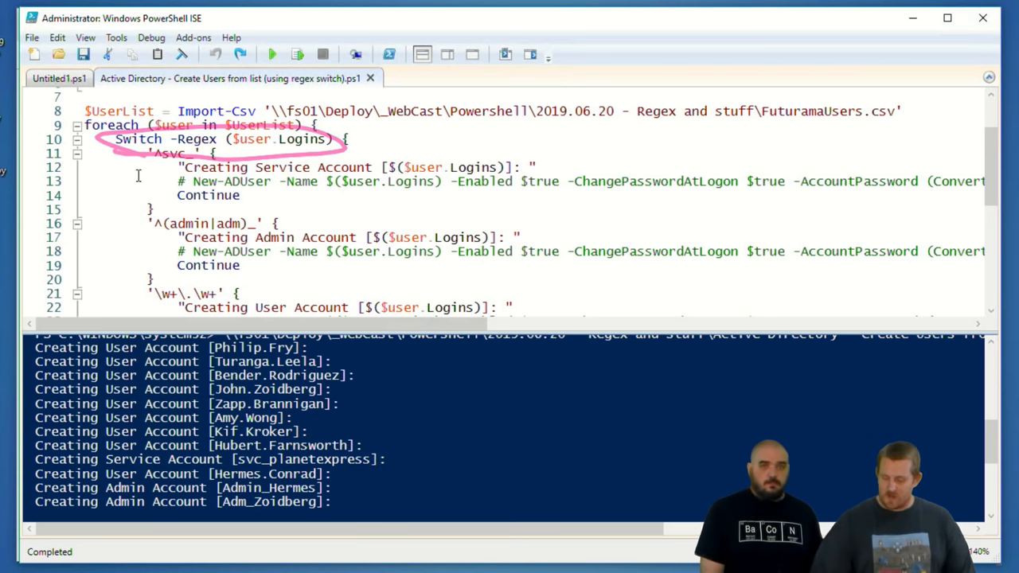
Display $userlist in the console to show the imported logins
text($userlist)
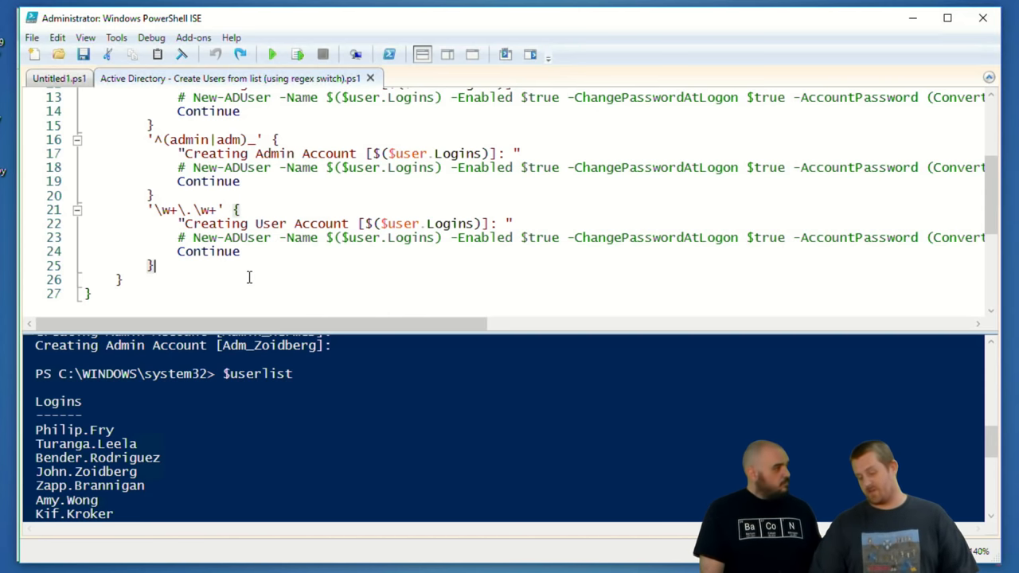
mouse_move(263, 285)
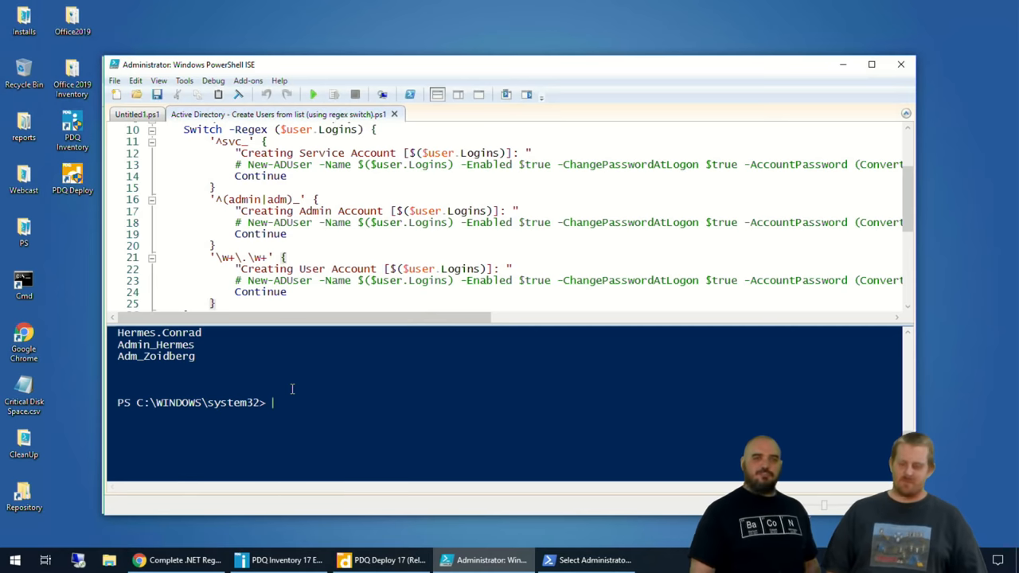
mouse_move(793, 61)
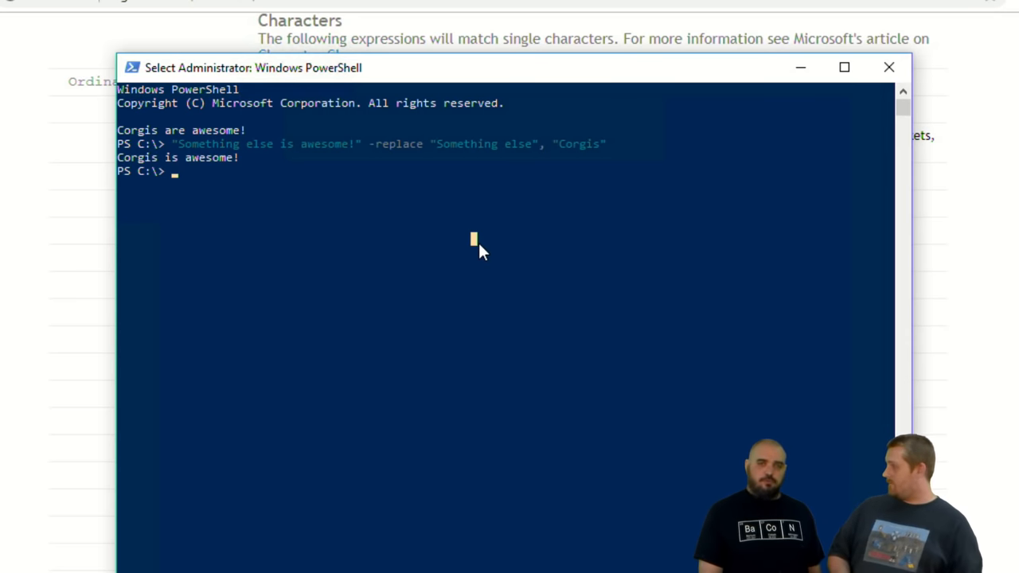
mouse_move(436, 266)
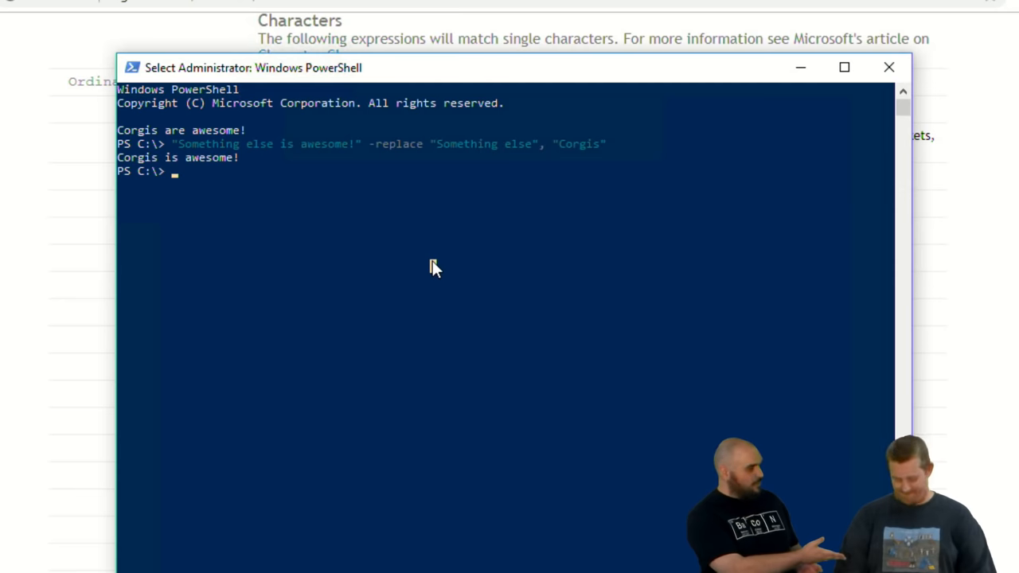
List the pdqinventory settings, clear the console and recall the settings command
text(pdqinventor)
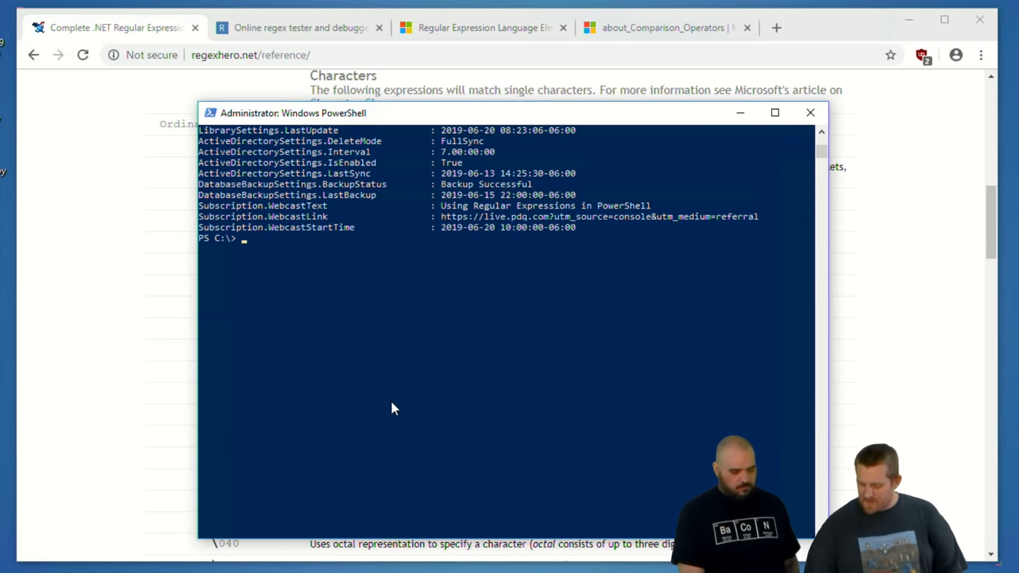
mouse_move(347, 388)
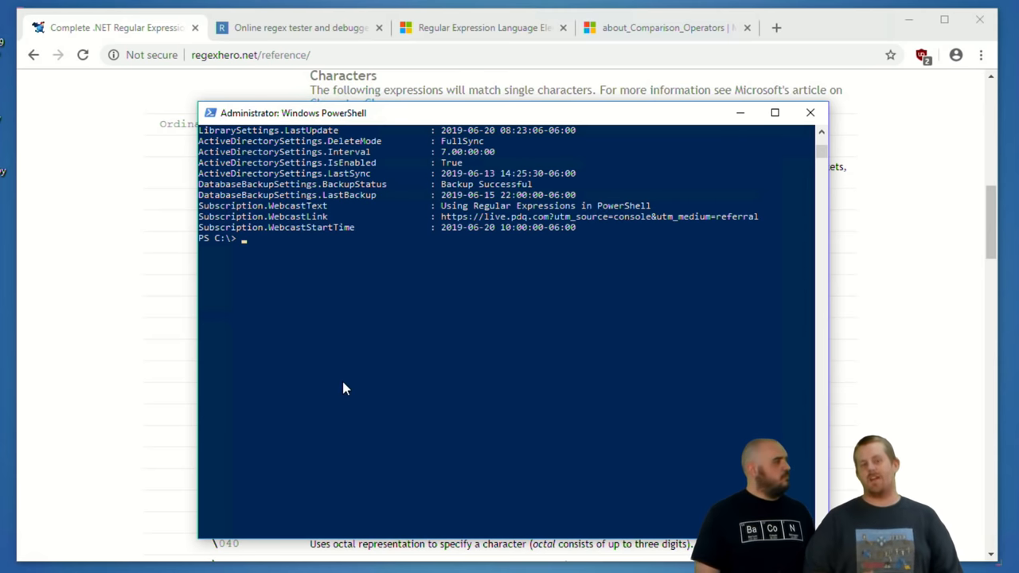
text(pdqinventory settings)
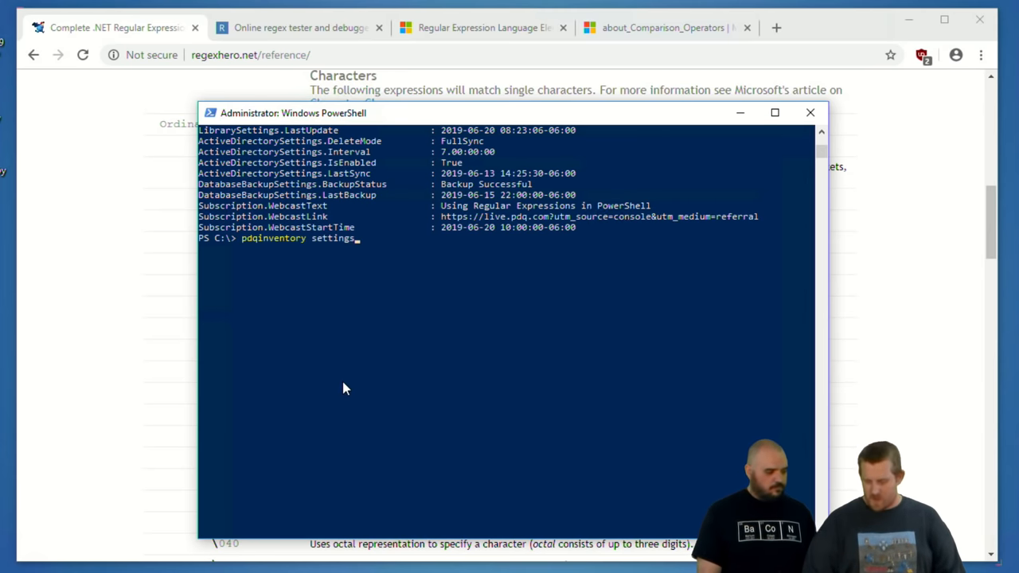
text(cls)
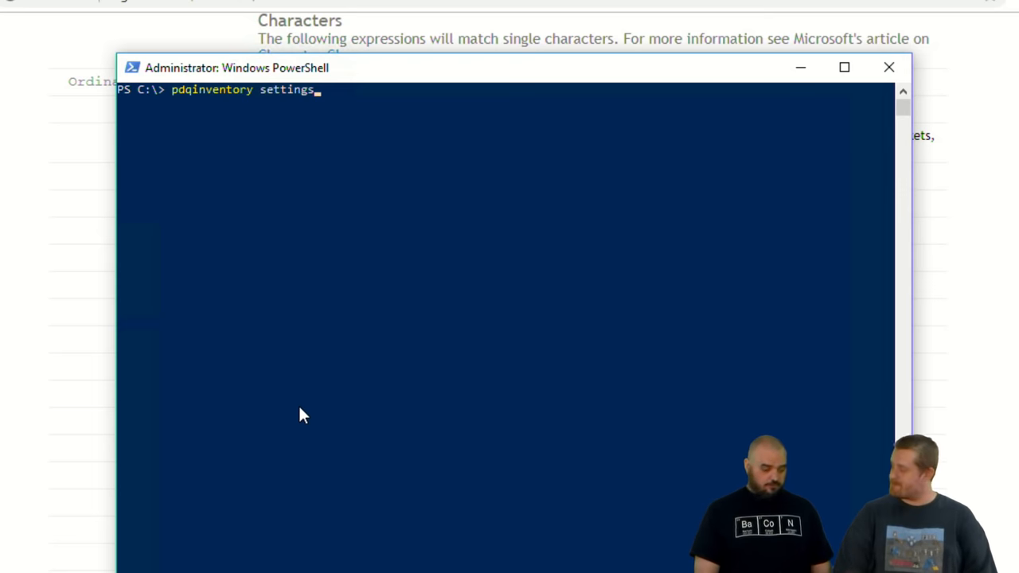
Pipe pdqinventory settings into ForEach-Object {If ($_ -match 'Subscription') {$matches}}
key(space)
text( | ForEach-Object {)
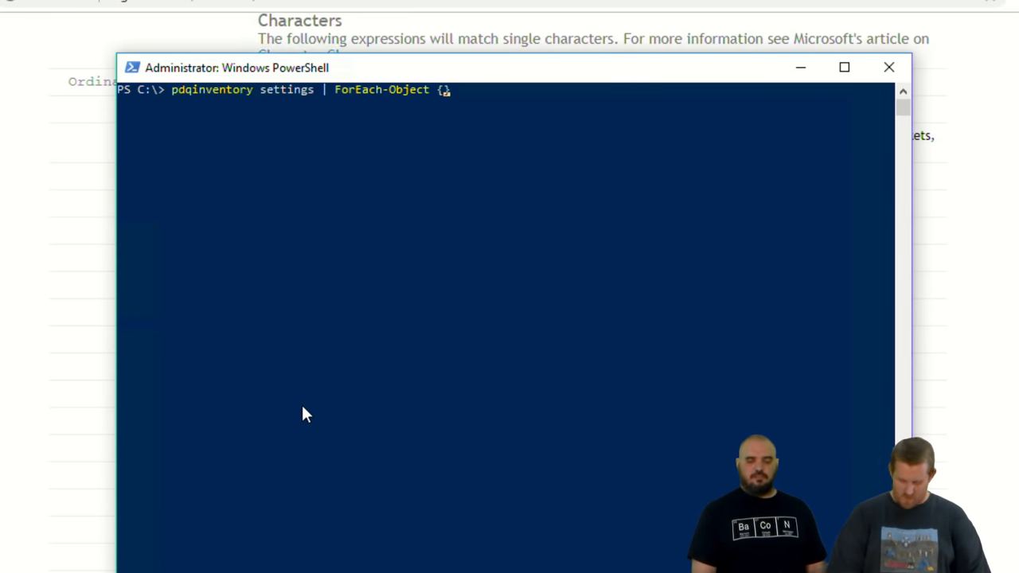
text(IF ()
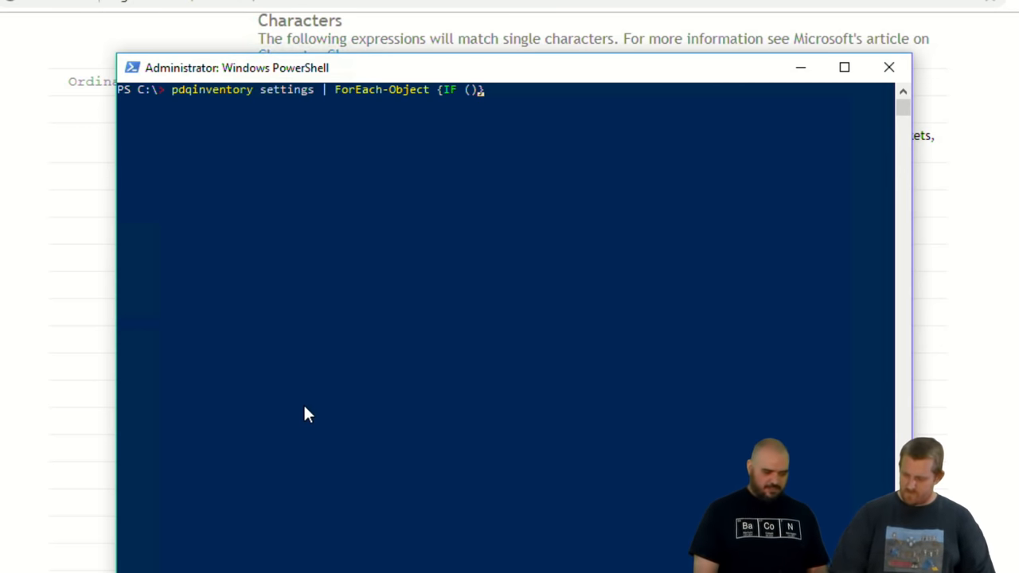
text($_)
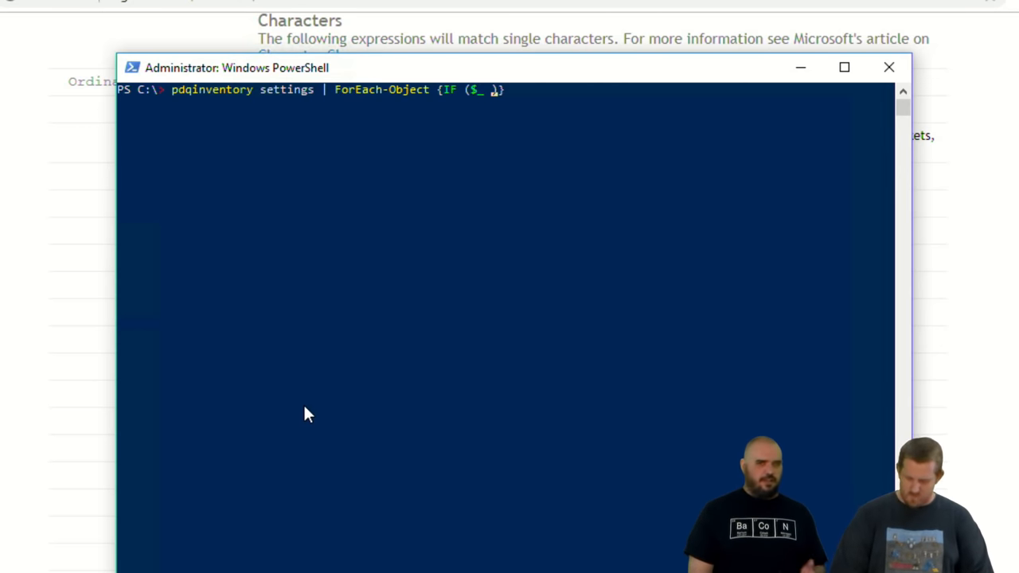
text(-match)
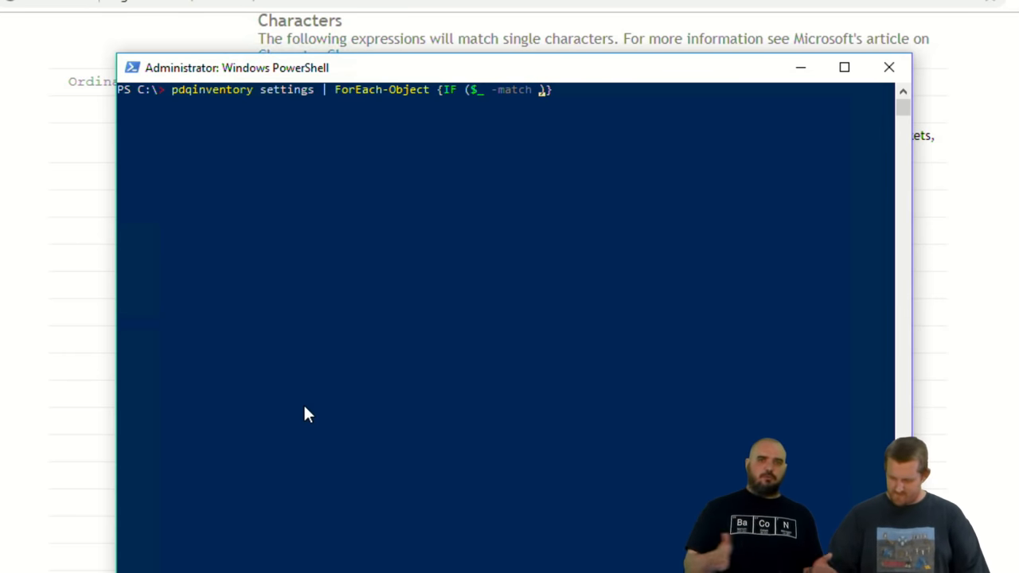
text('') {)
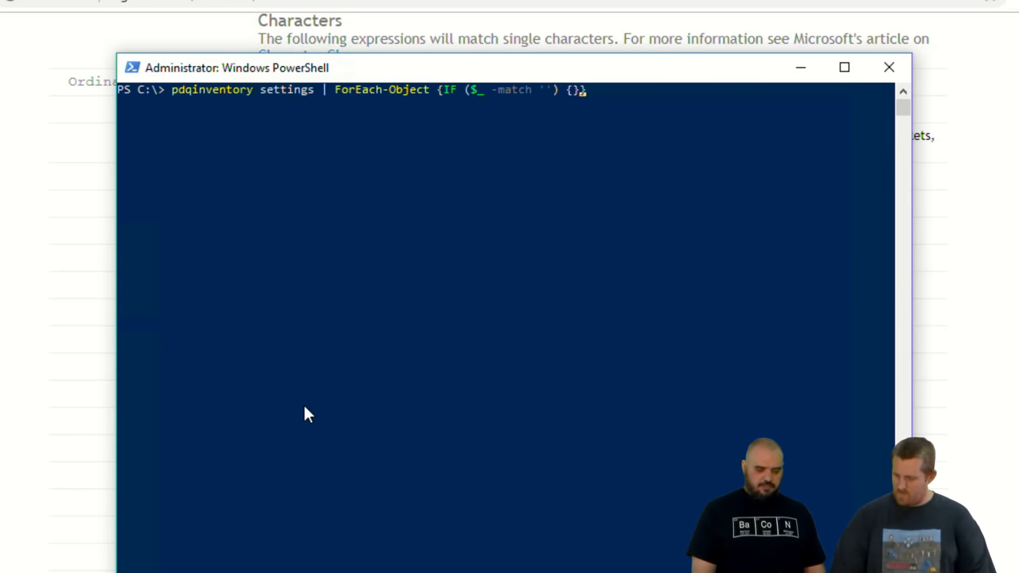
text(.)
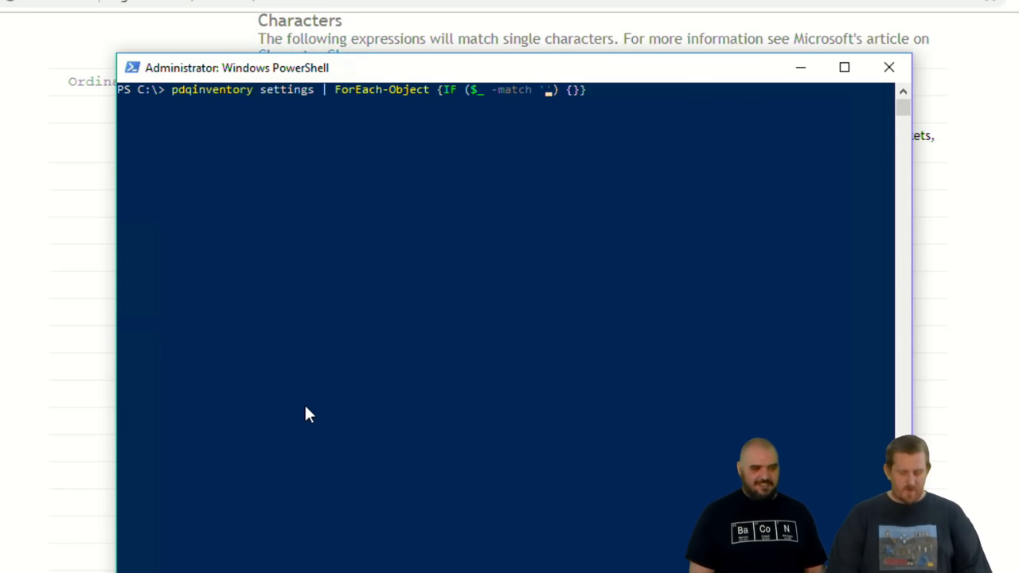
text(Subscription)
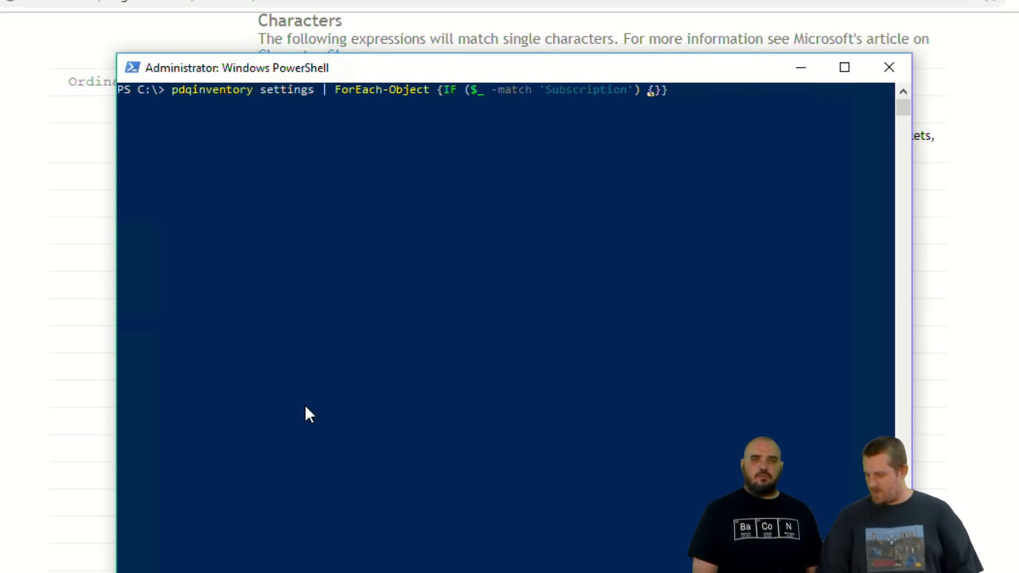
text($_)
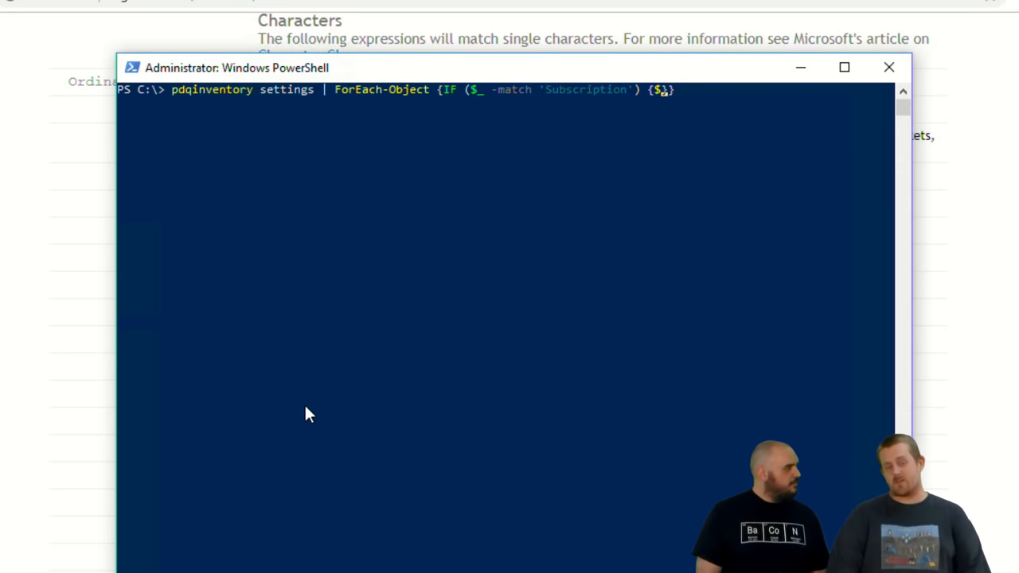
text(matches)
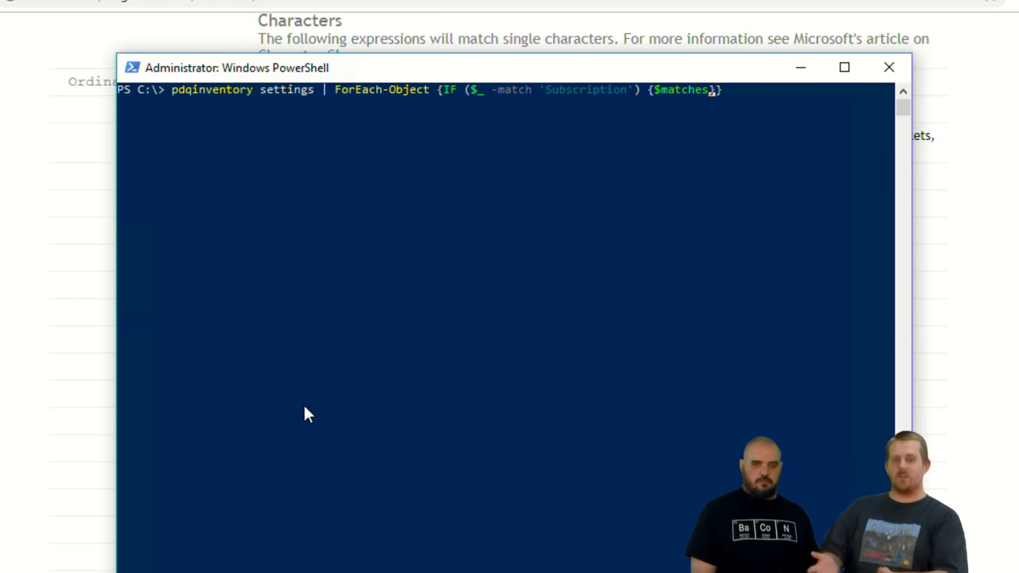
drag(538, 118, 672, 119)
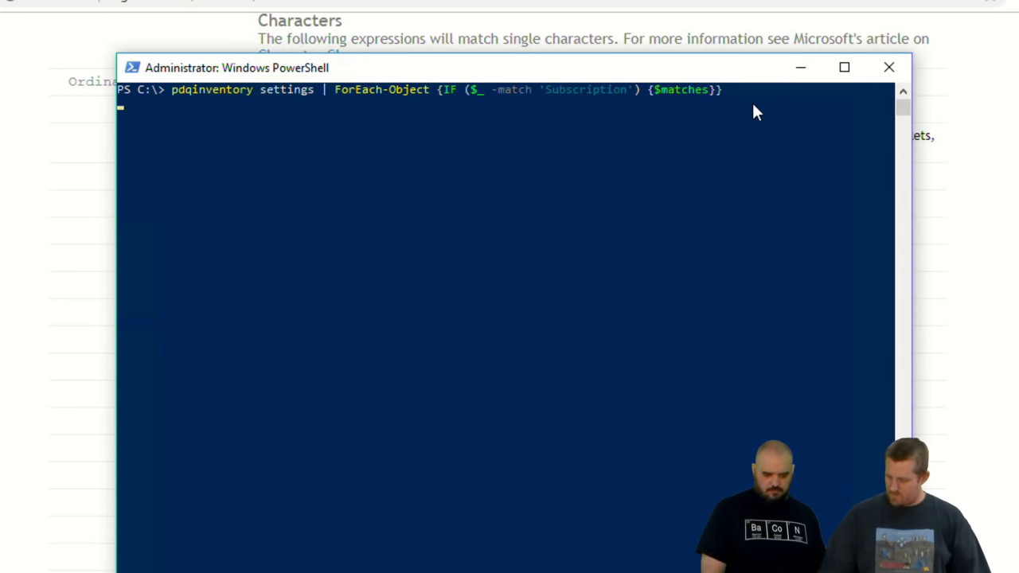
Run it, then capture '(Subscription.Expires.+)(\d{4}-\d{2}-\d{2})' so the date 2019-10-02 is its own group
key(enter)
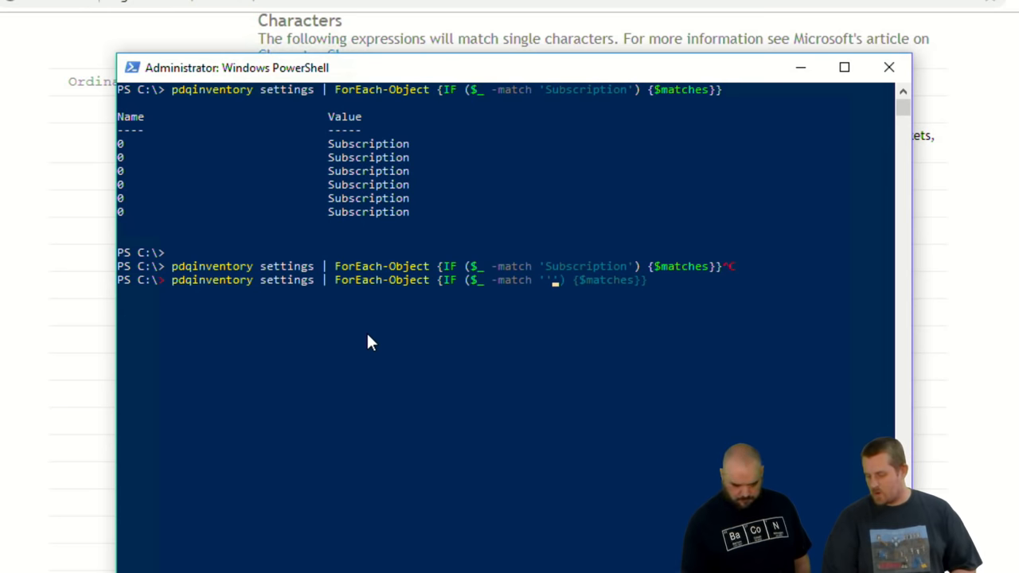
text(()
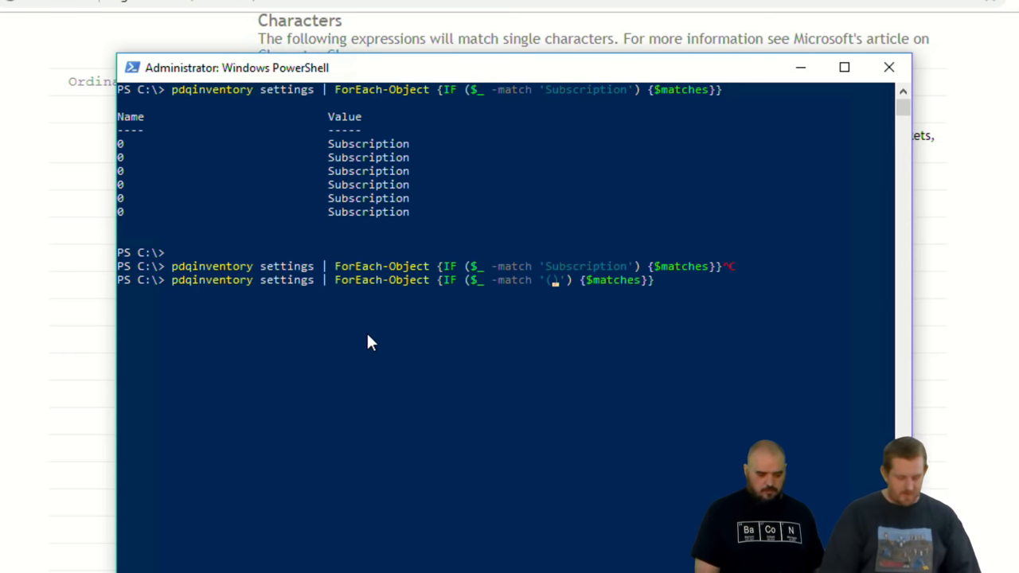
text(Sub))
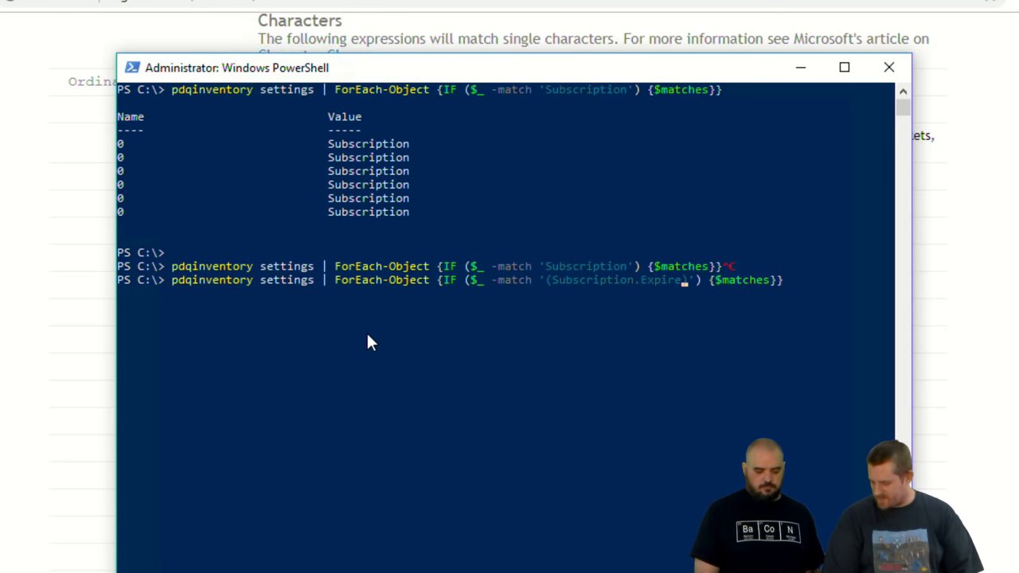
text(s.+)(\d{4}-\d)
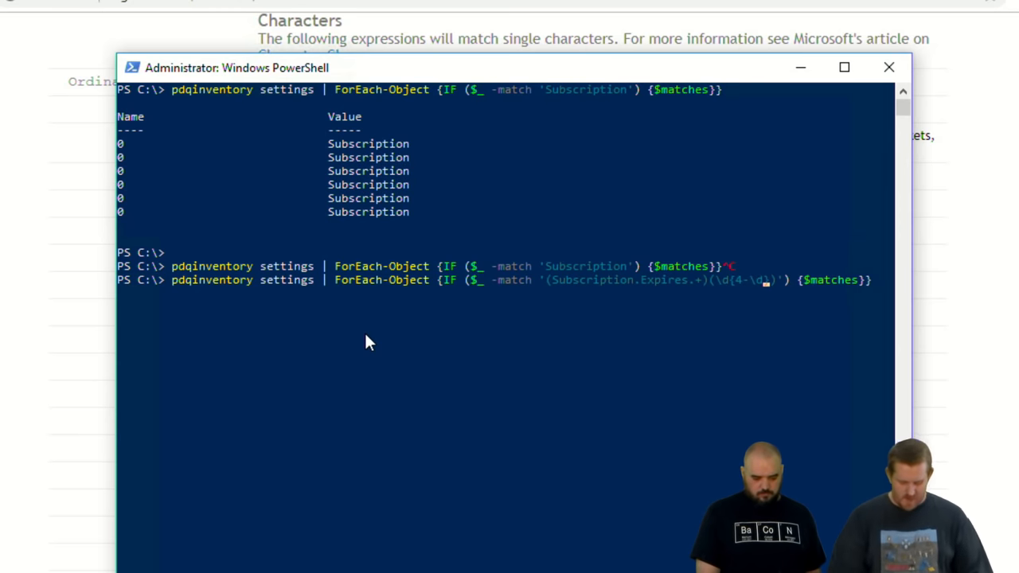
text({2}-\d{2)
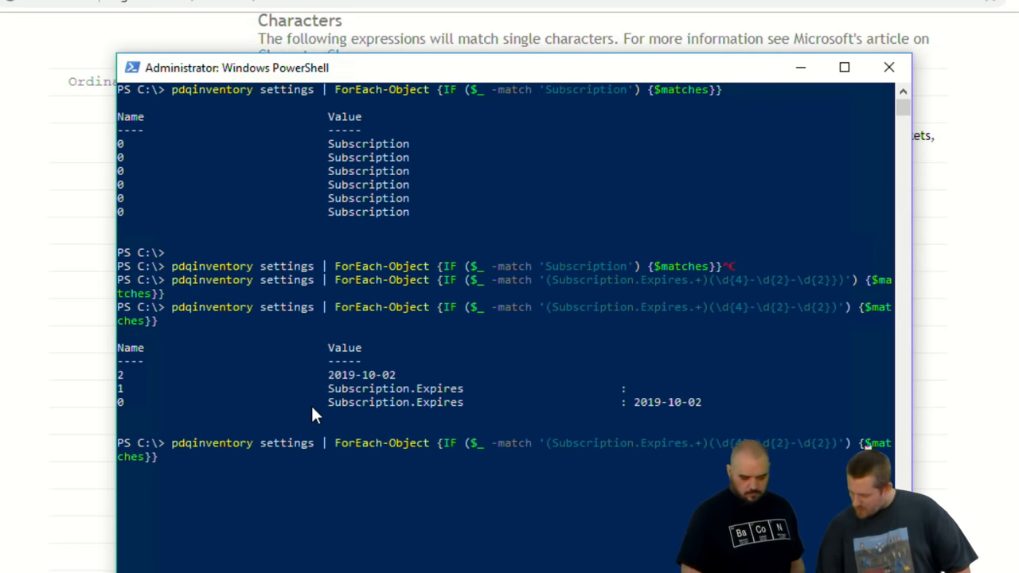
Output $matches[2], store the pipeline result 2019-10-02 in $MyFancyDate, and display it
text([2])
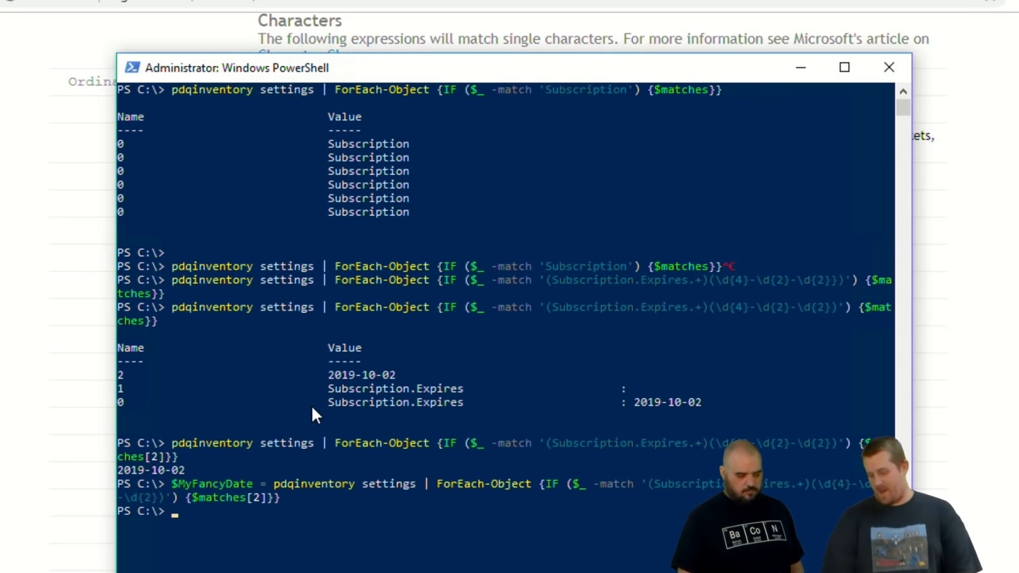
text($myfanc)
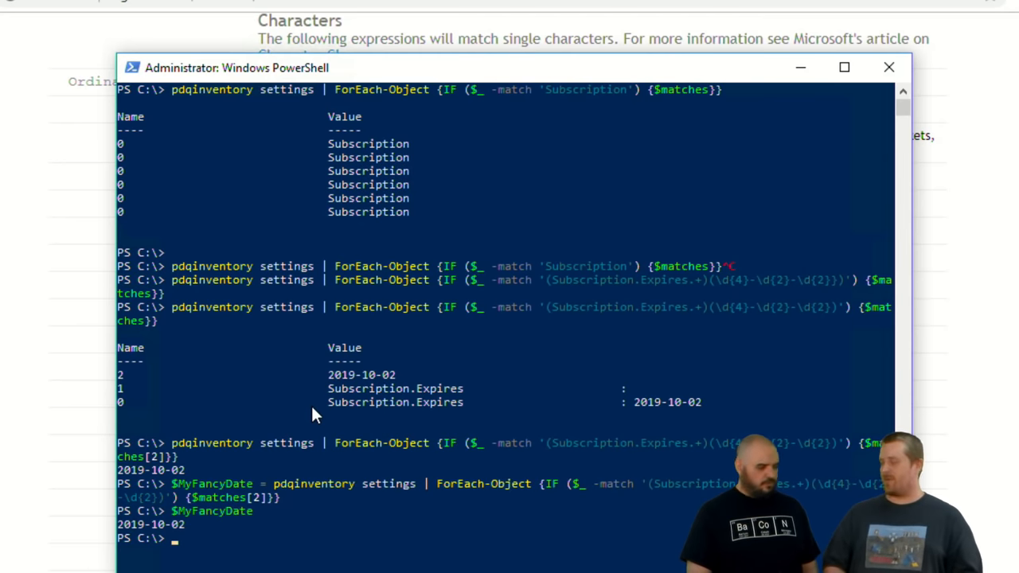
text($MyFancyDate)
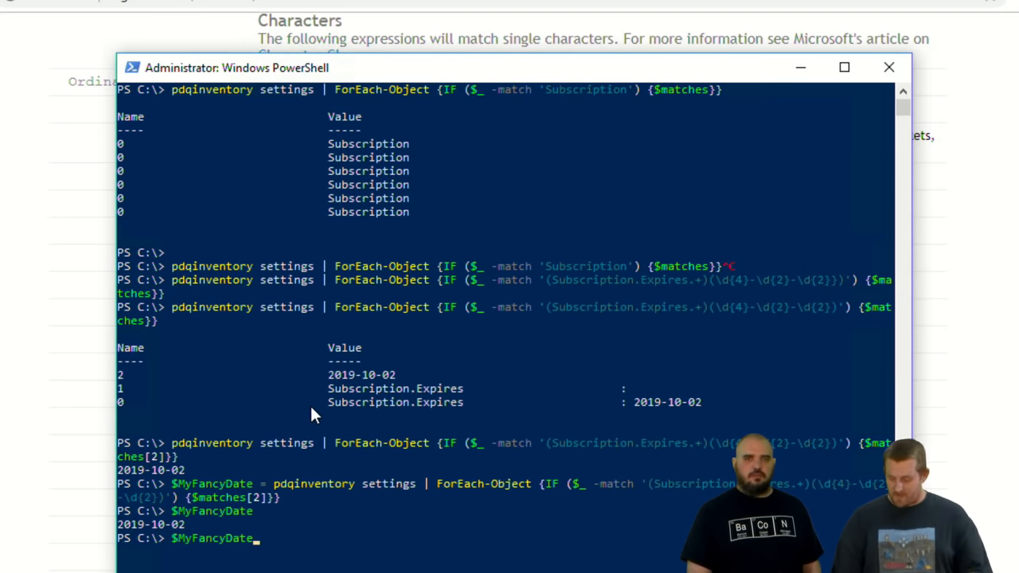
text(| get-me)
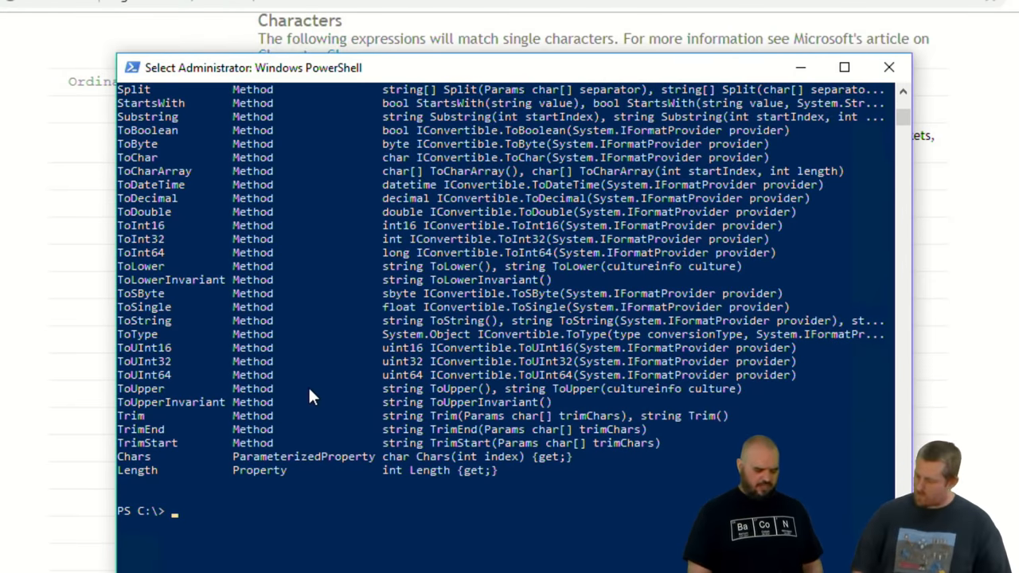
Inspect $MyFancyDate with Get-Member, then reassign it with a [datetime] cast
text($MyFancyDate)
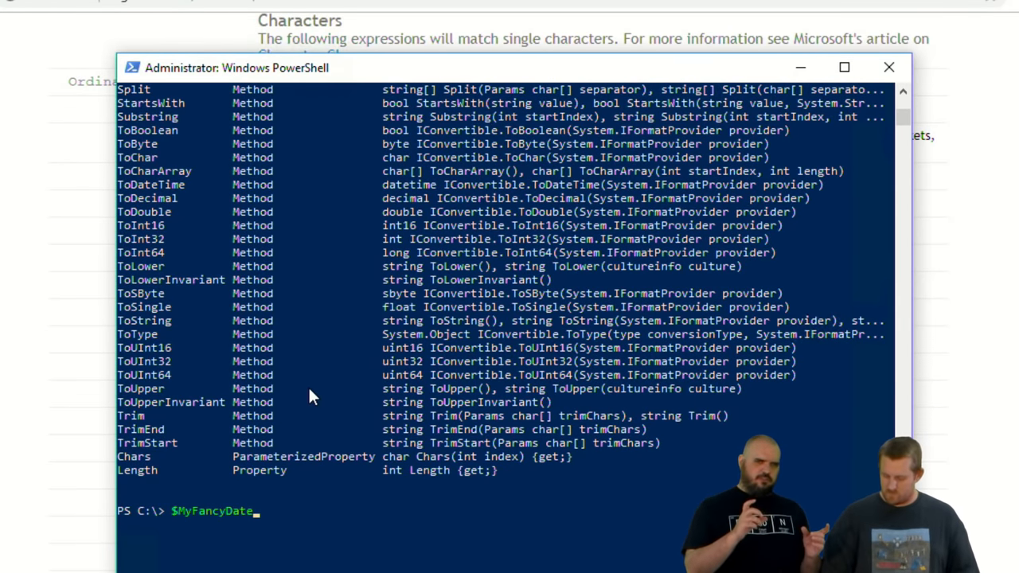
text([date]$MyFancyDate | get-member)
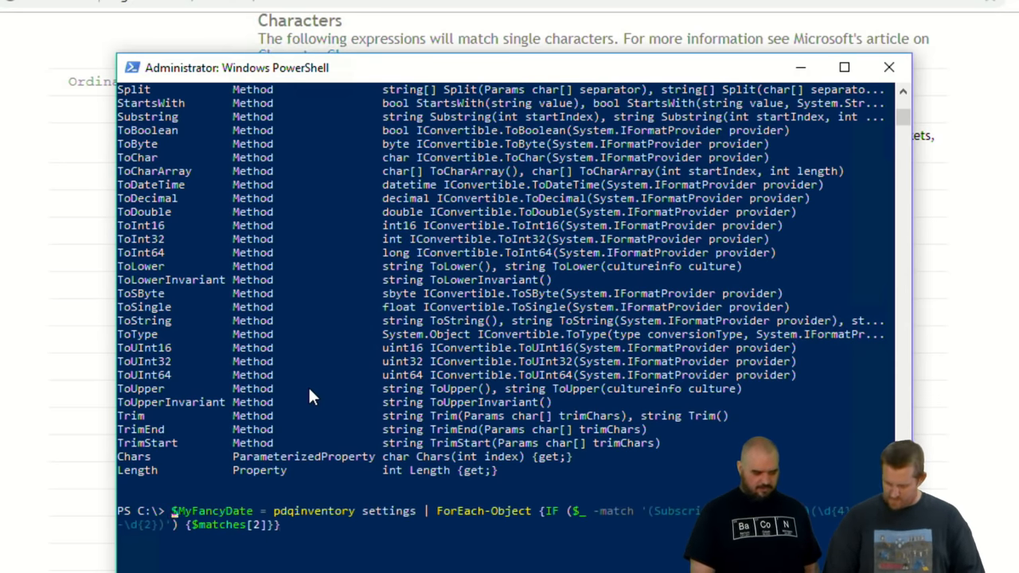
text([datetime)
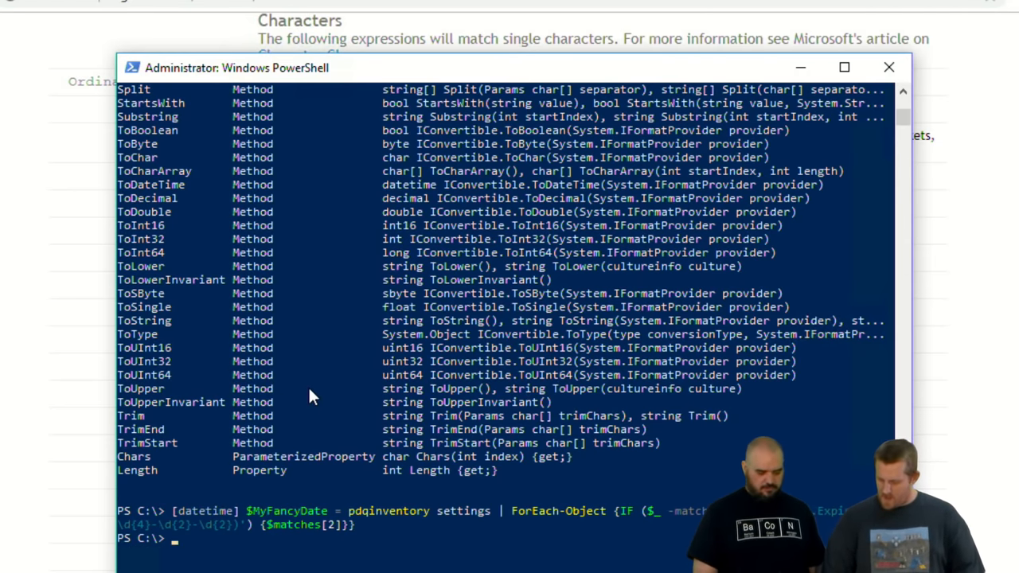
text($MyFancyDate)
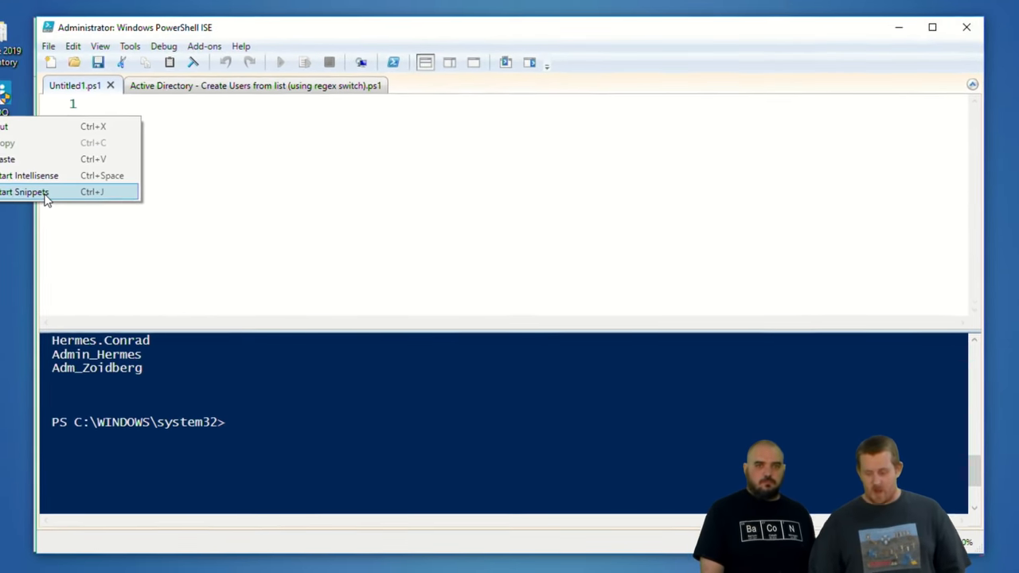
Insert the advanced-function snippet, review its template code, and clear Untitled1.ps1 again
click(24, 192)
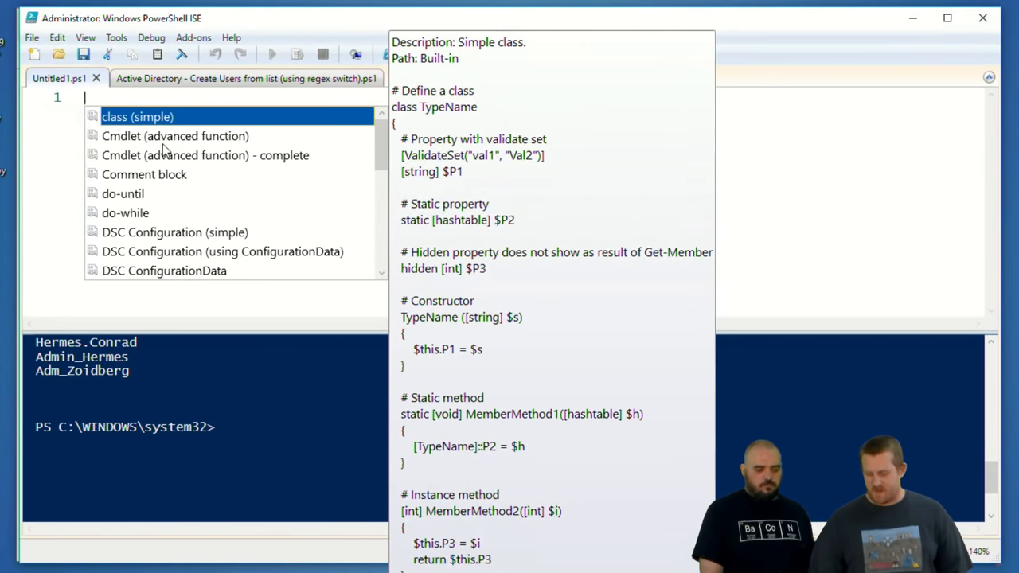
scroll(down, 3)
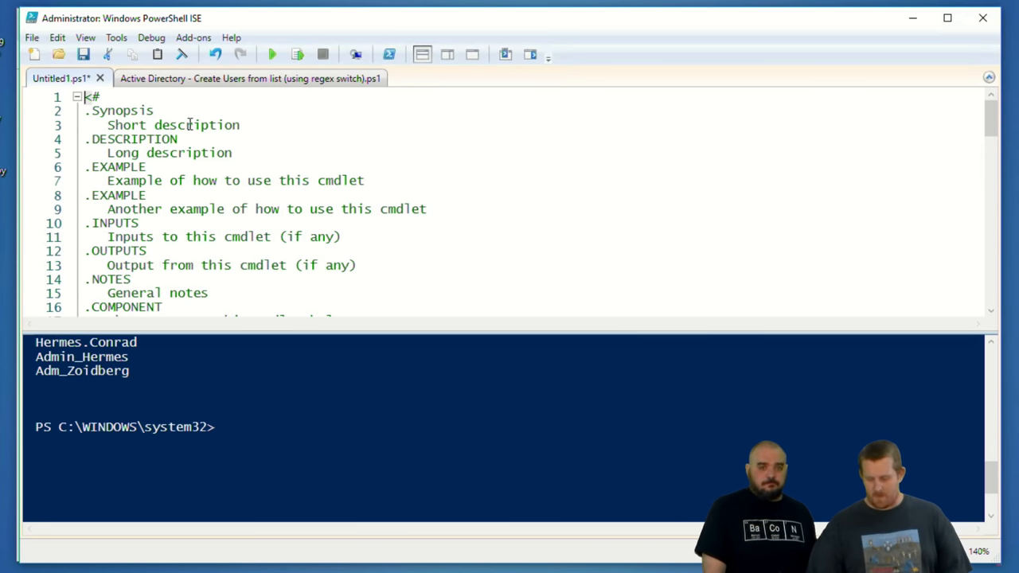
scroll(down, 3)
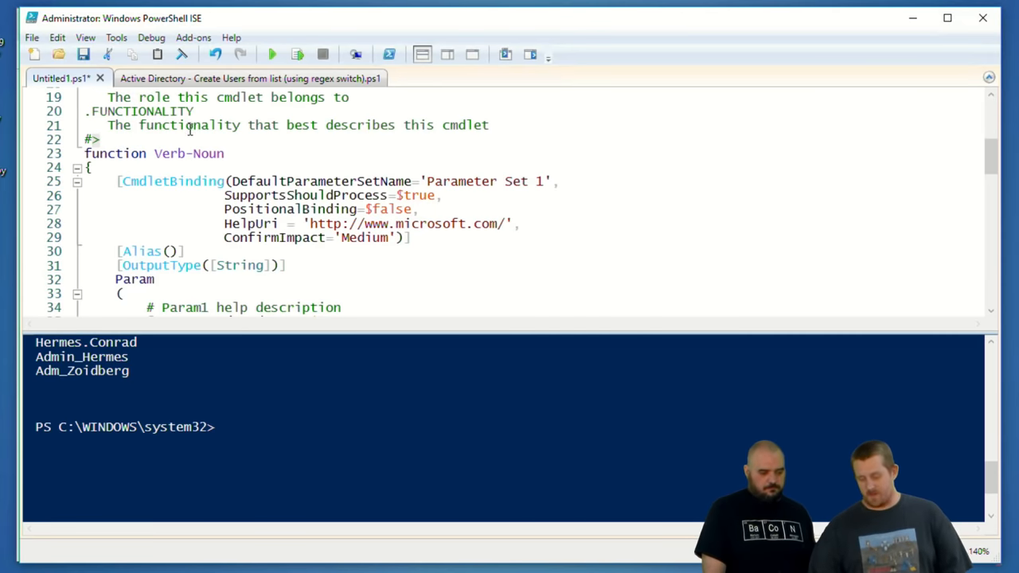
scroll(down, 3)
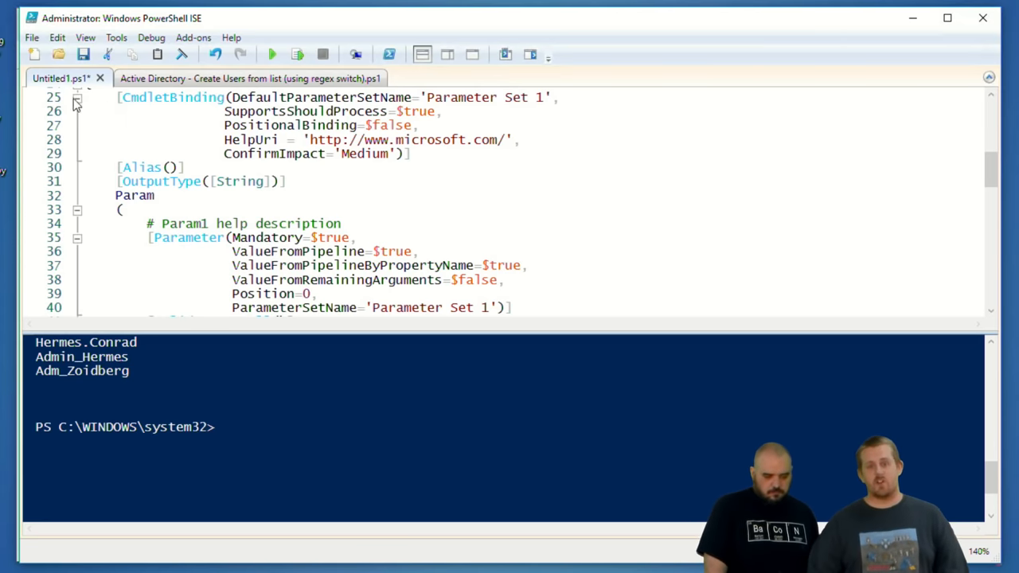
scroll(down, 3)
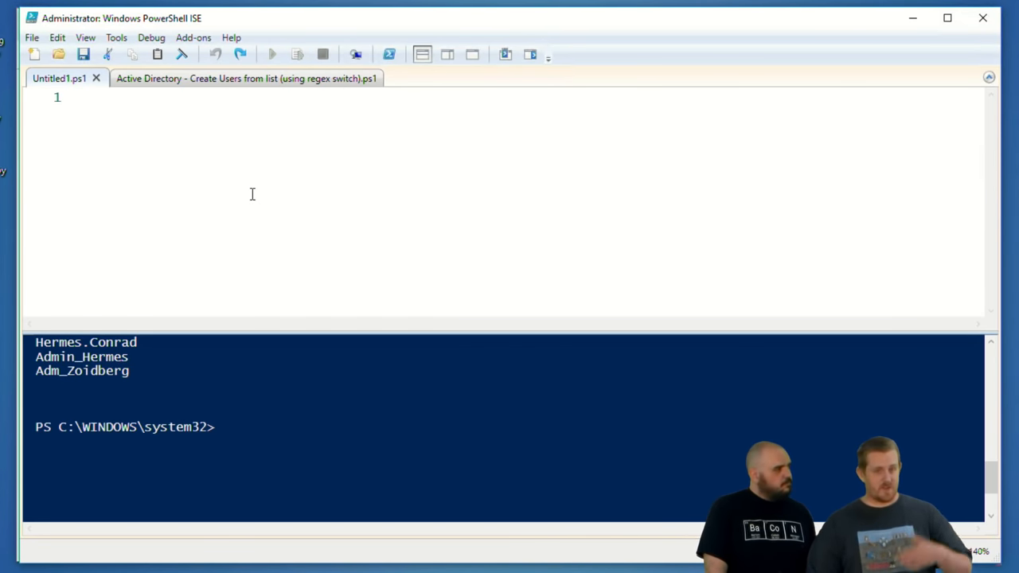
Insert the function snippet and add param([ValidatePattern('')][string]$MyDate)
right_click(252, 195)
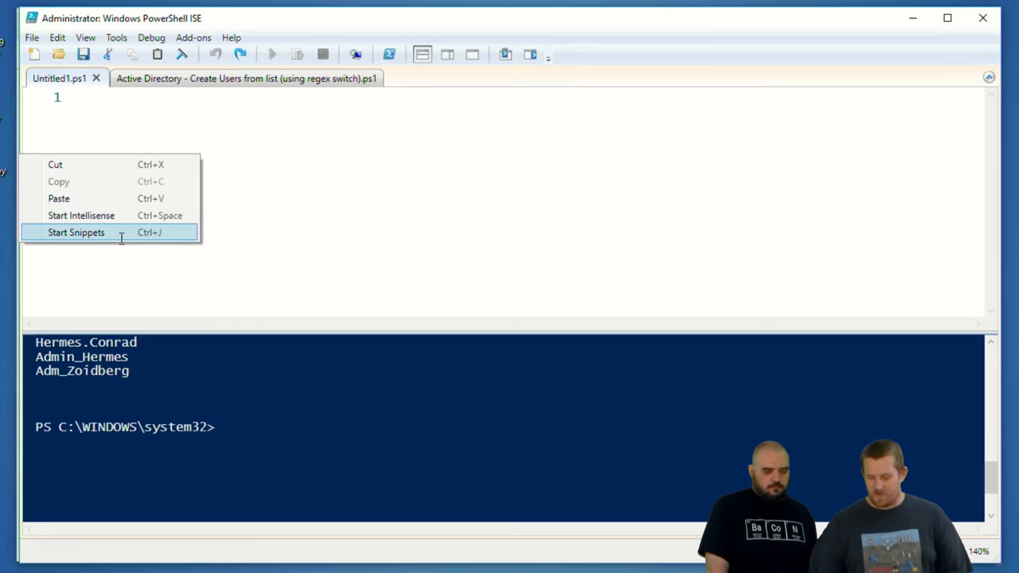
click(76, 232)
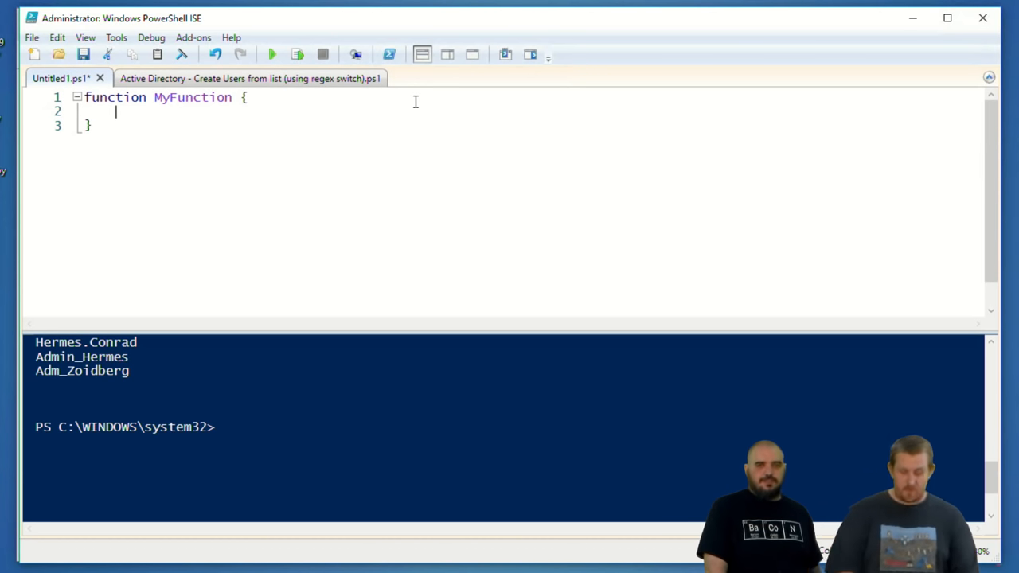
text(param)
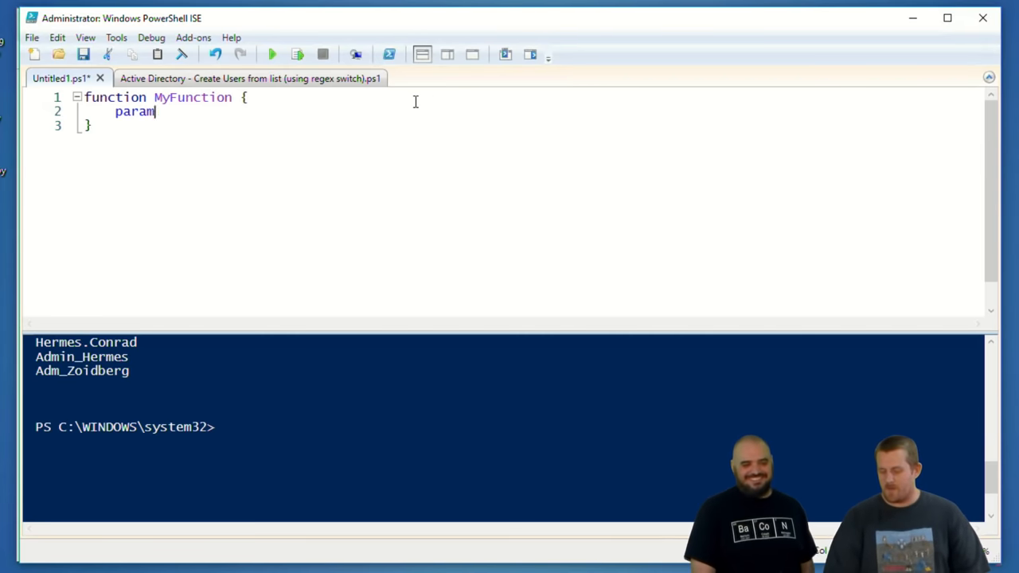
text(()
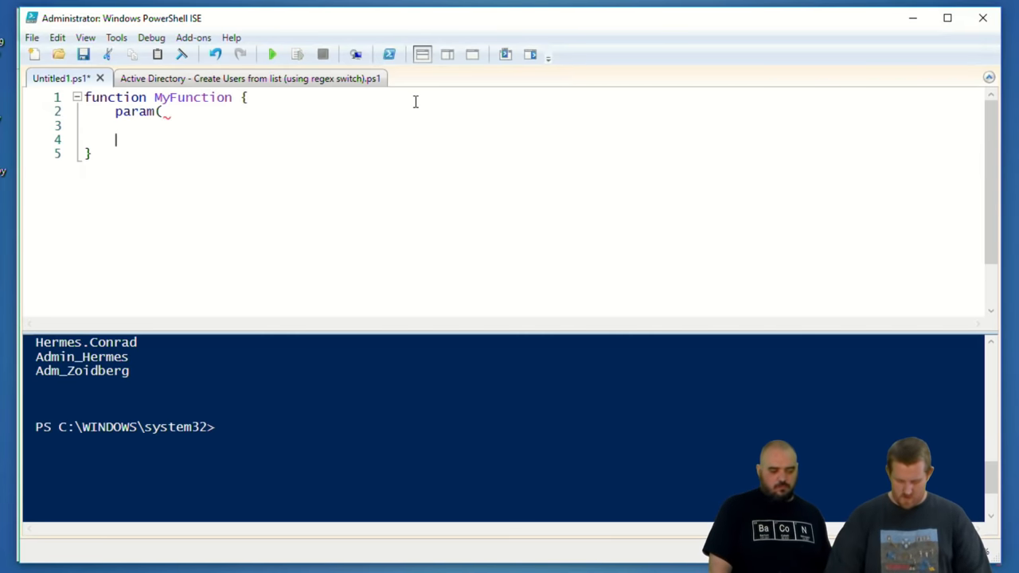
text())
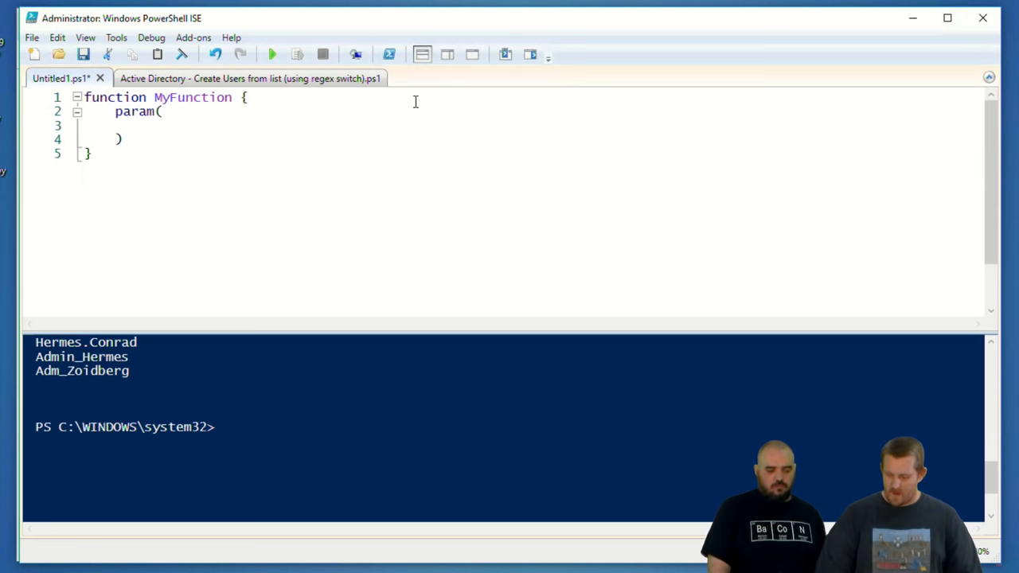
text([Valid)
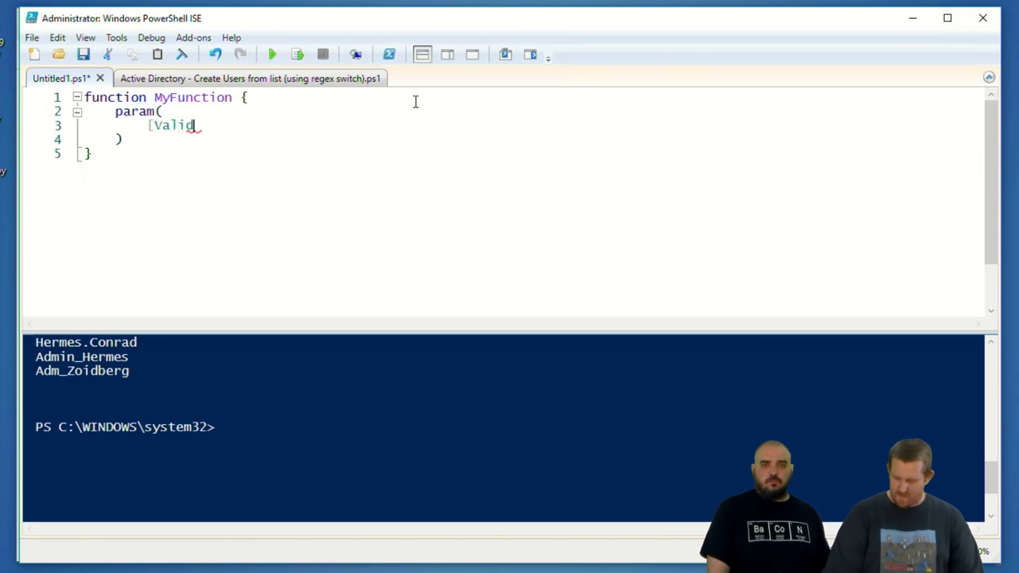
text(datePattern])
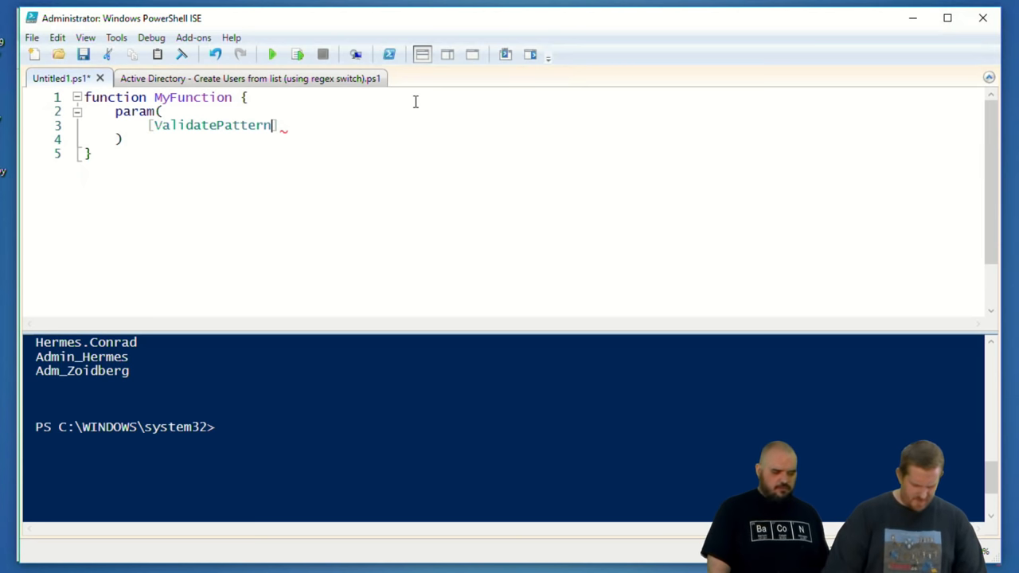
text(())
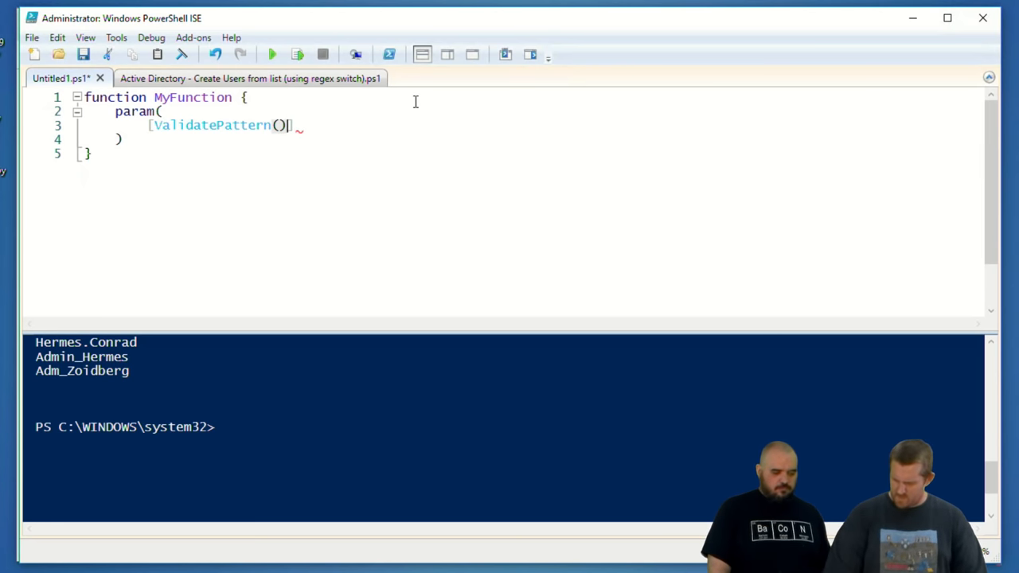
text('')
text([stri)
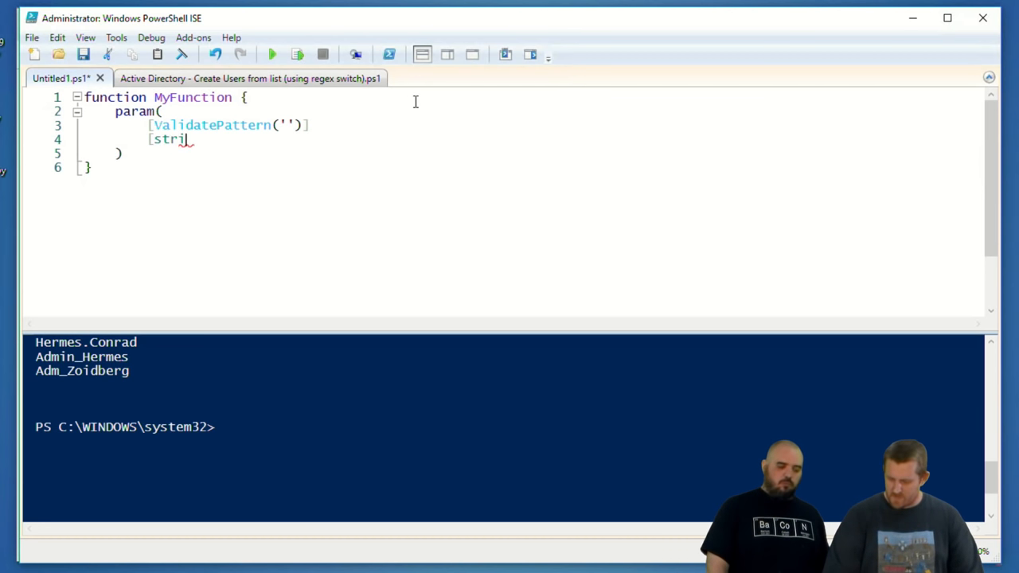
text(ng]$)
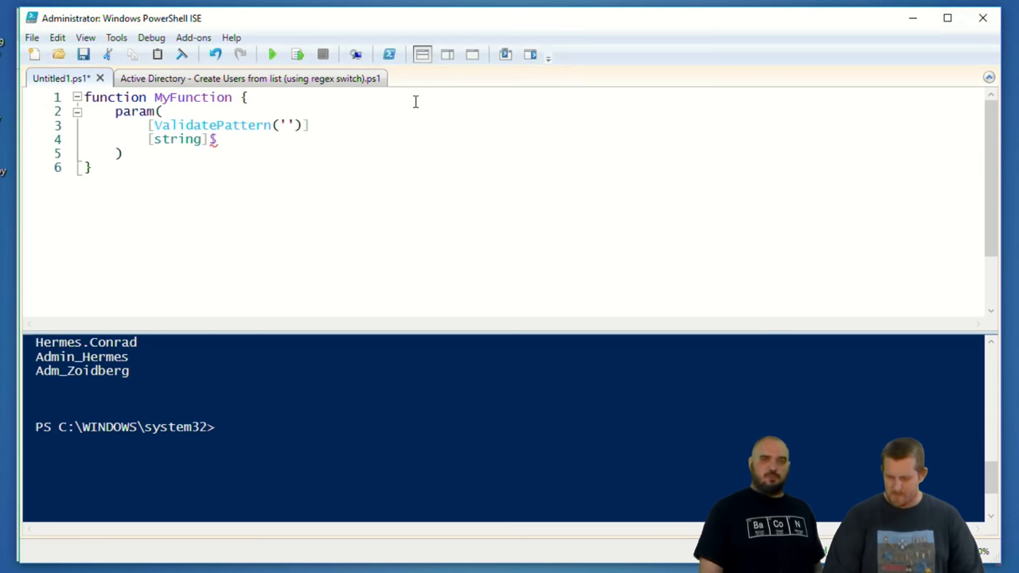
text(MyDat)
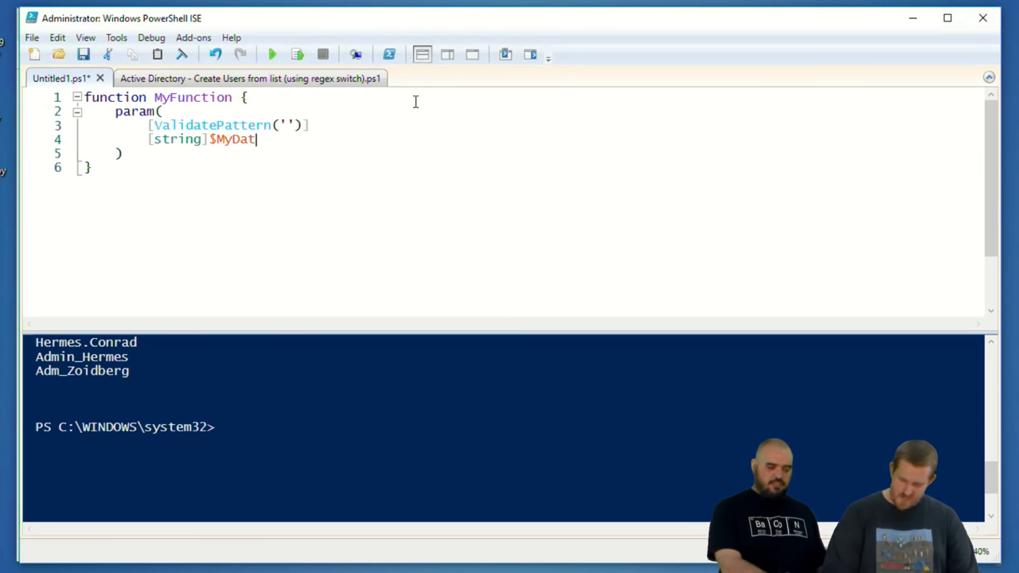
text(e)
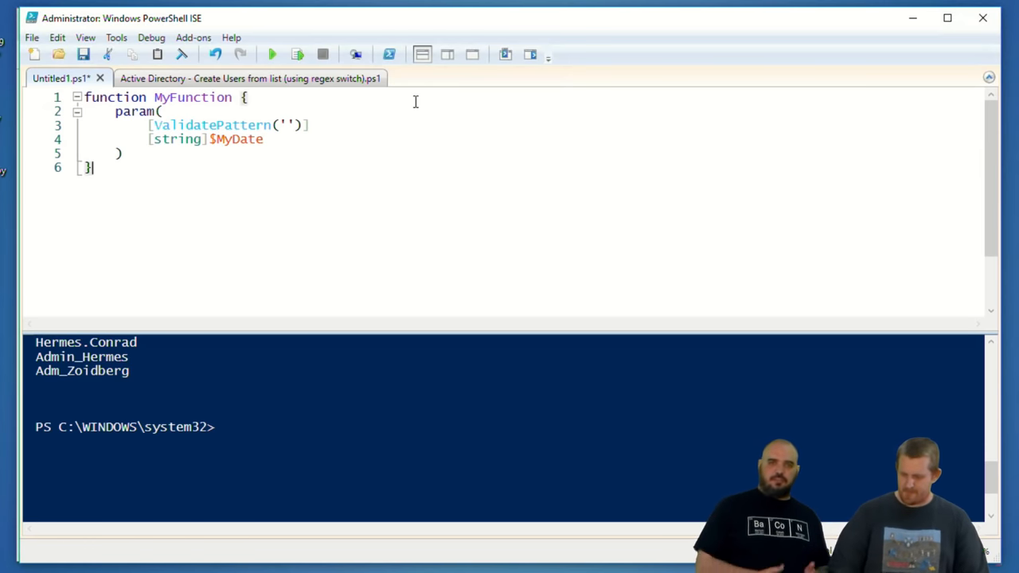
Name the function Get-ExpirationDate and add the "Your license expires in days." message
key(Enter)
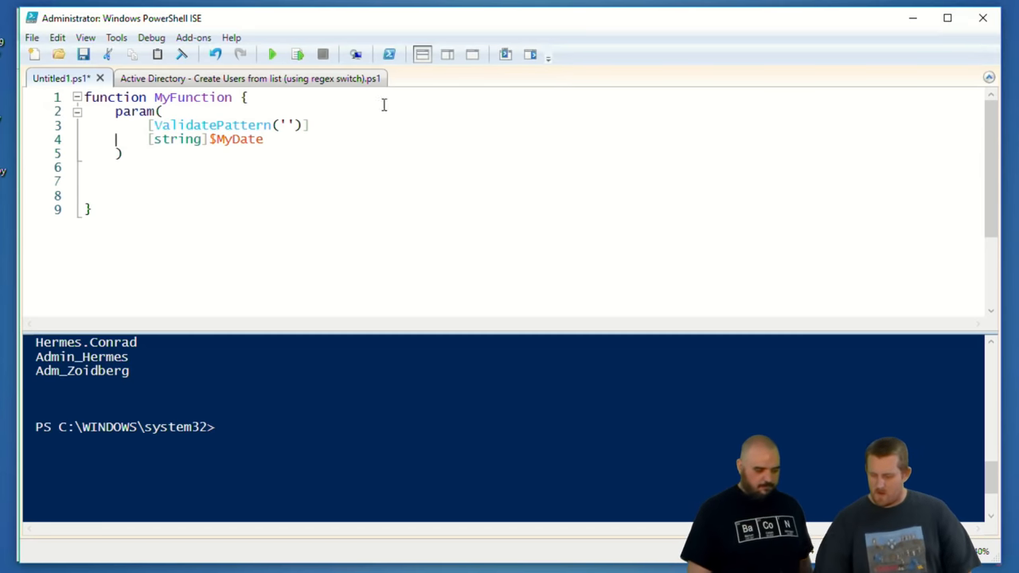
text(Get-)
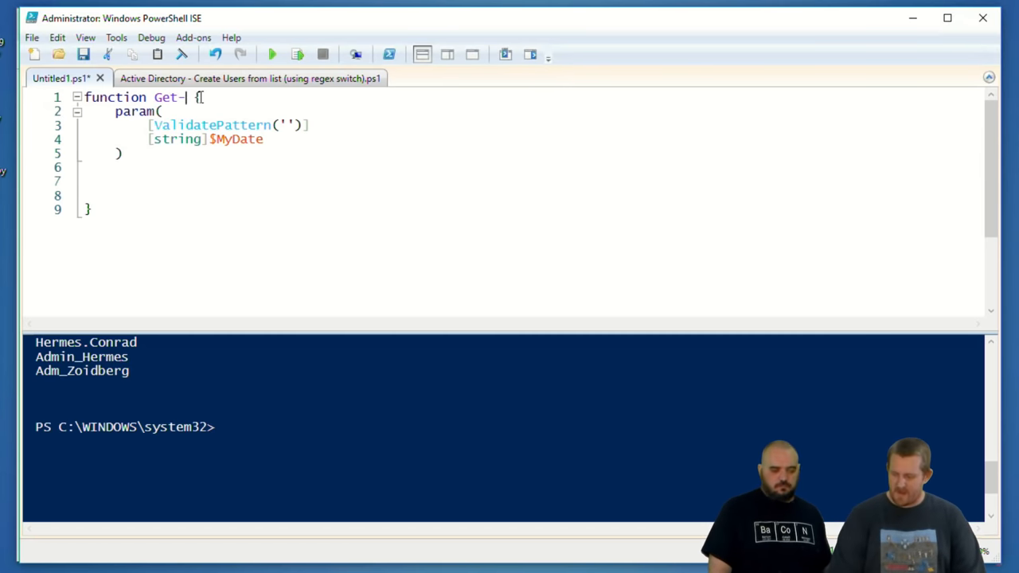
text(ExpirationDate)
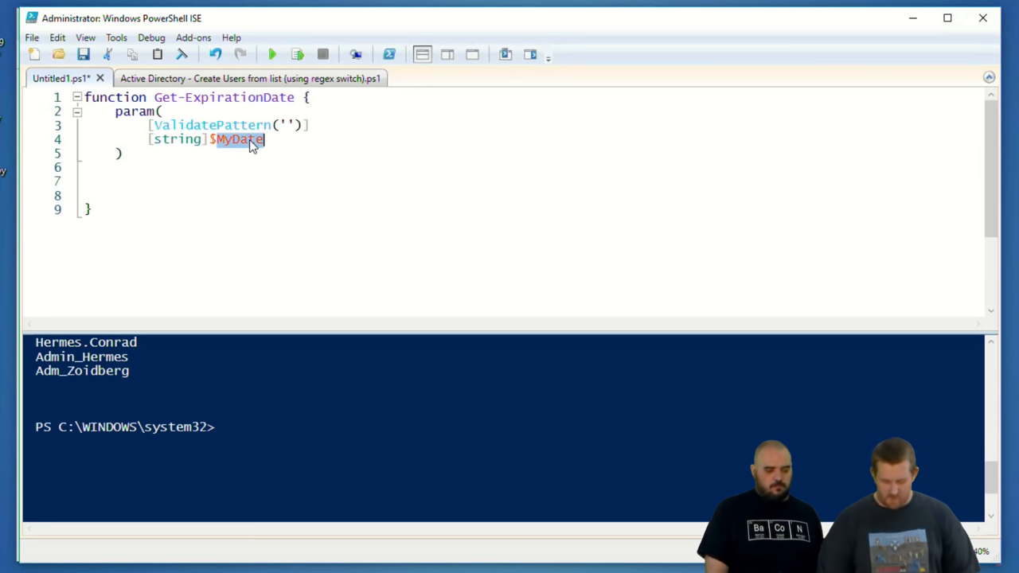
text(Expiration)
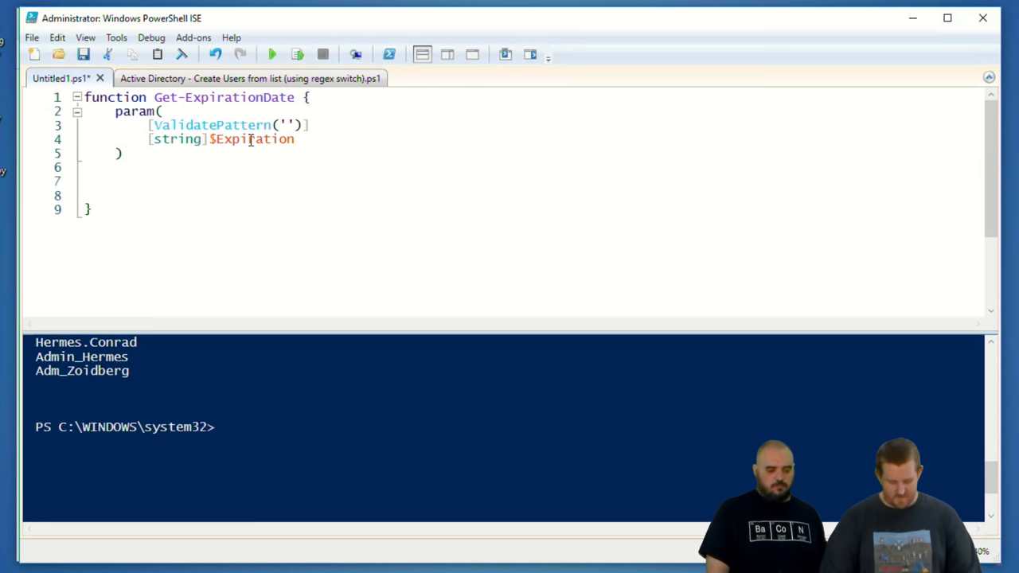
text(Date)
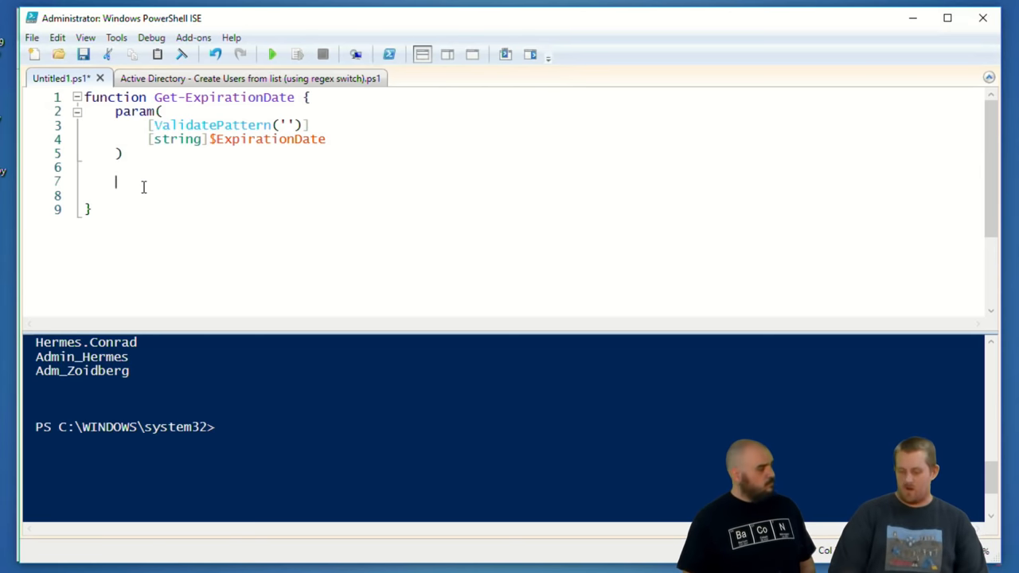
text("Your)
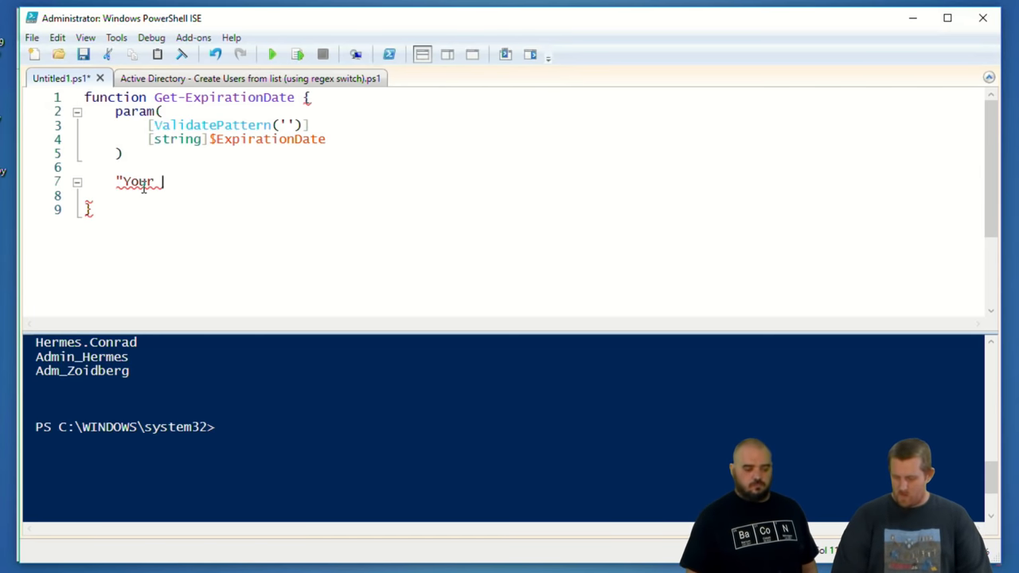
text(license expires in)
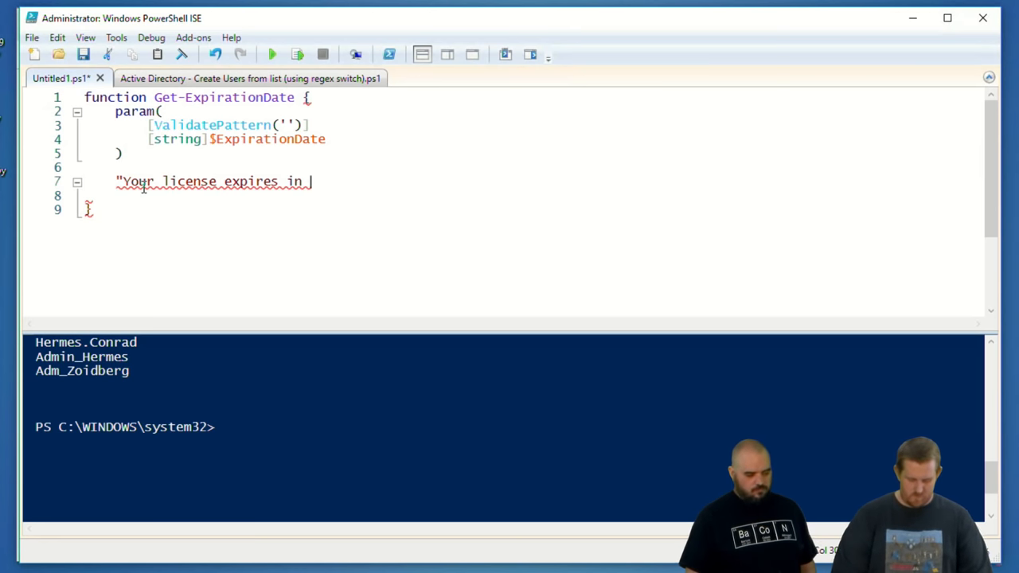
text(days.)
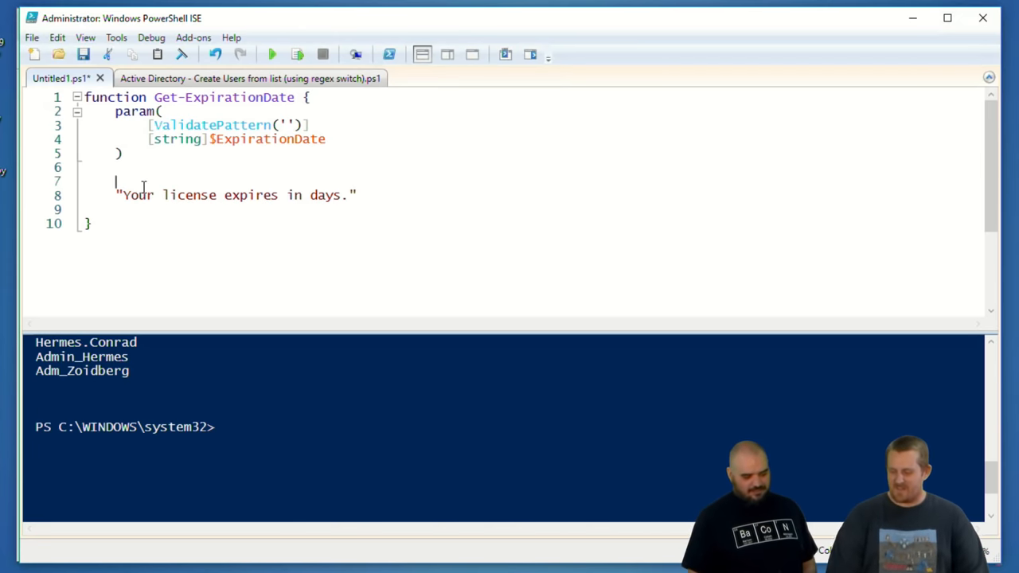
Begin $DateDiff = (New-TimeSpan ... with a first attempt using Get-Date().AddDays
text($)
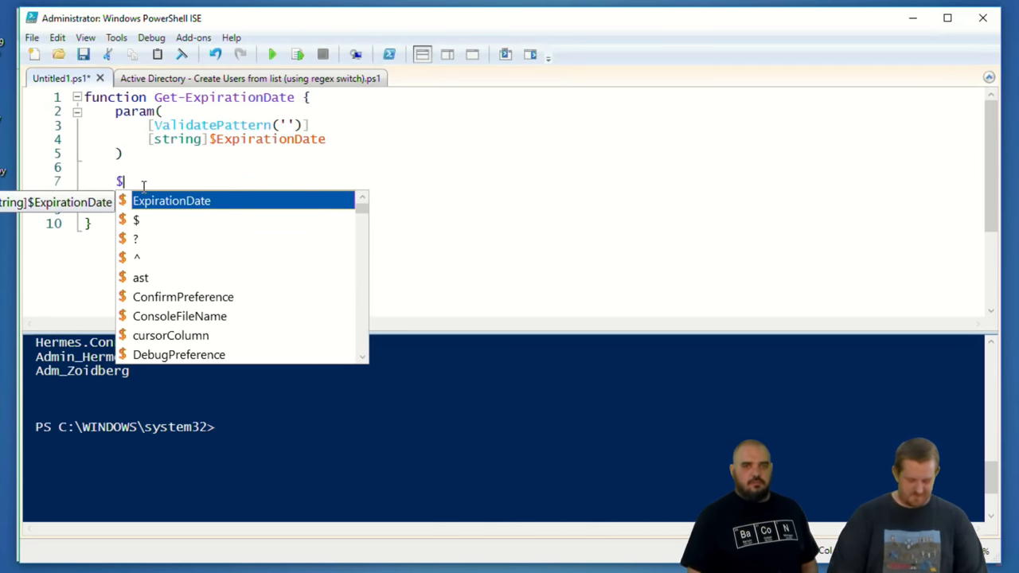
text(DateDiff =)
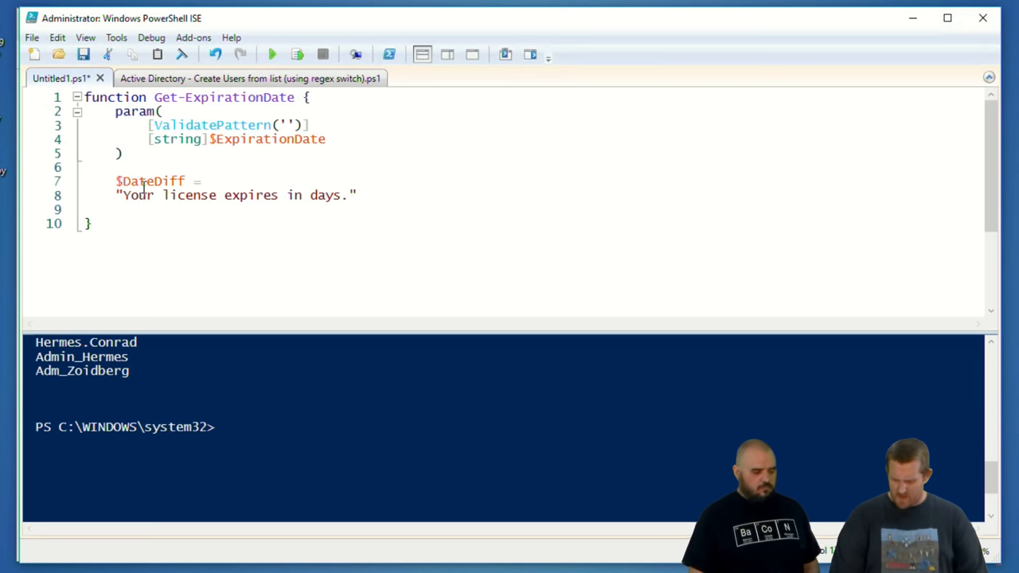
text((new-t)
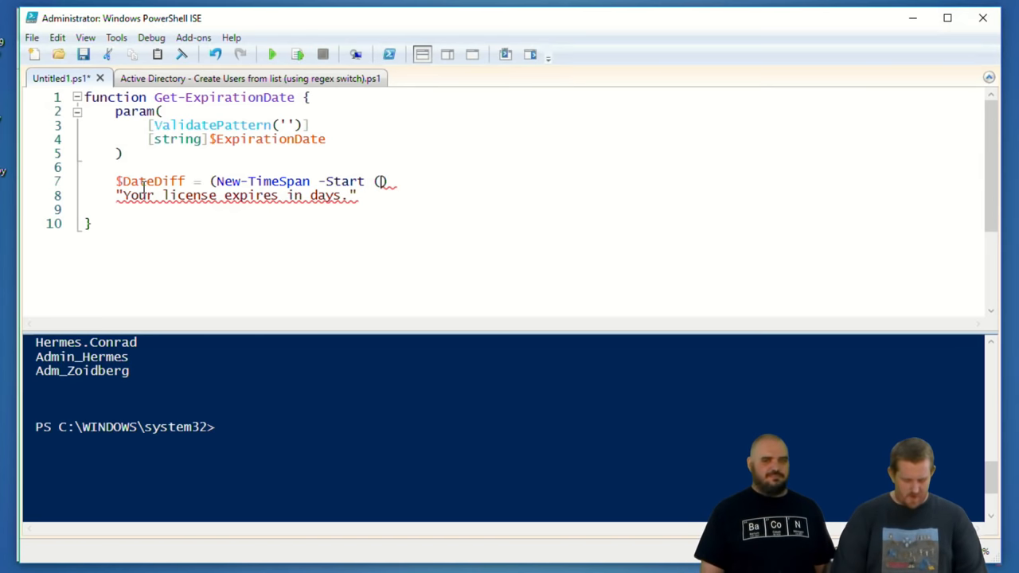
text(Get-Date())
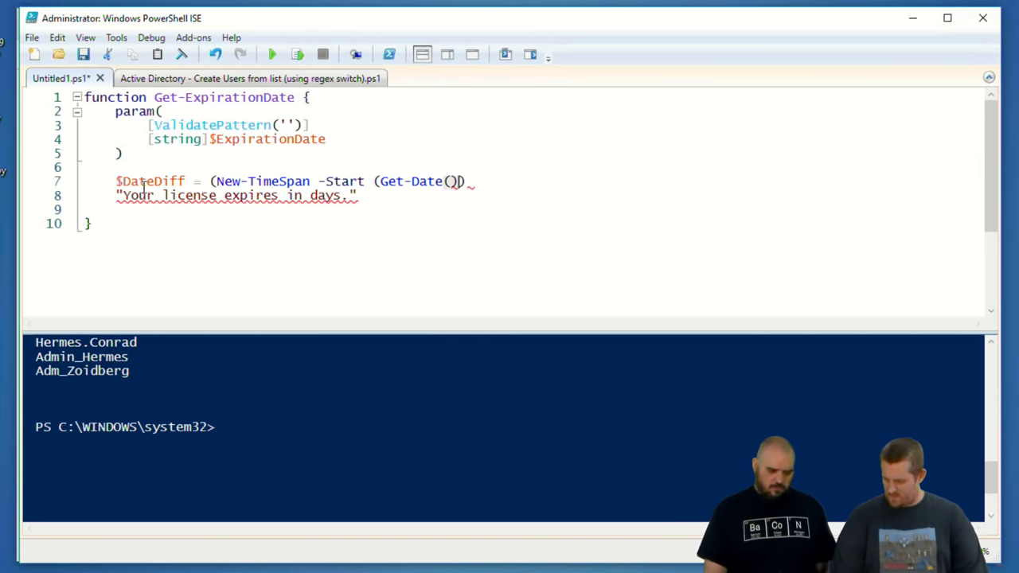
text(.)
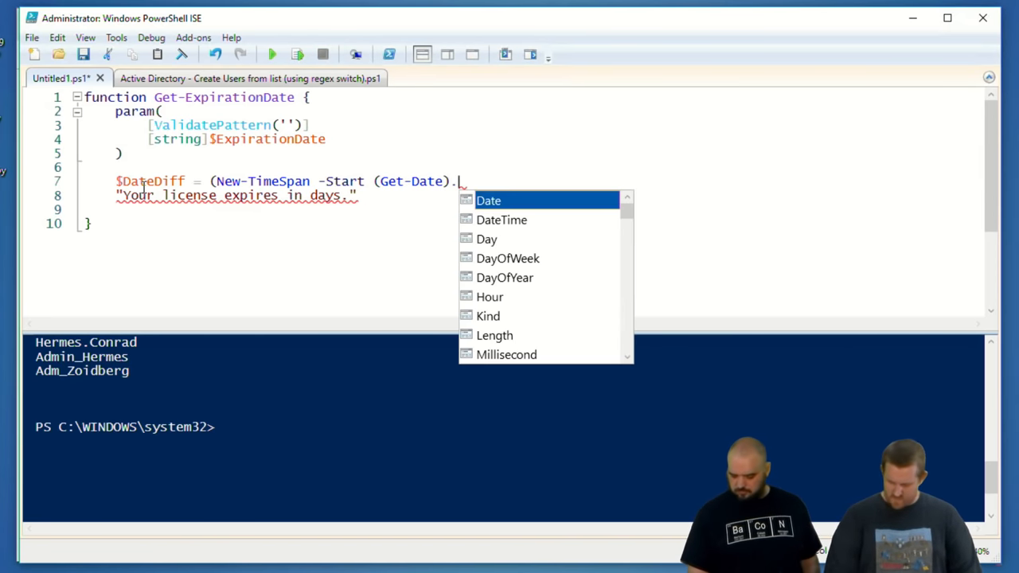
text(Add()
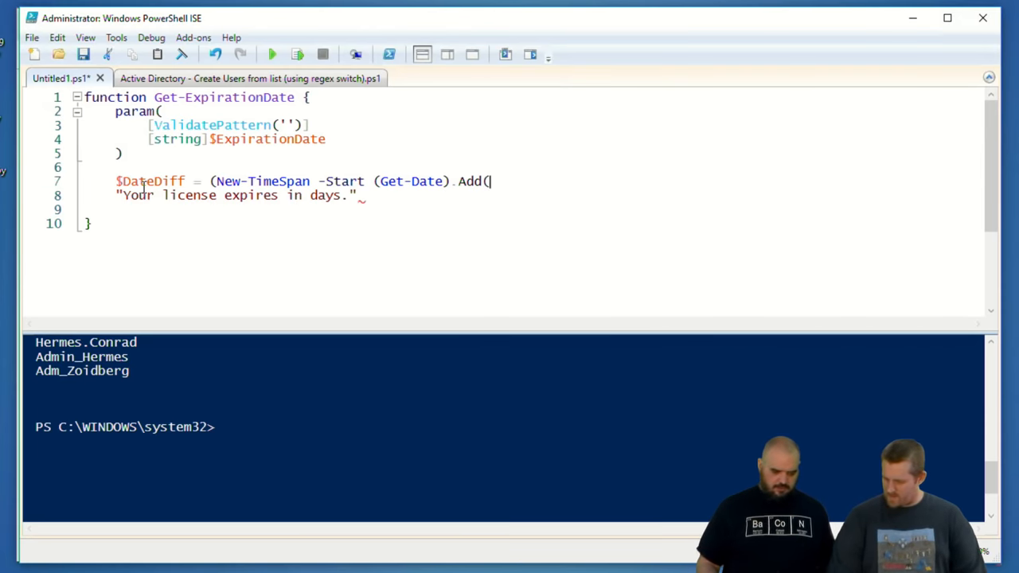
text(Days)
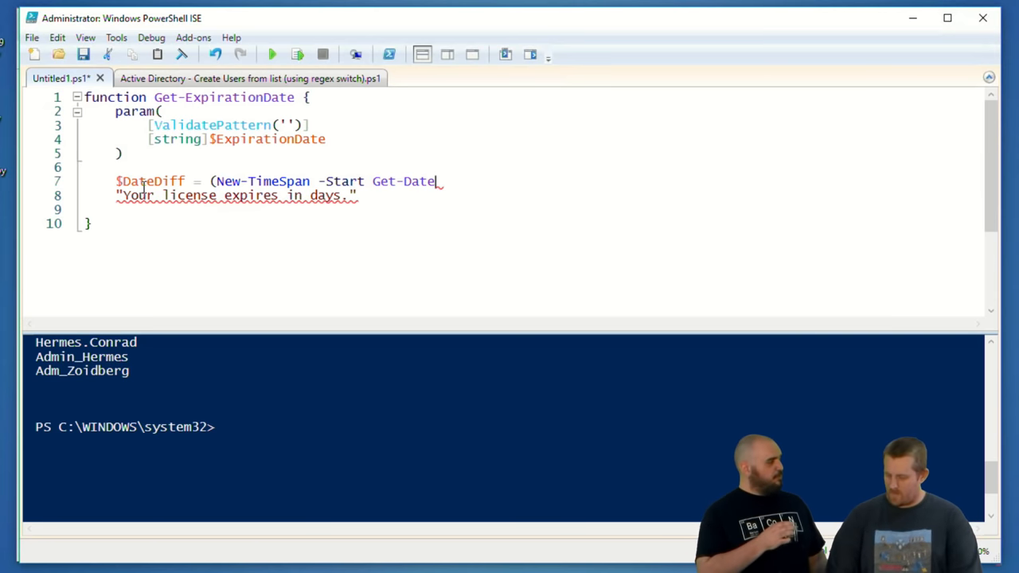
Finish it as (New-TimeSpan -Start (Get-Date) -End $ExpirationDate).Days
text((Get-Date))
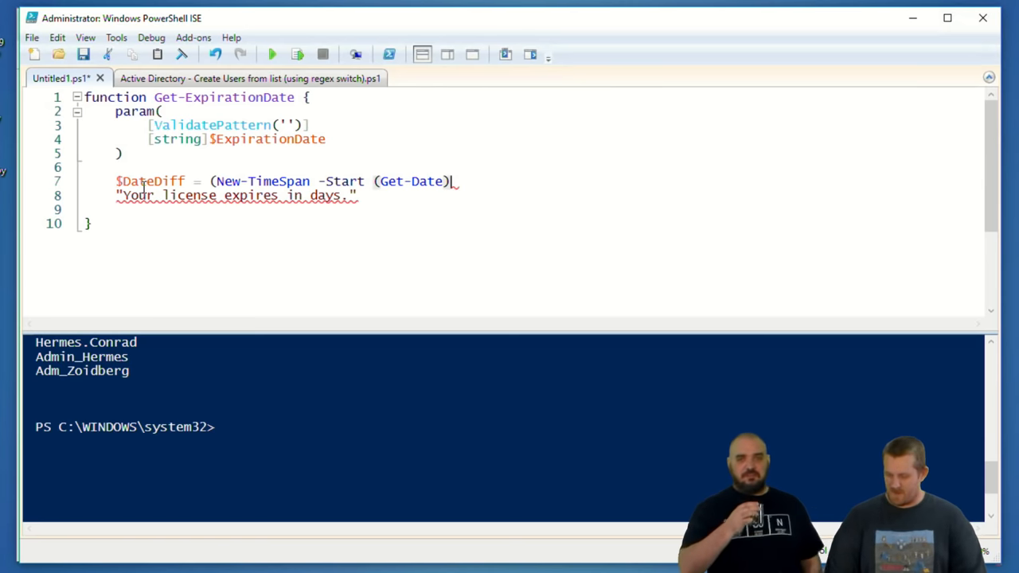
text(-End)
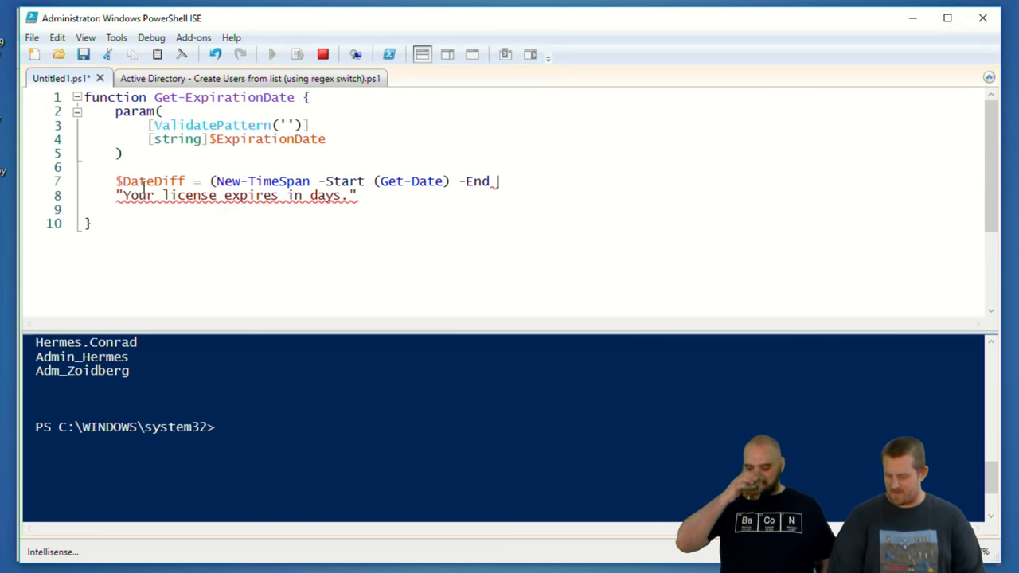
text($ExpirationDate)
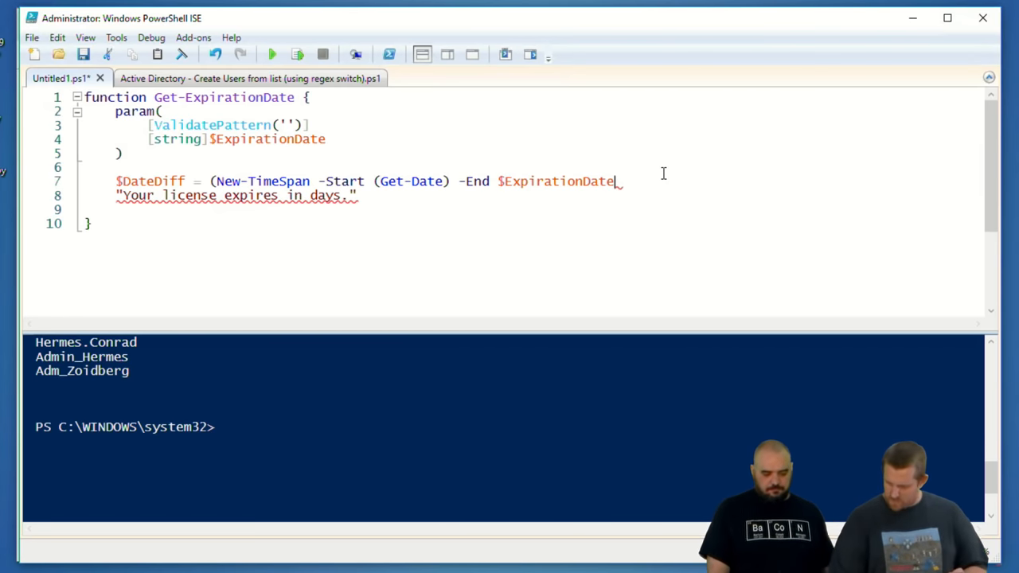
text().)
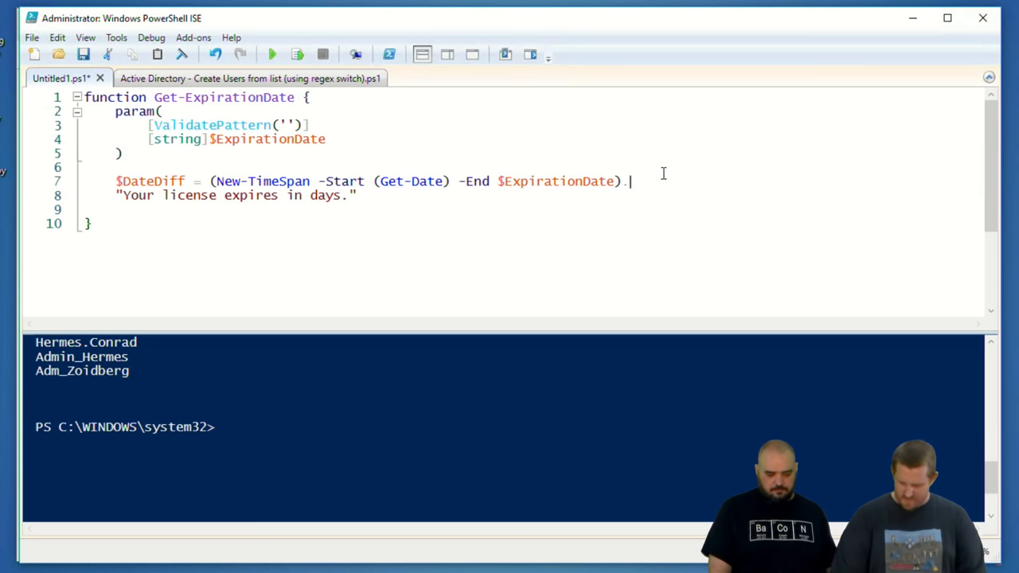
text(Days)
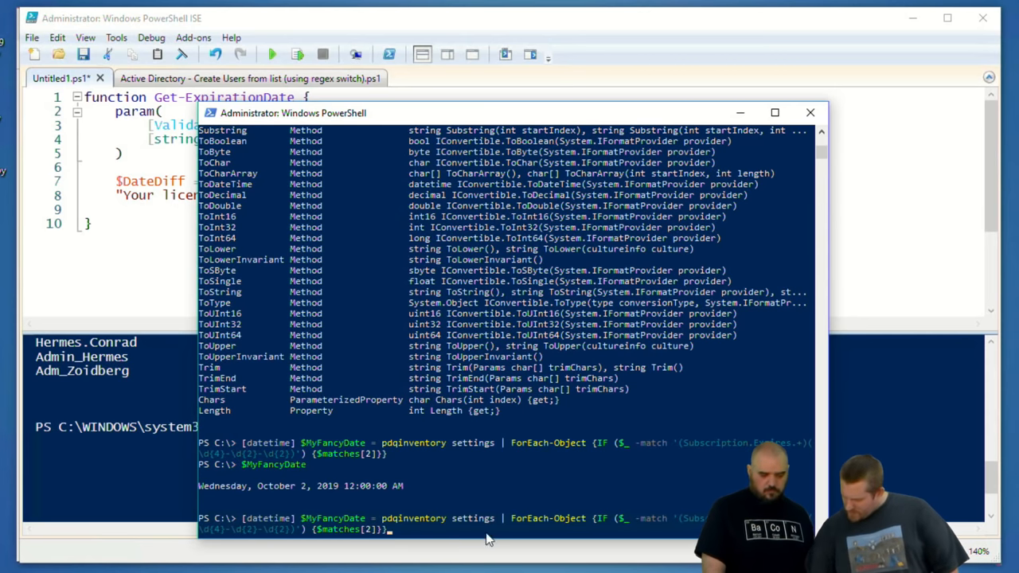
mouse_move(207, 538)
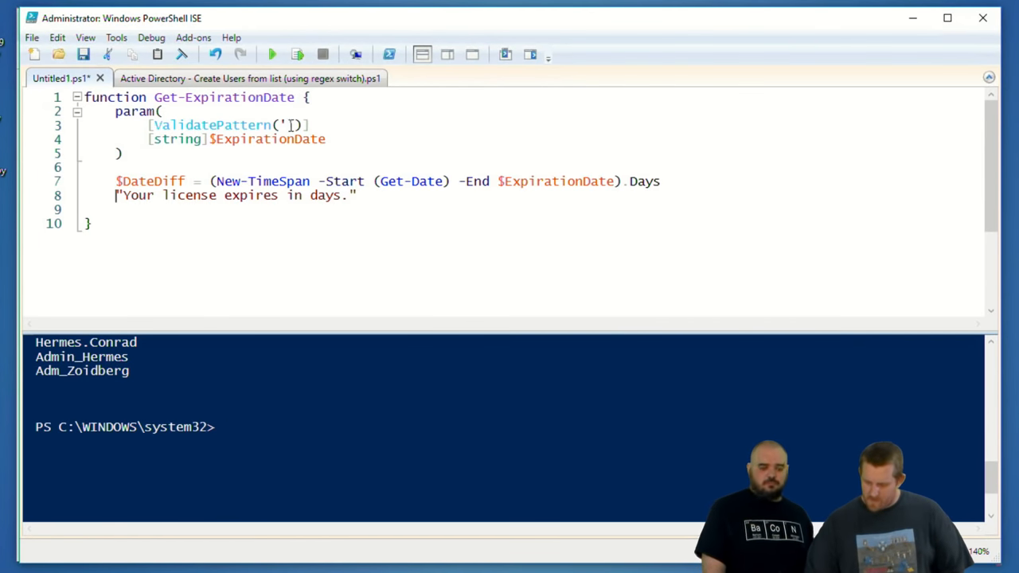
Set ValidatePattern to '\d{4}-\d{2}-\d{2}', put $DateDiff in the message, and run the script
text(\d{4}-\d{2}-\d{2})
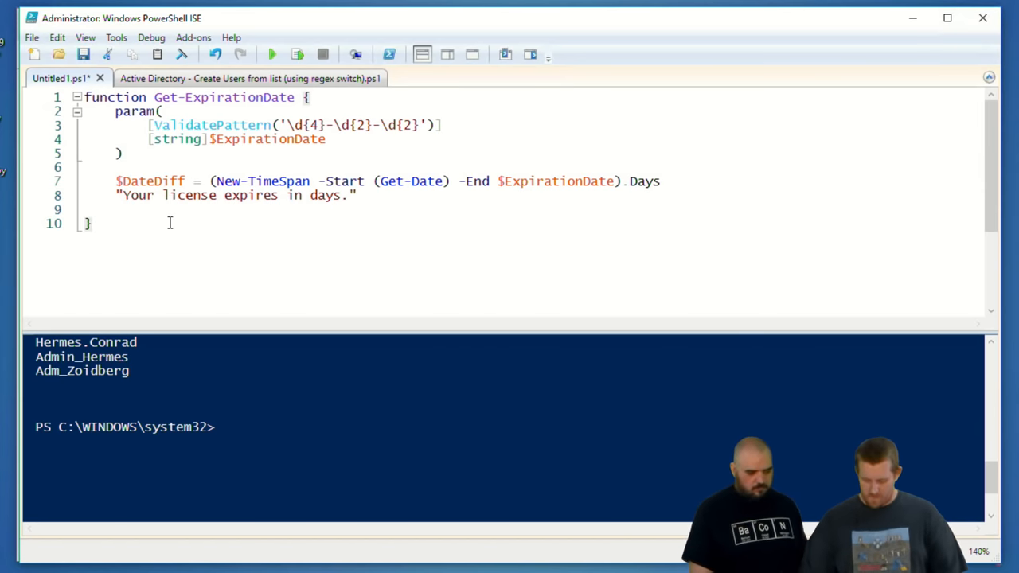
mouse_move(271, 54)
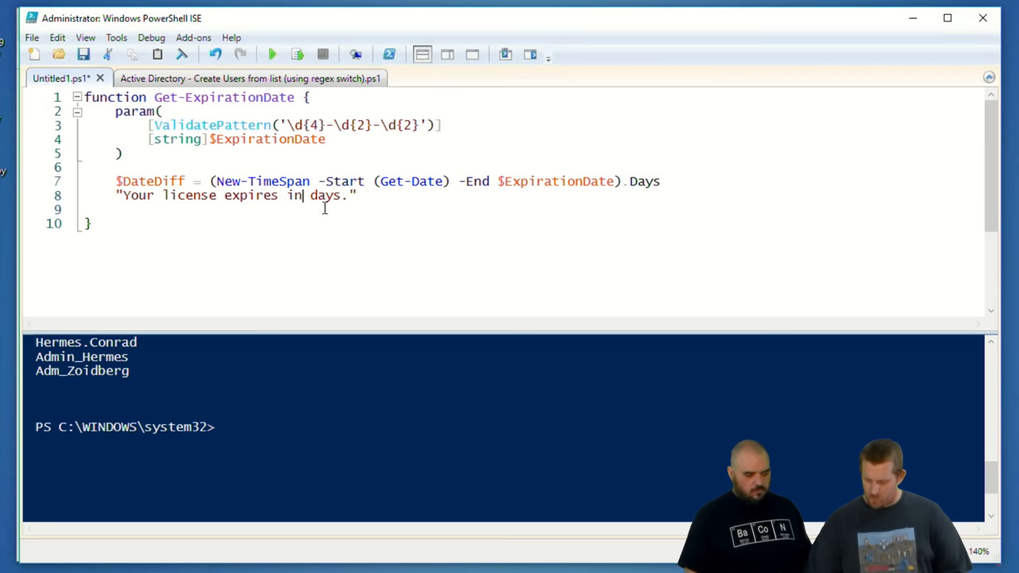
text($DateDiff)
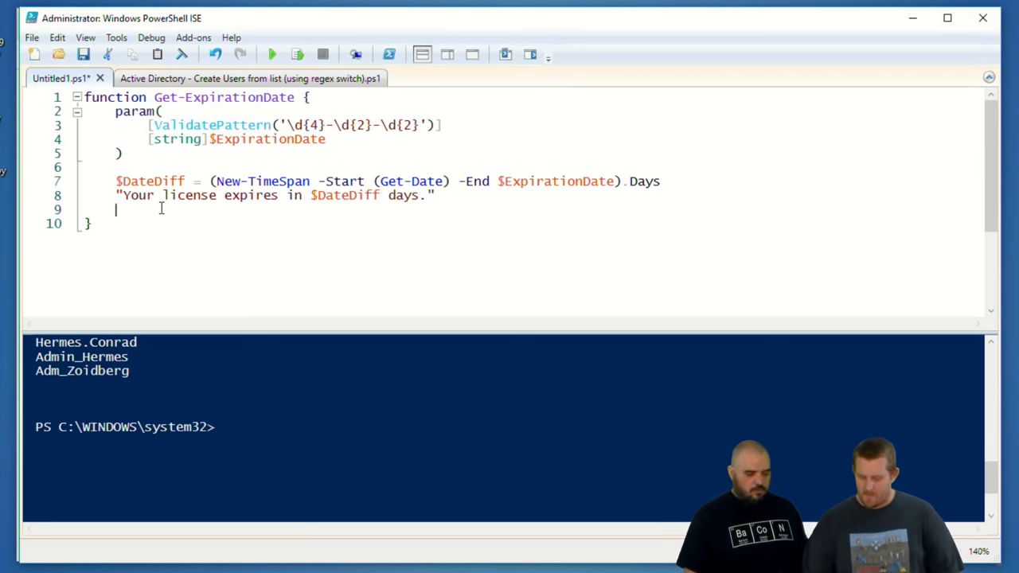
mouse_move(272, 54)
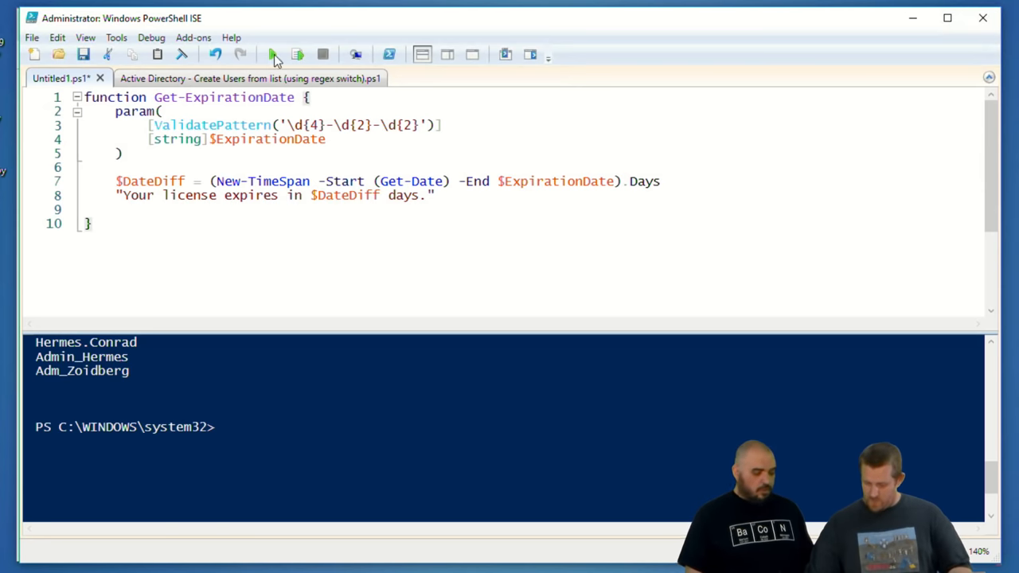
click(270, 54)
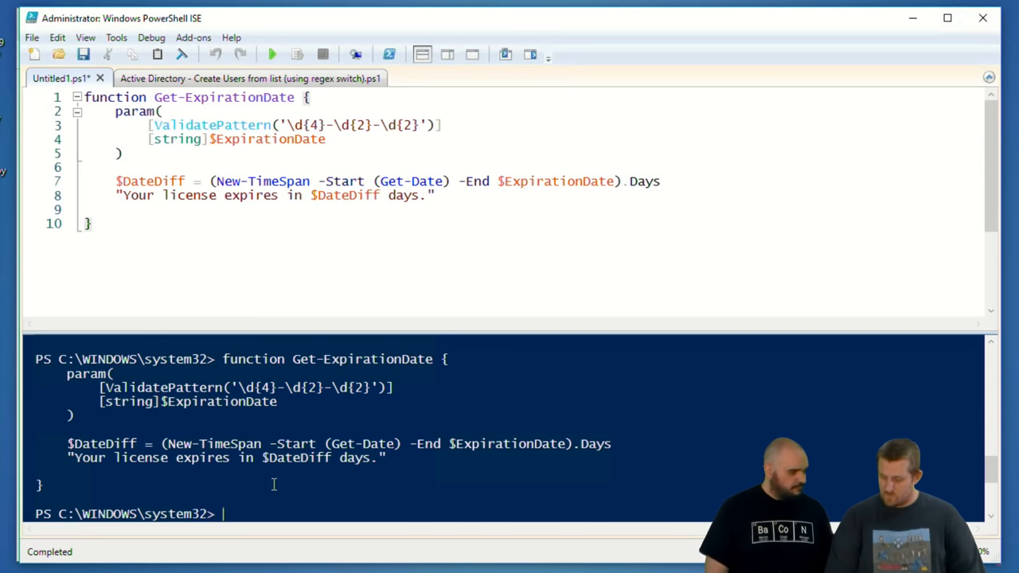
Call Get-ExpirationDate -ExpirationDate "2019-12-12" in the console, reporting 174 days
text($userlist)
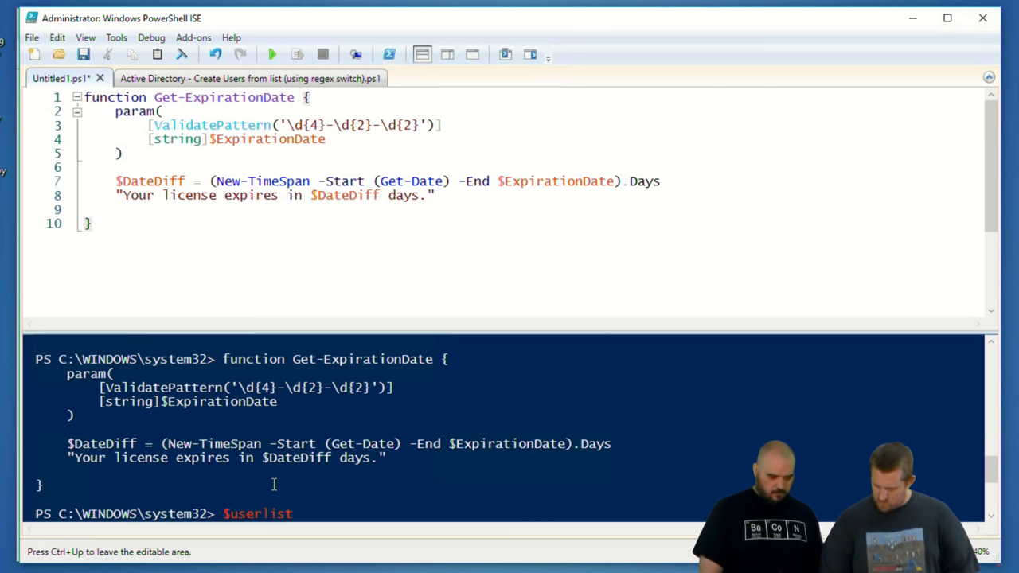
key(BackSpace)
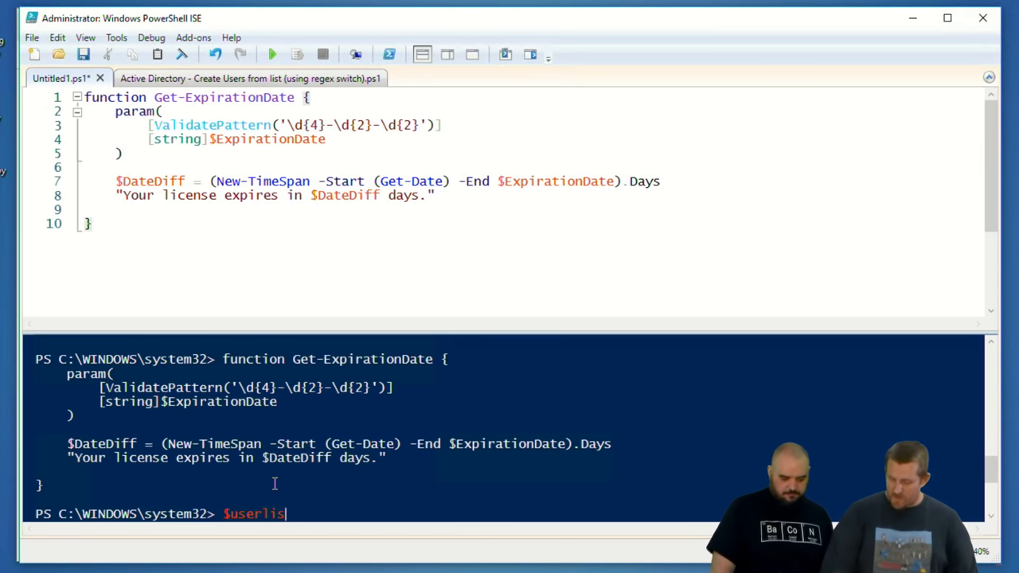
text(get-expire)
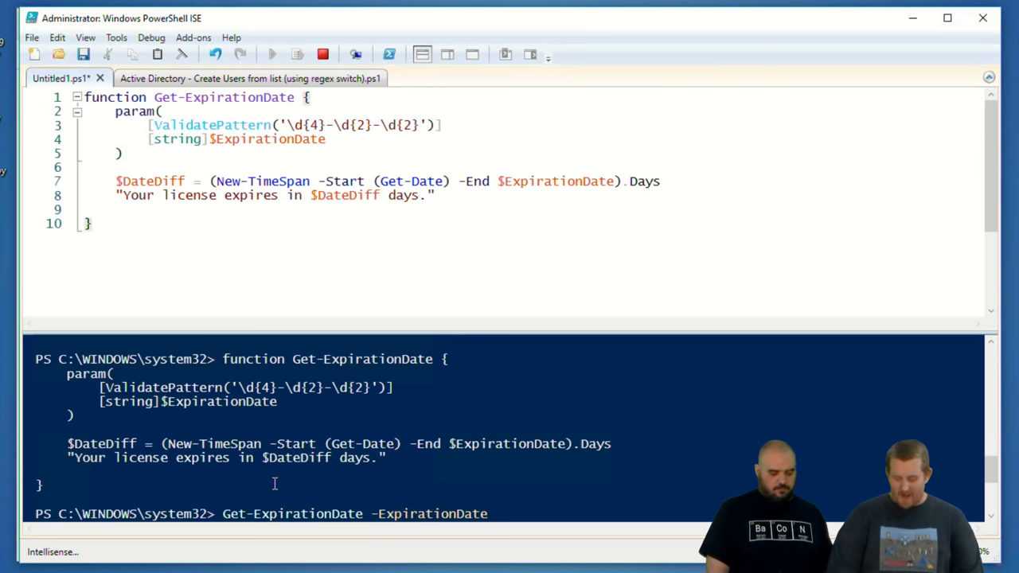
text("")
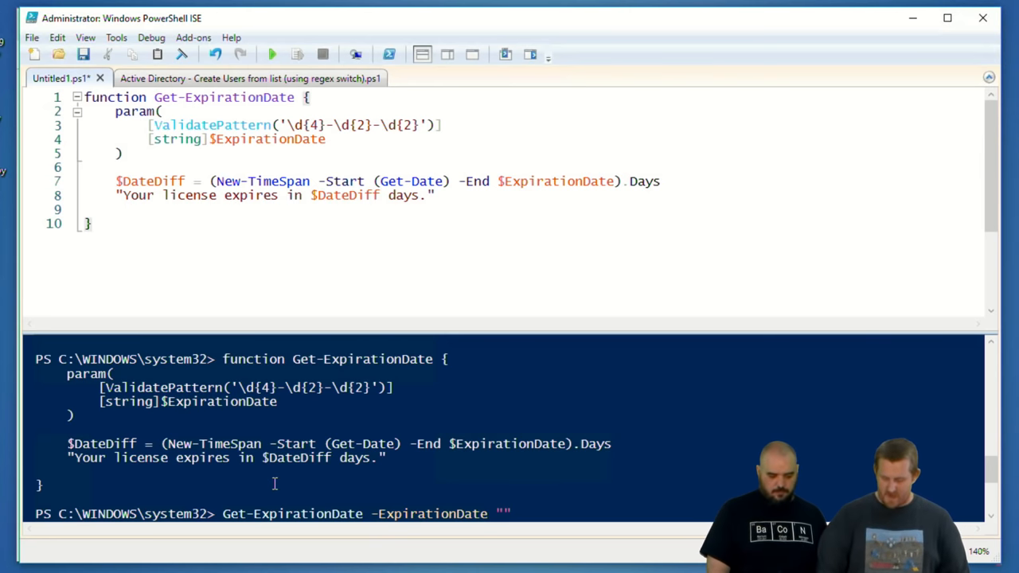
text(2019-)
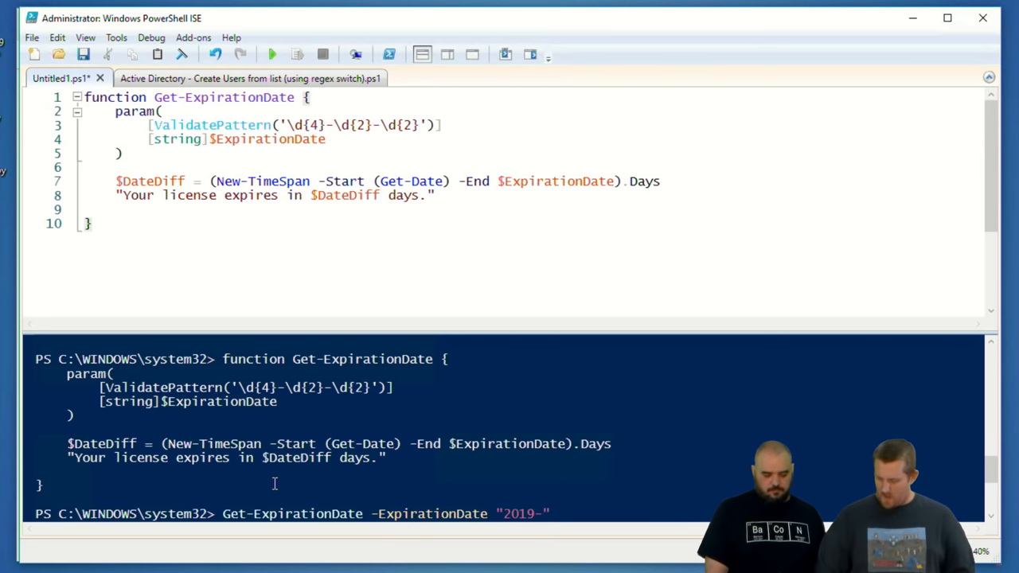
text(12-12)
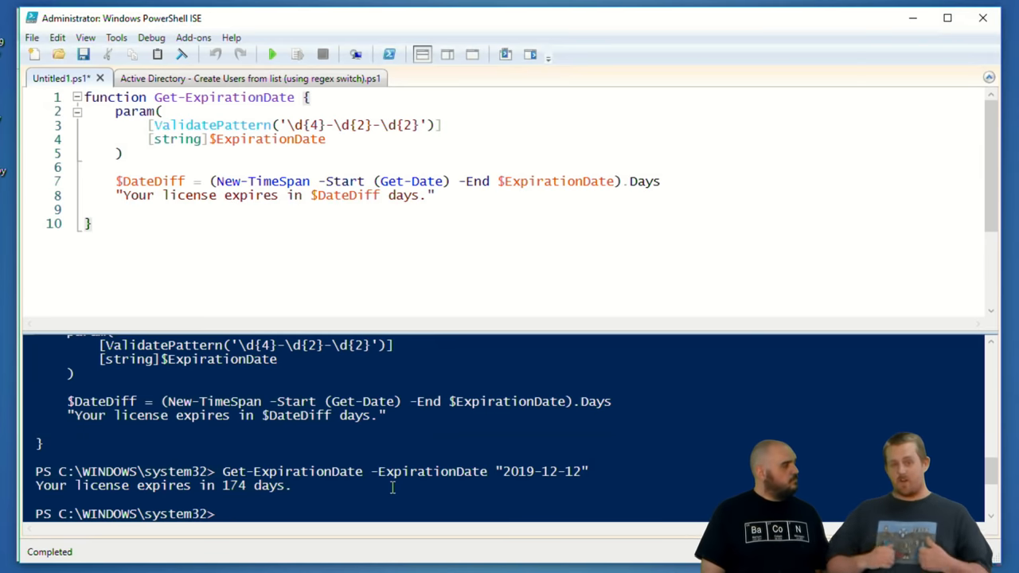
Set $MyFancyDate from pdqinventory settings, call Get-ExpirationDate -ExpirationDate $MyFancyDate, and run the script
text($userlist)
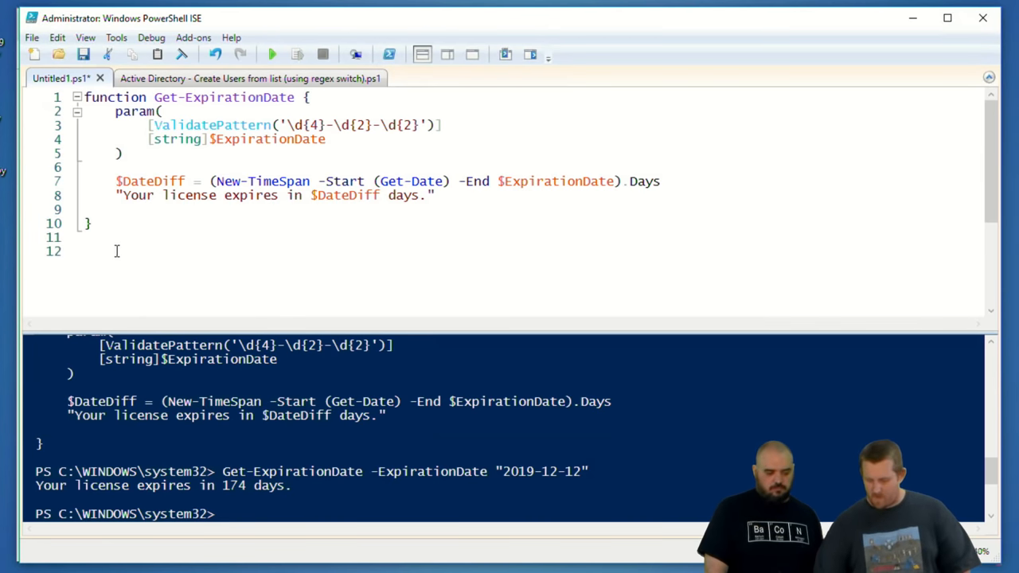
text($MyFancyDate = pdqinventory settings | ForEach-Object {IF ($_ -match '(Subscription.Expires.+)(\d{4}-\d{2}-\d{2})') {$matches[2]}})
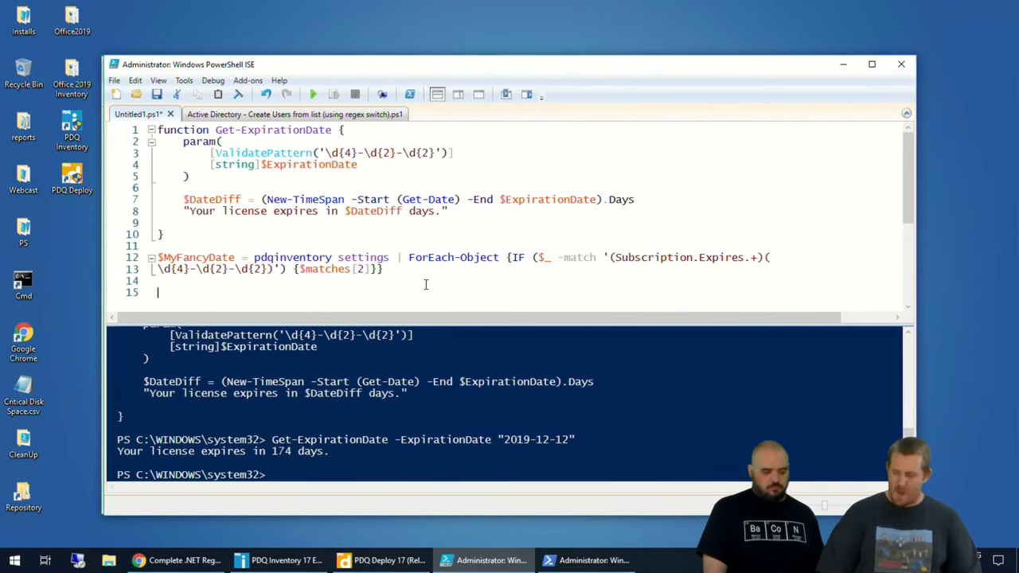
text(Get-ExpirationDate -ExpirationDate)
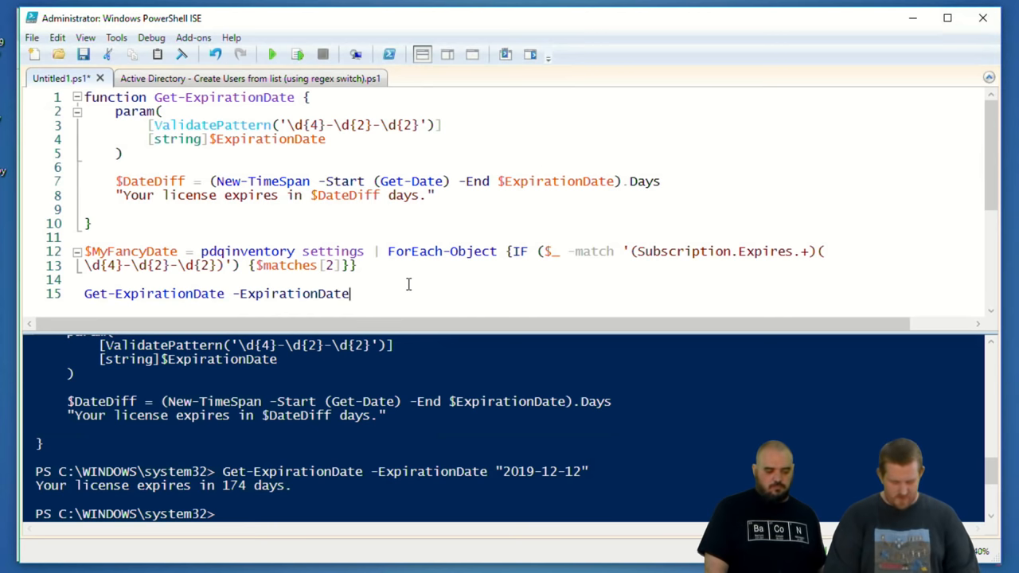
text($MyFancyDate)
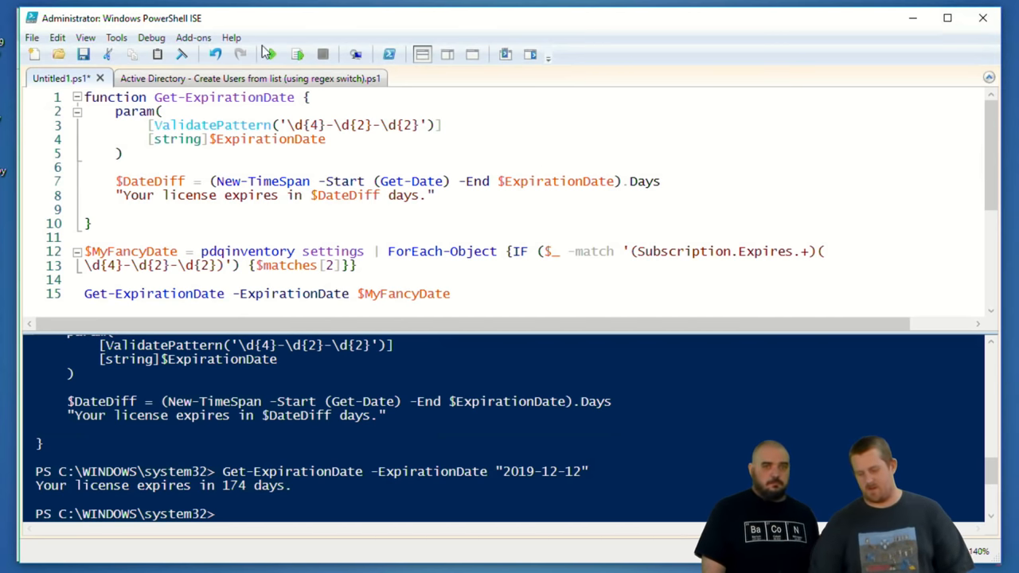
click(269, 54)
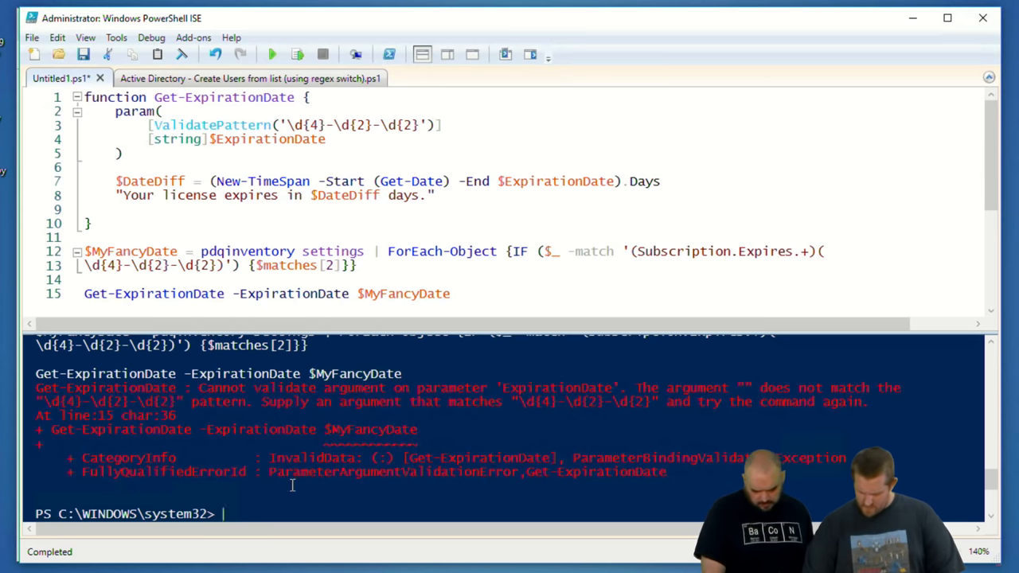
Check $MyFancyDate in the console and rerun the fixed script, reporting 103 days
text($MyFancyDate)
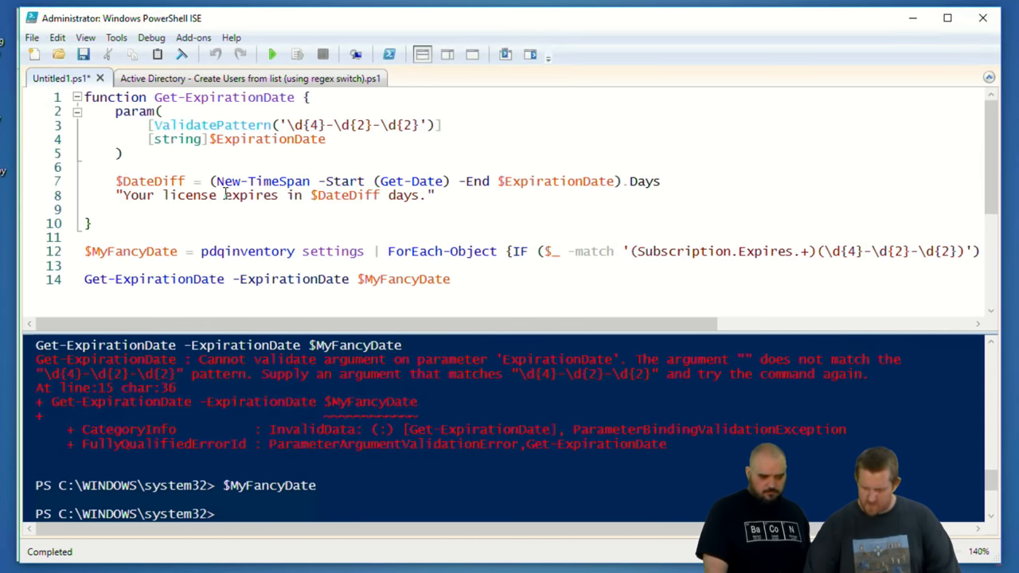
click(271, 54)
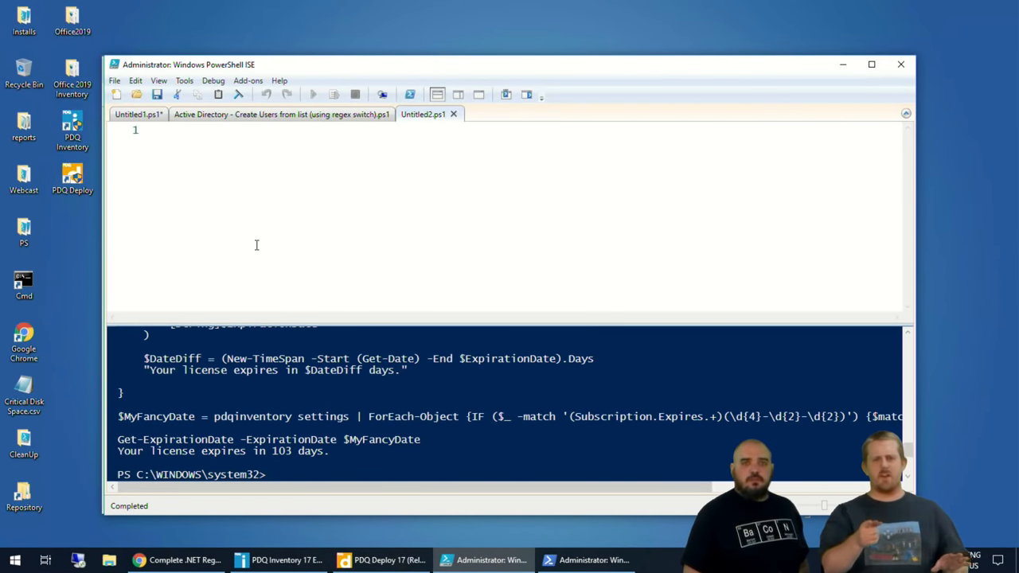
Start a Send-MailMessage command in Untitled2.ps1 and list its parameters with a hyphen
text(send-mail)
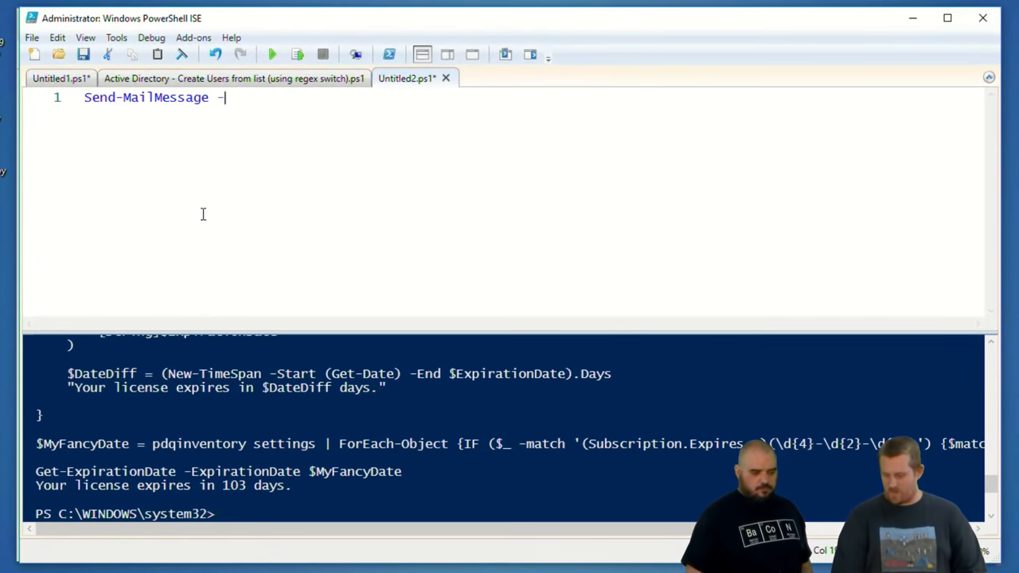
text(-)
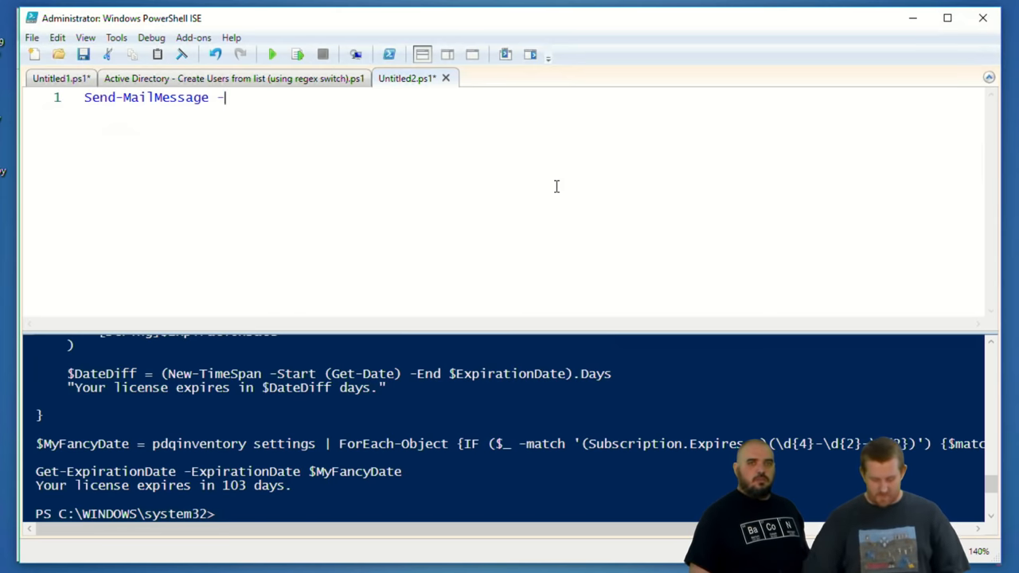
Write If ($null -eq $result) with a "No email!" message in its true branch
text($result = 123)
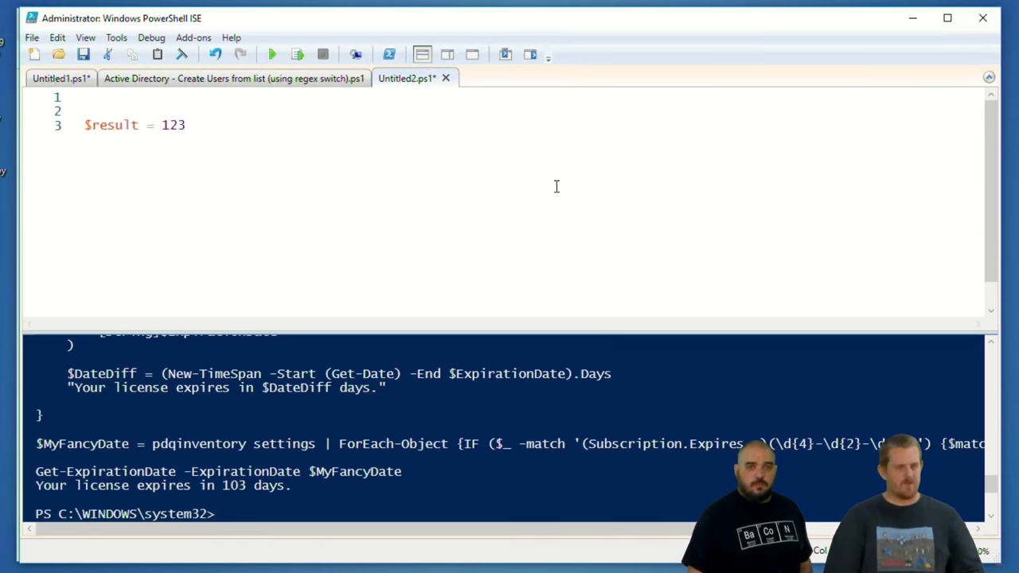
text(If ($null)
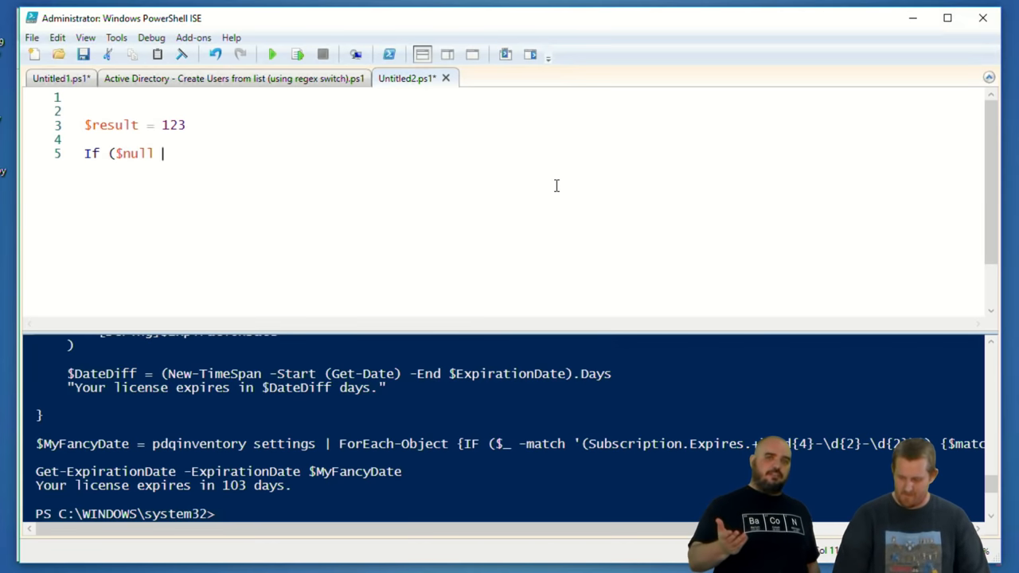
text(-eq)
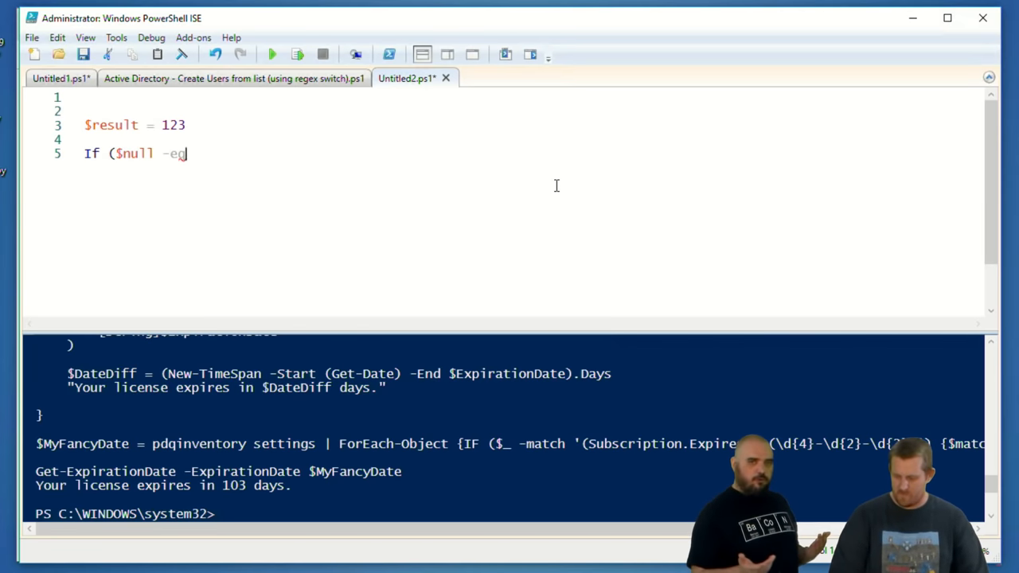
text($result) {})
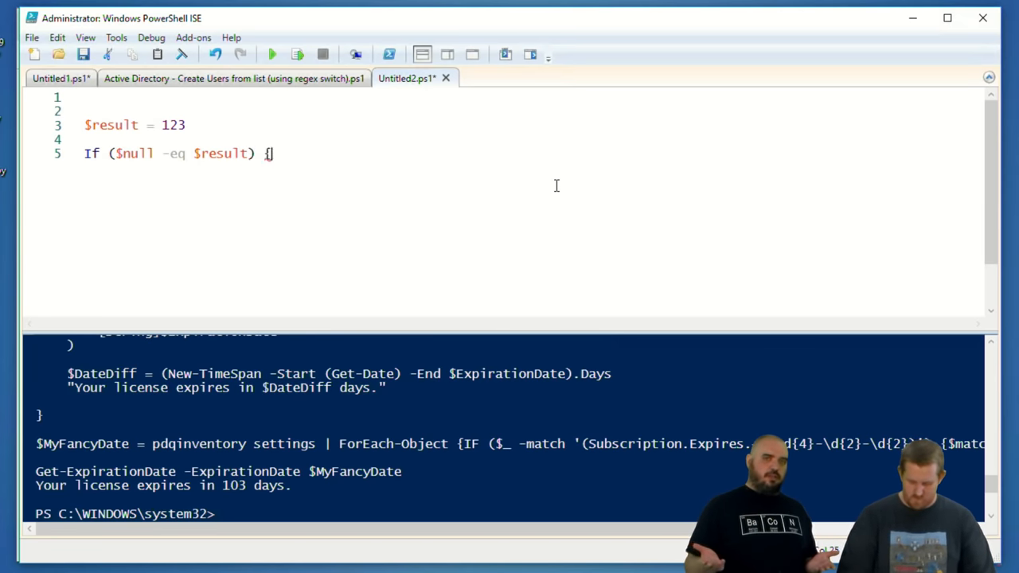
key(Enter)
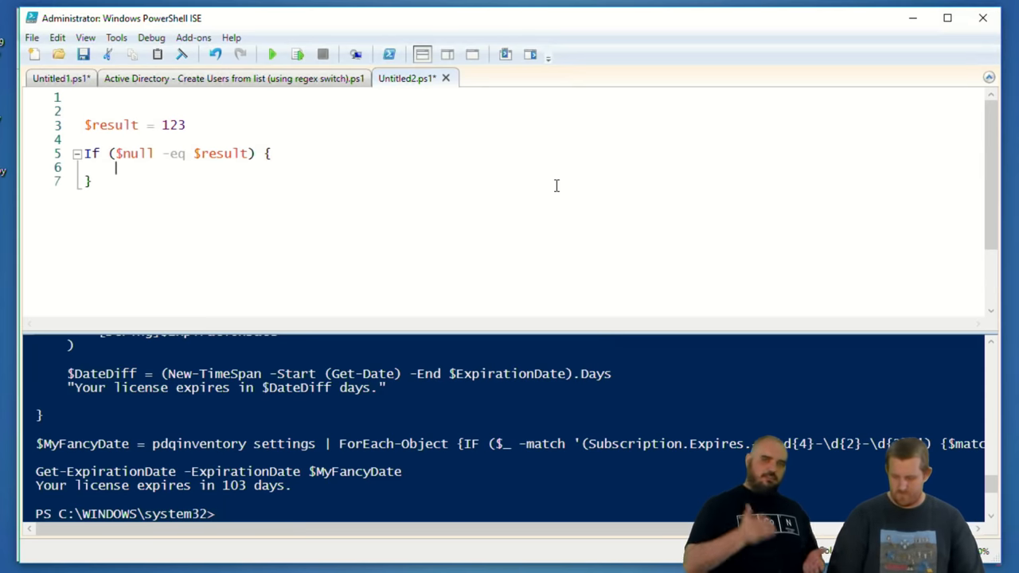
text("No value!)
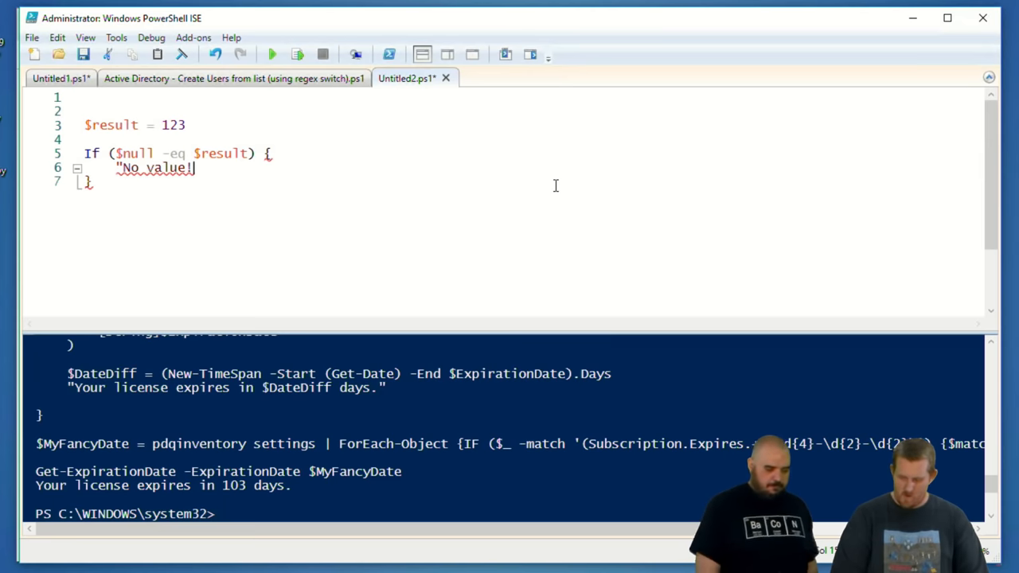
text(No email!)
click(199, 181)
text( else {)
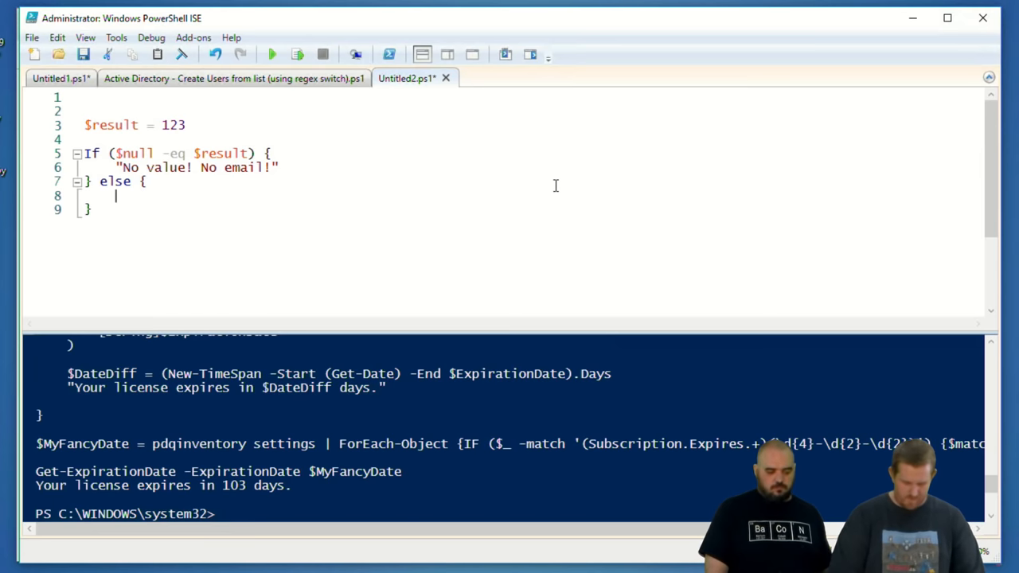
Add an else branch printing "All the values! All the emails" via Send-MailMessage
text("All the values! ")
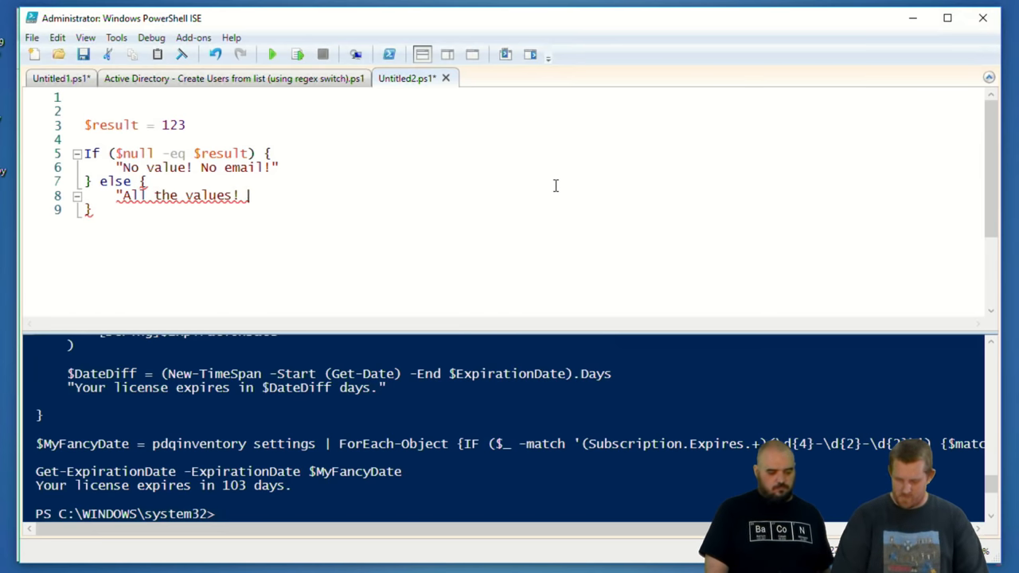
text(All the emails)
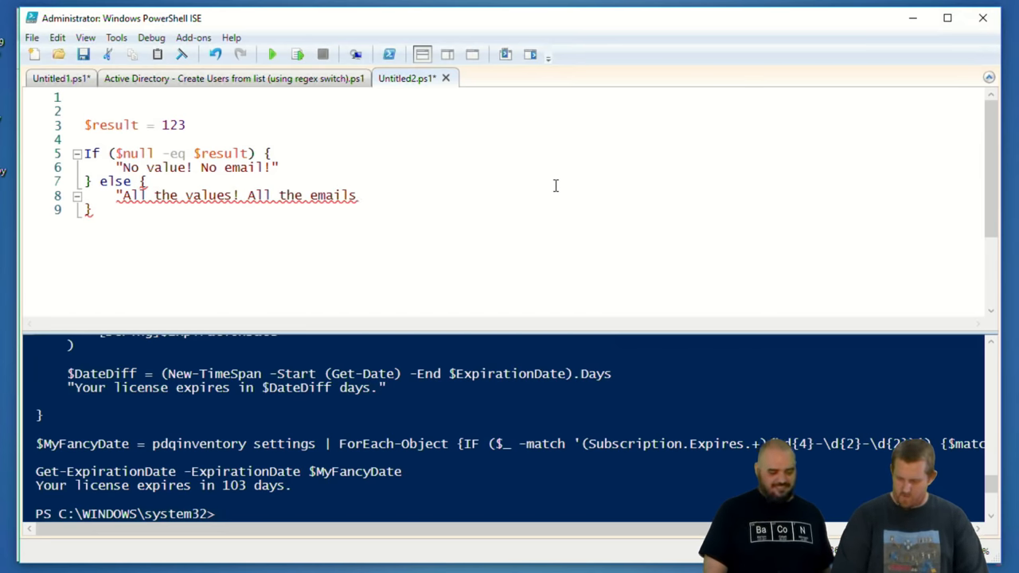
text(Send-mail)
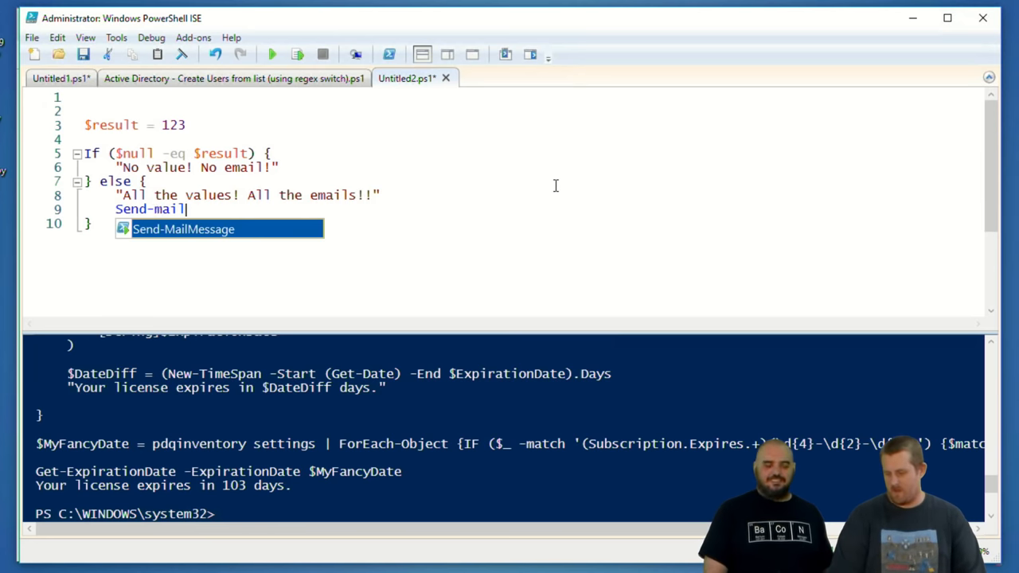
key(Tab)
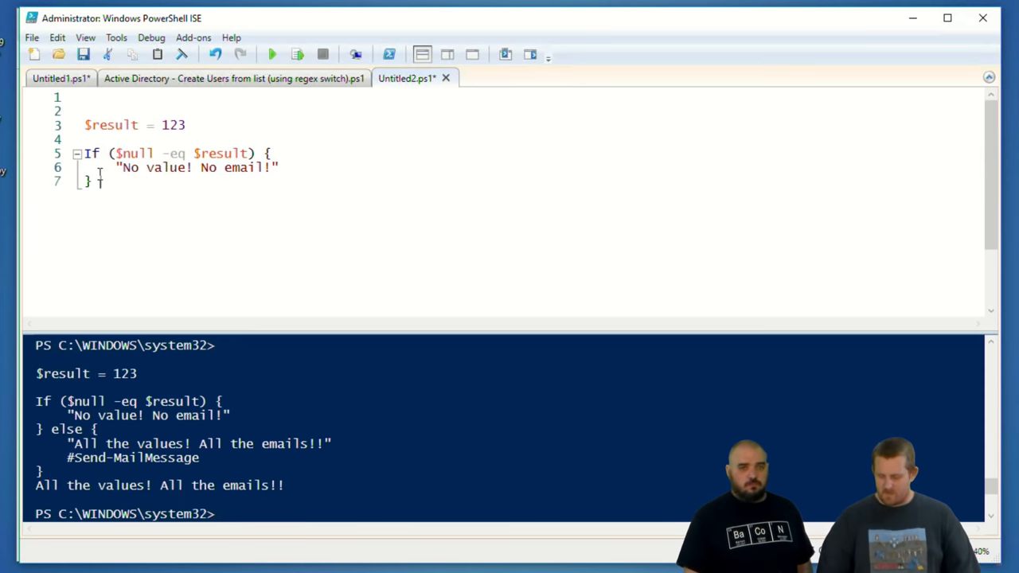
Negate the condition with -not, replace the message with "EMAILS!!!!" and run the script
text(-not)
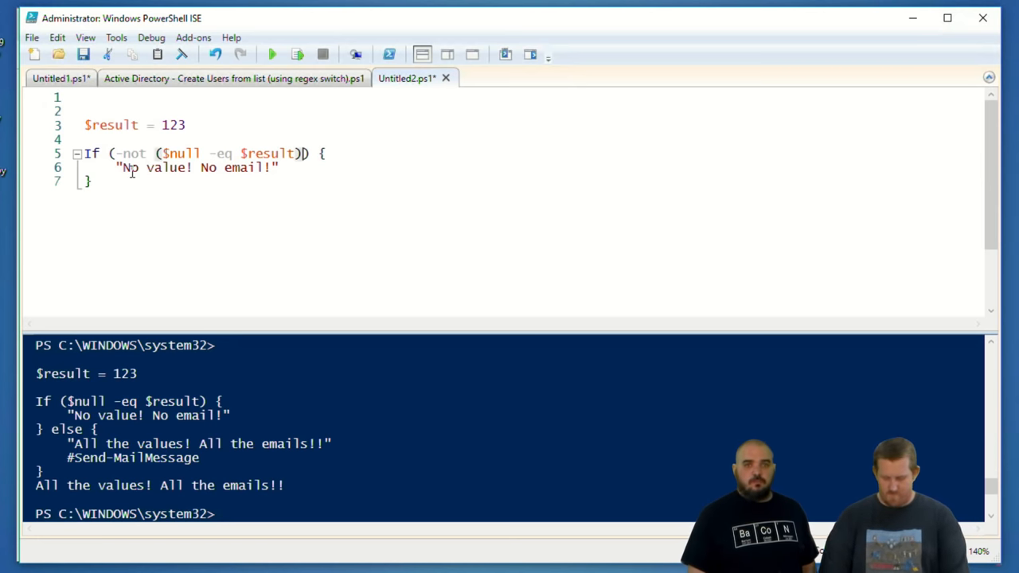
drag(124, 167, 271, 167)
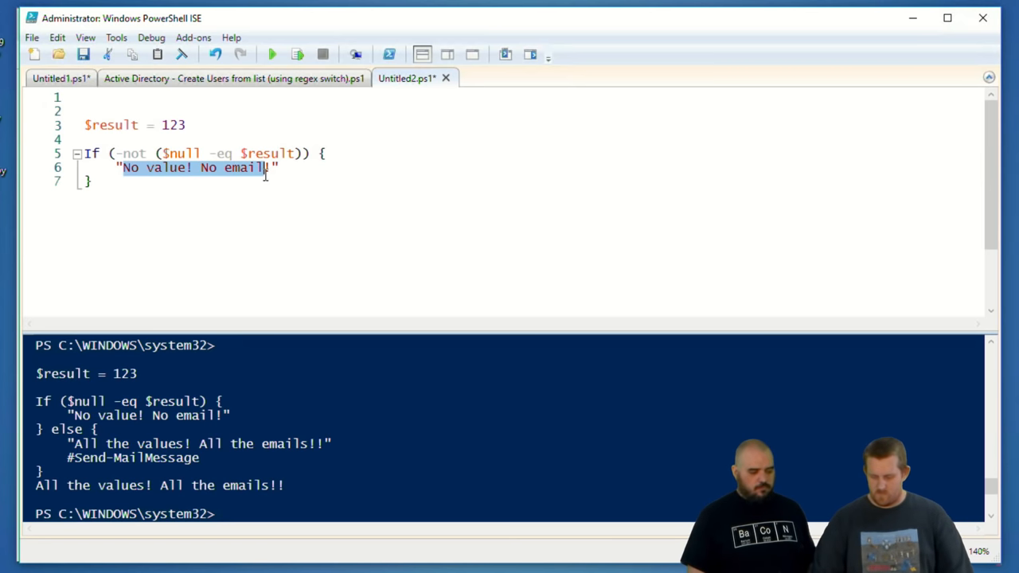
text(EMAILS!!!!")
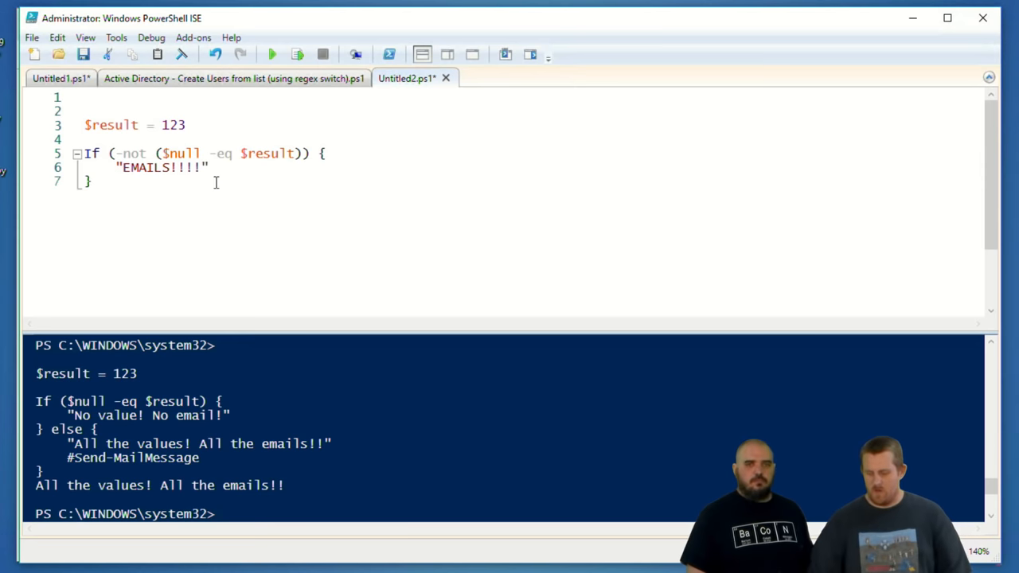
click(270, 55)
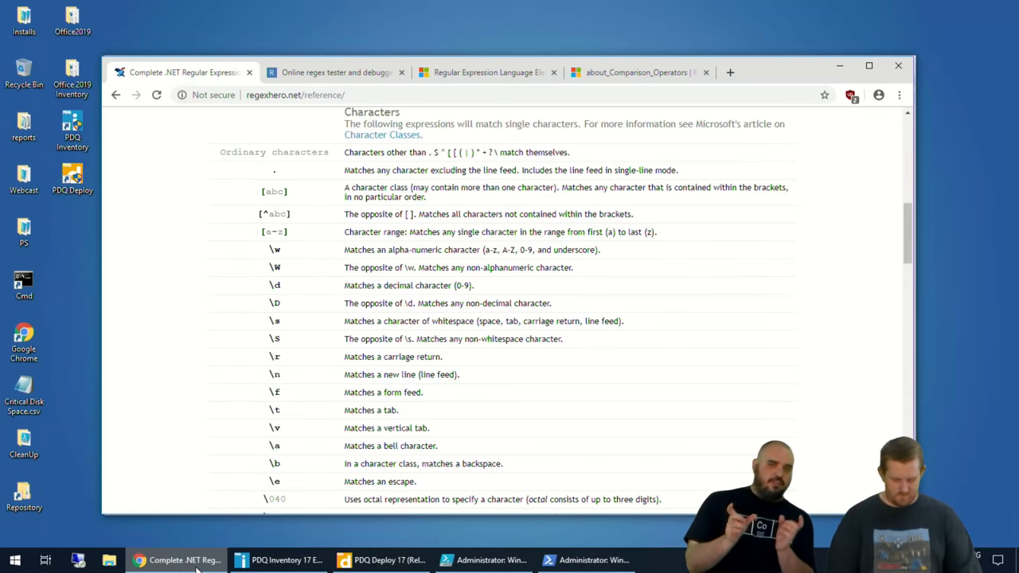
Search the web for get-aduser from the Chrome address bar
text(get-aduser)
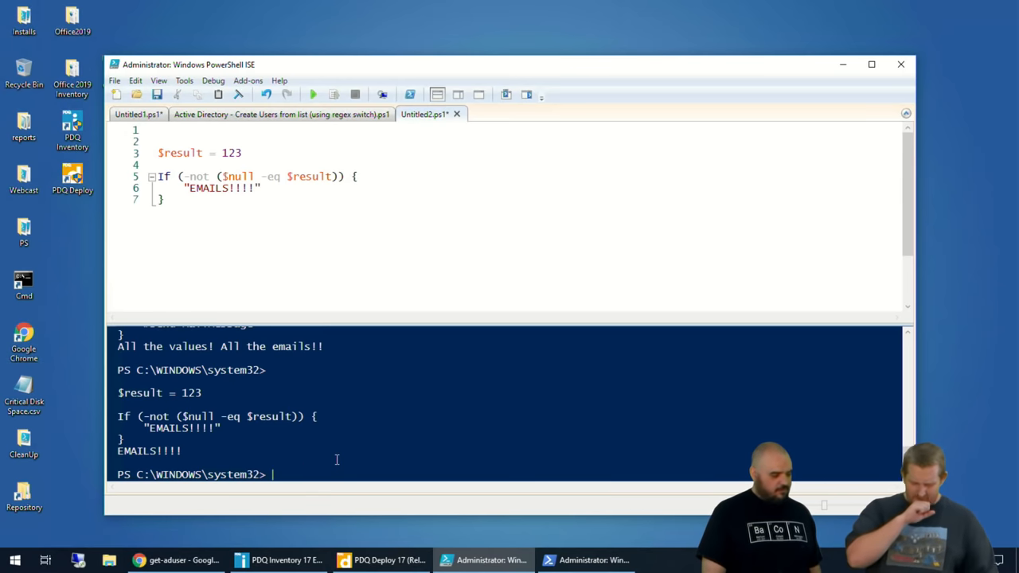
Focus the Untitled2.ps1 script pane to clear the old $result test
click(871, 64)
text(")
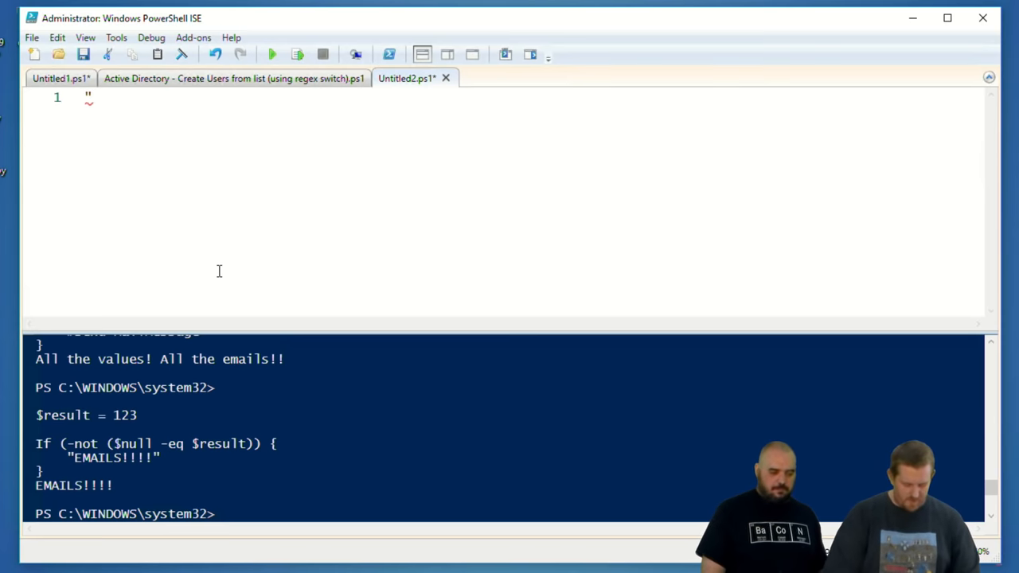
Run "kris,jordan,colby,and others" -split "," to list each name on its own line
text(kris.)
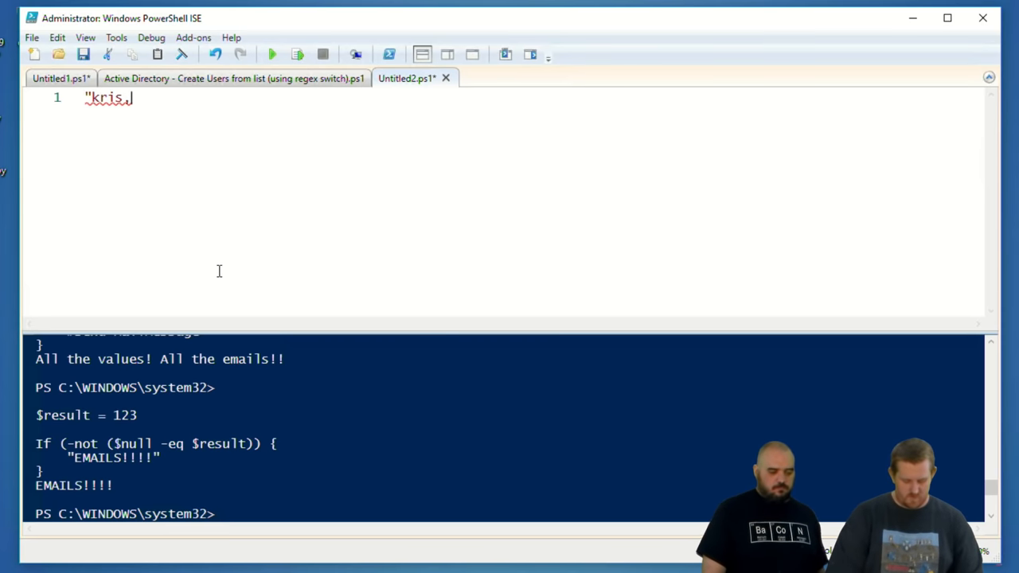
text(jordan,colby)
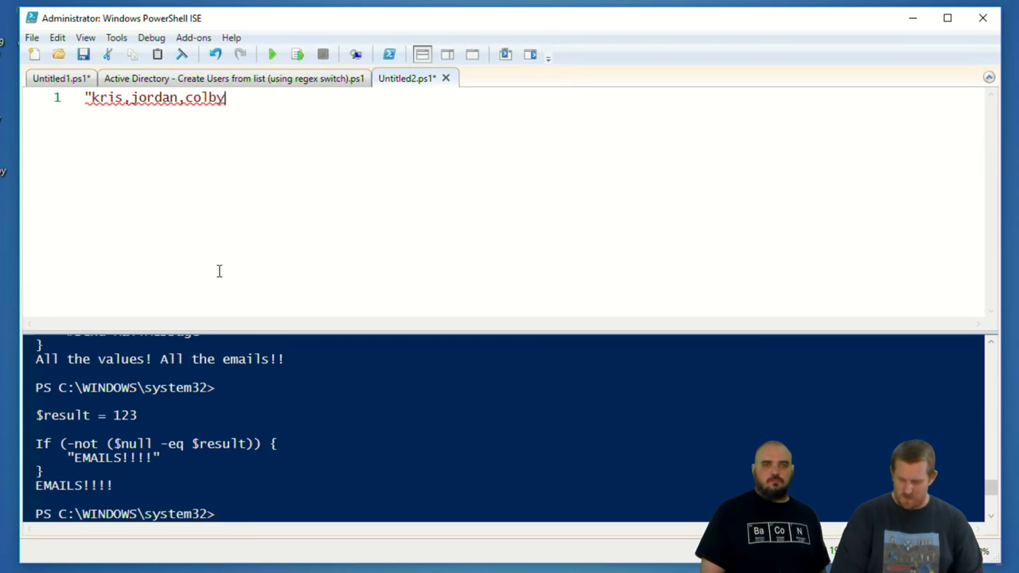
text(,and_others)
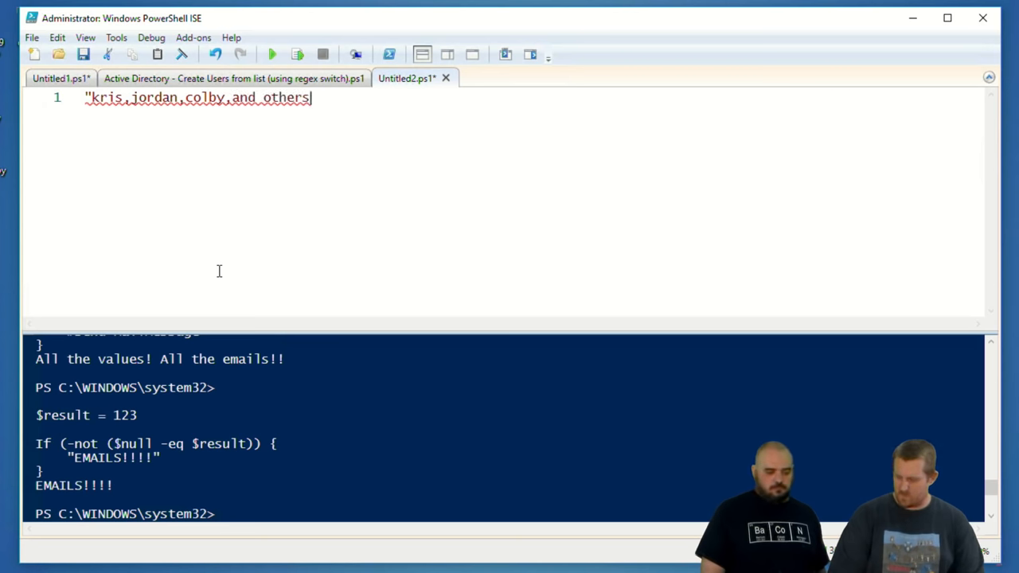
text(")
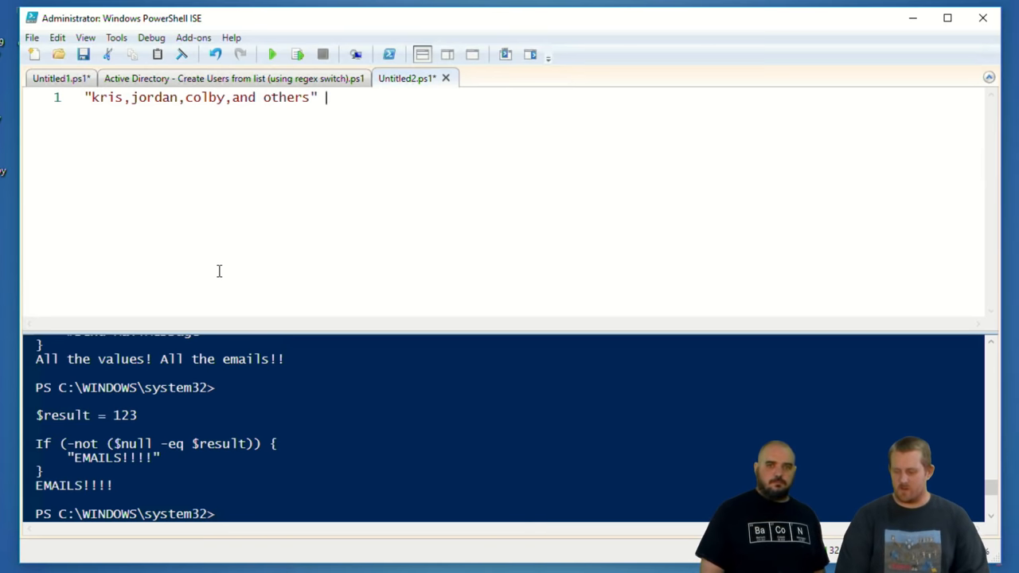
text(-split ")
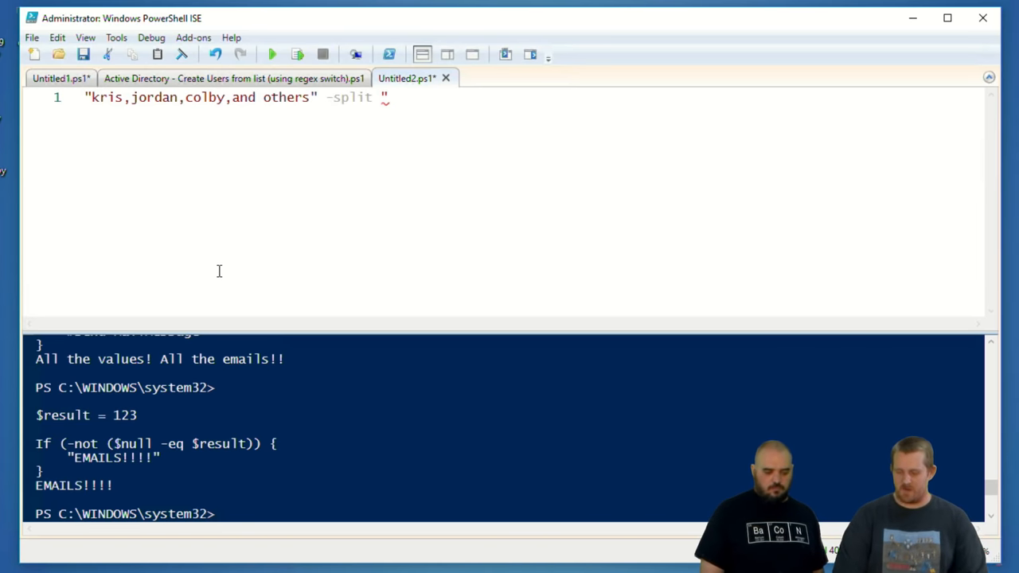
text(,")
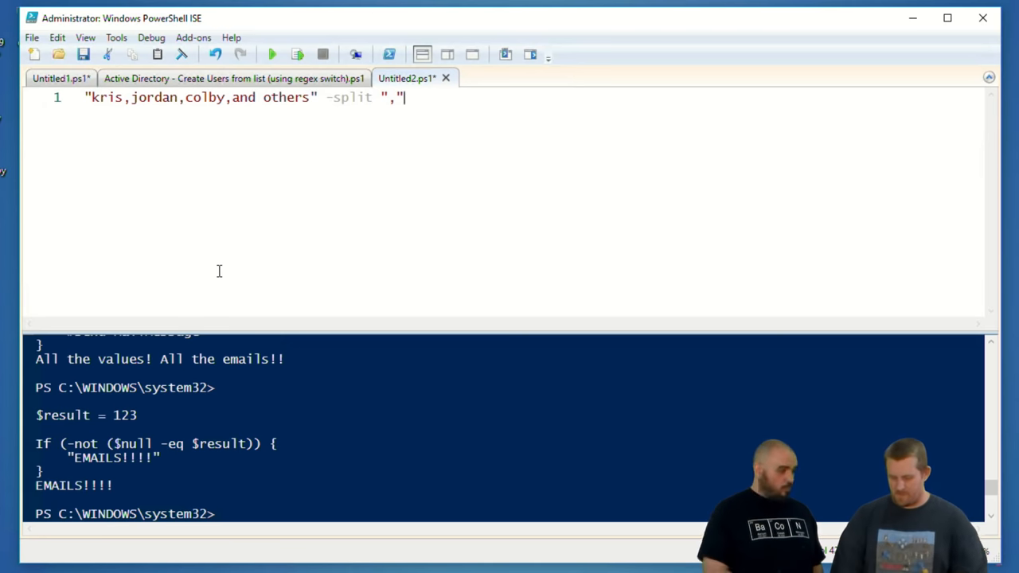
click(273, 54)
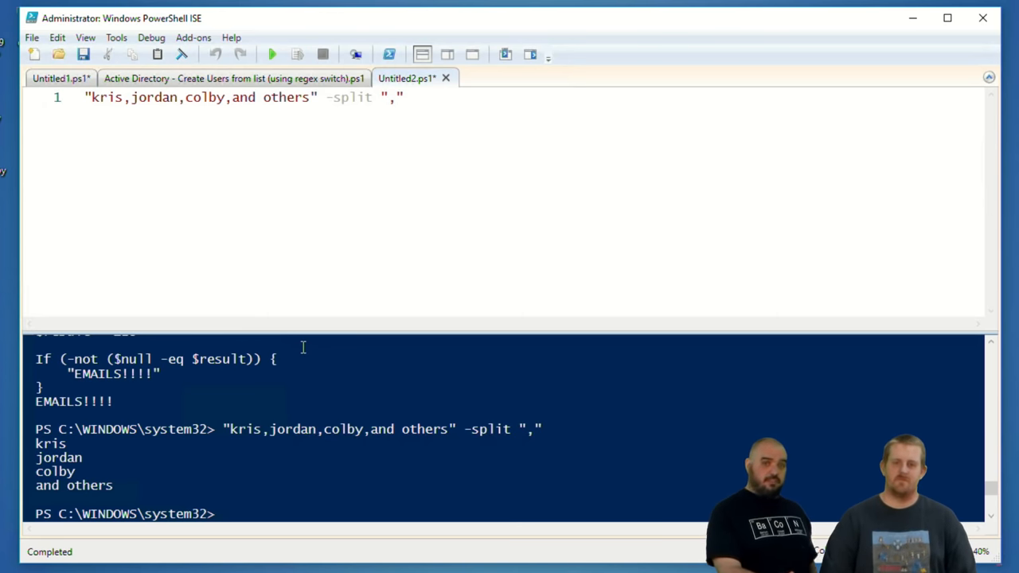
mouse_move(425, 369)
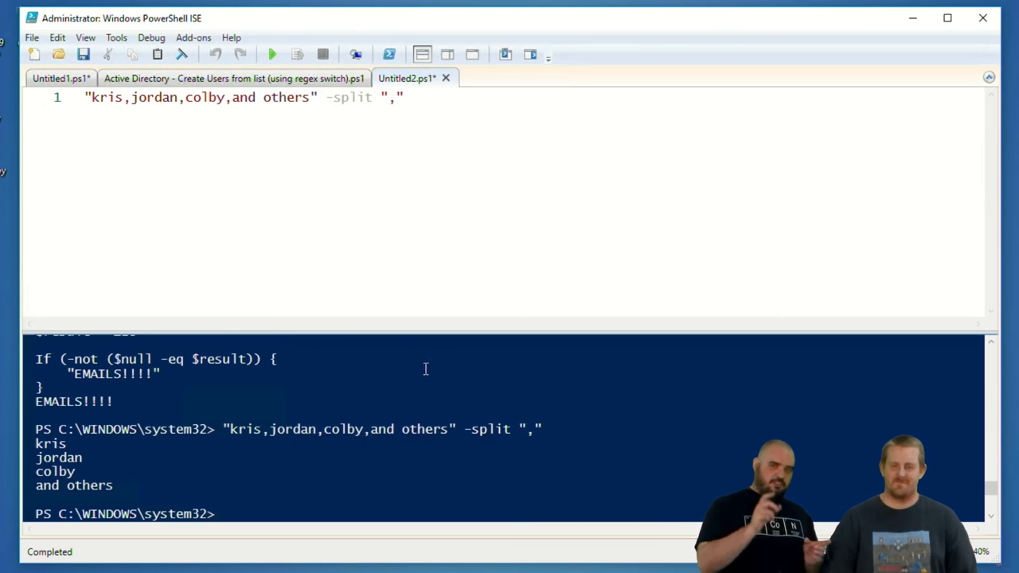
mouse_move(390, 497)
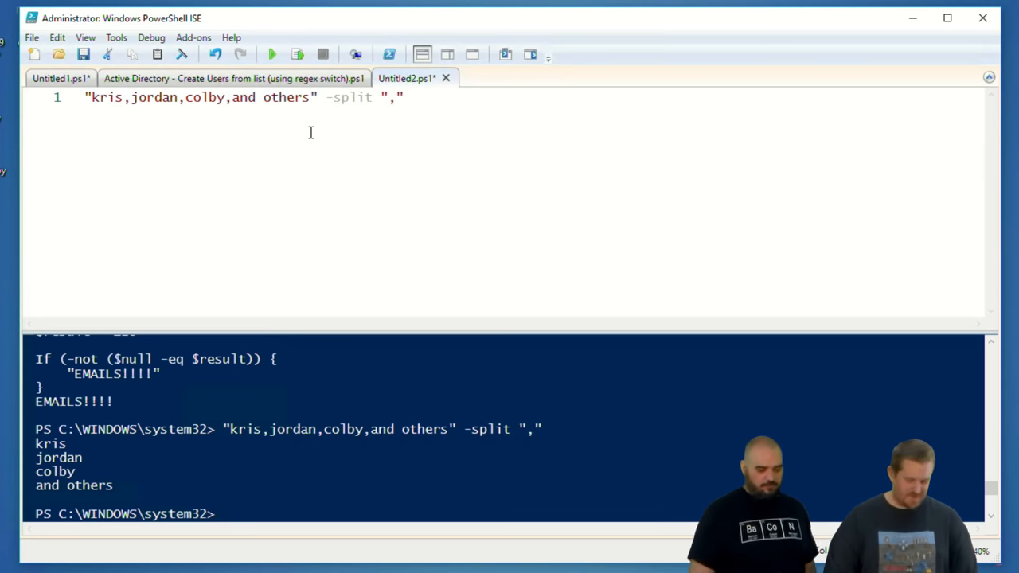
mouse_move(455, 123)
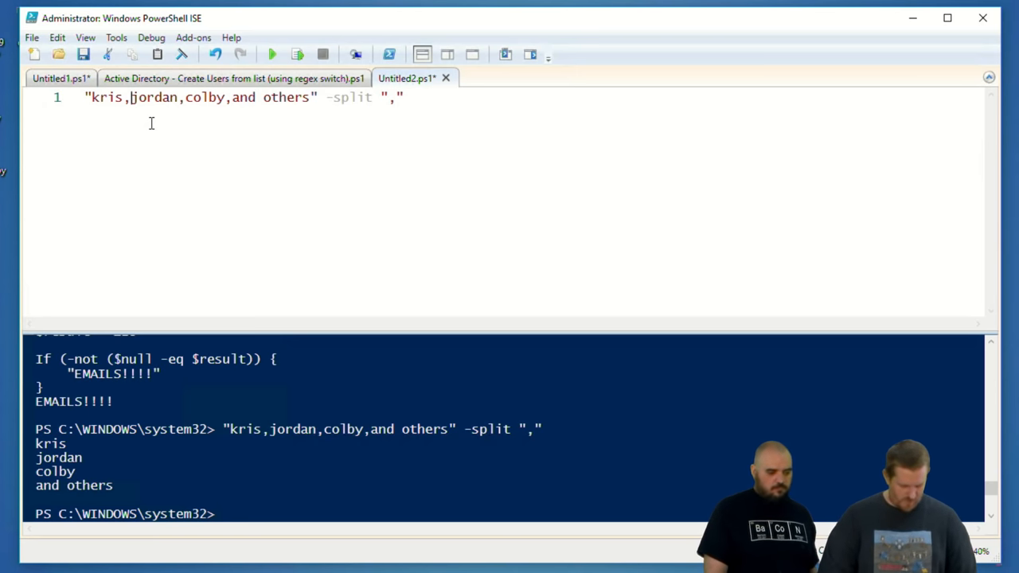
Insert extra colons after kris, in the names string to make it messy
text(::::)
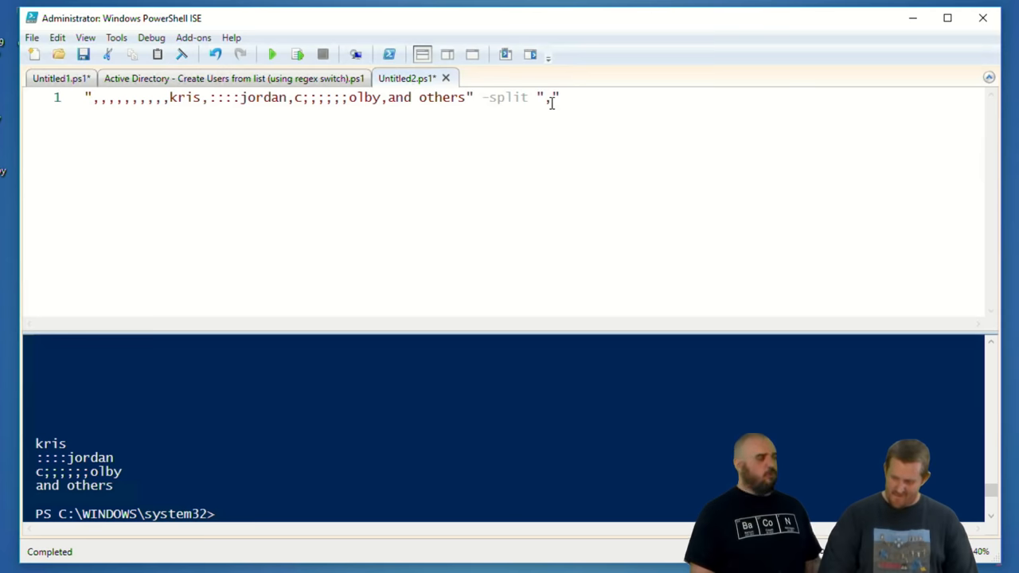
Change the split pattern from "," to "\W+" so the console lists clean names
key(Backspace)
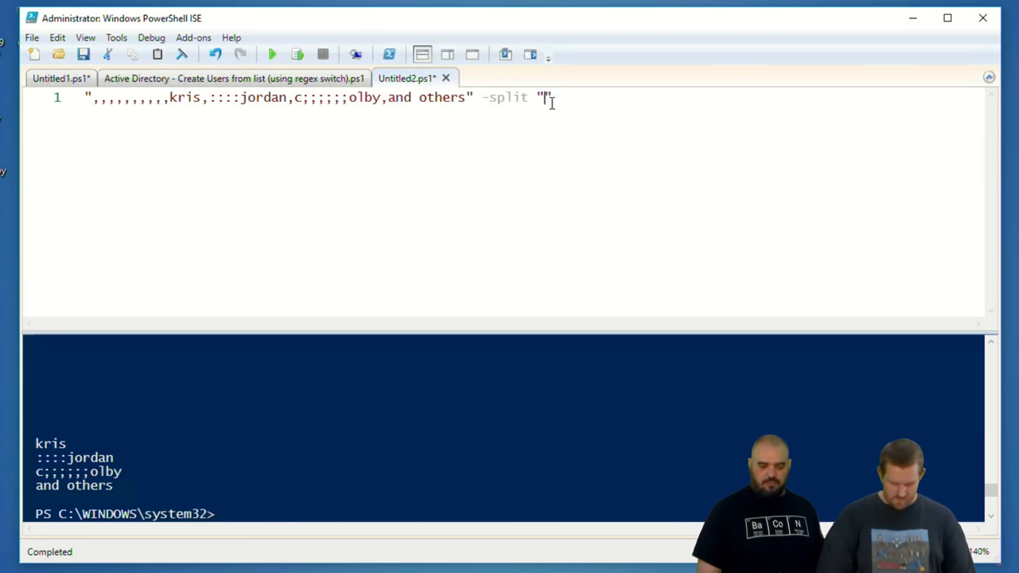
text(\w)
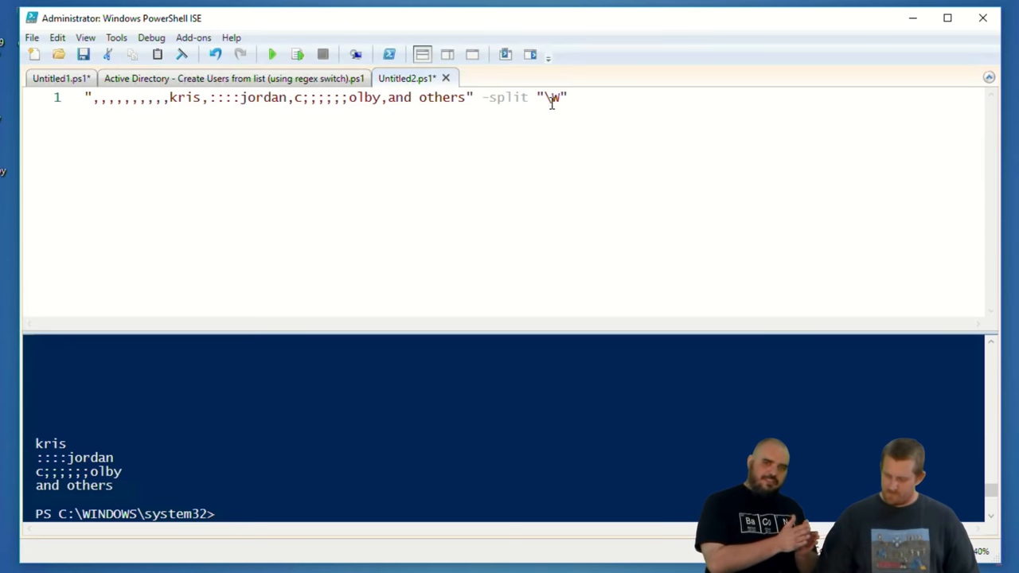
text(+)
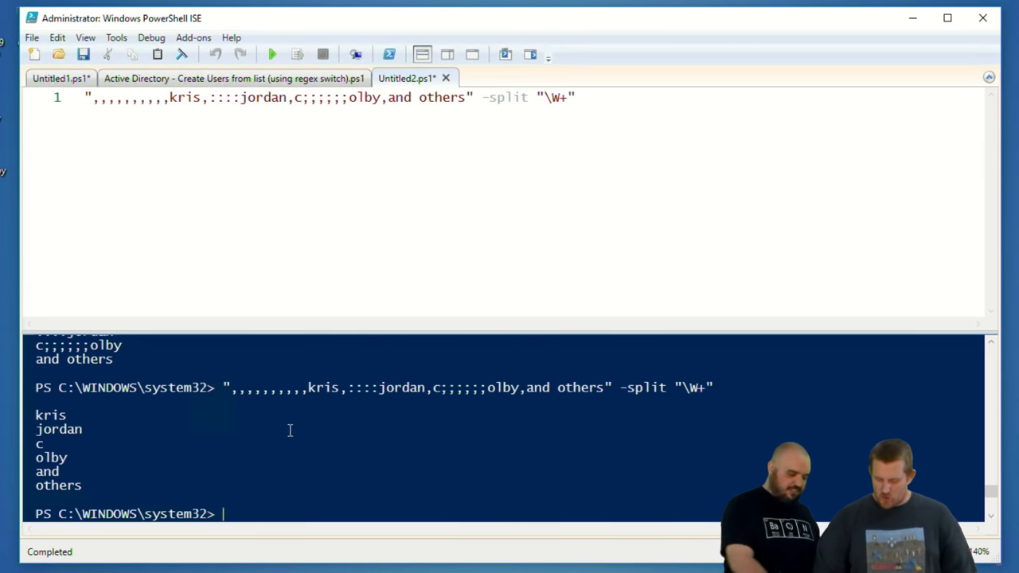
mouse_move(357, 174)
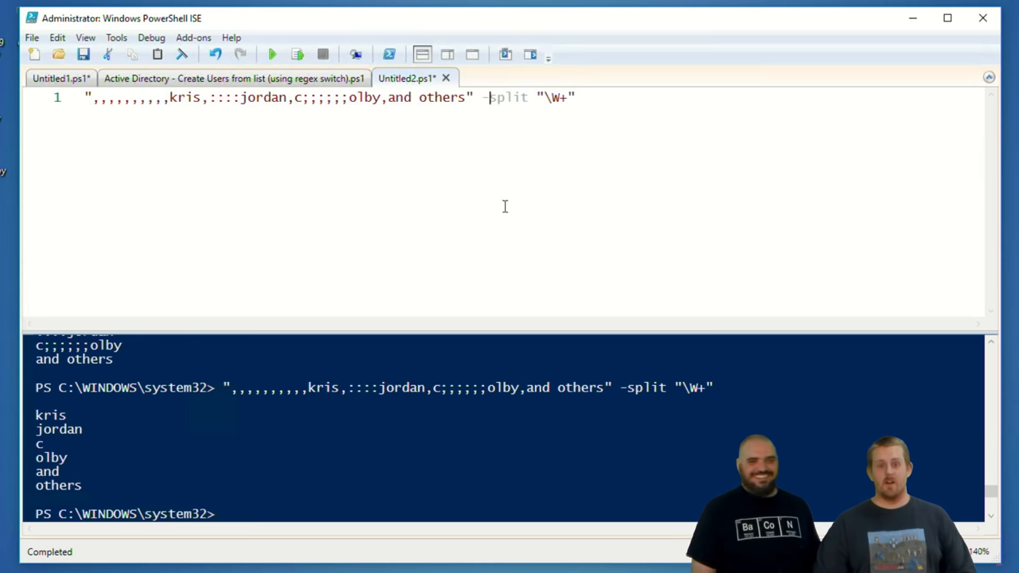
mouse_move(629, 145)
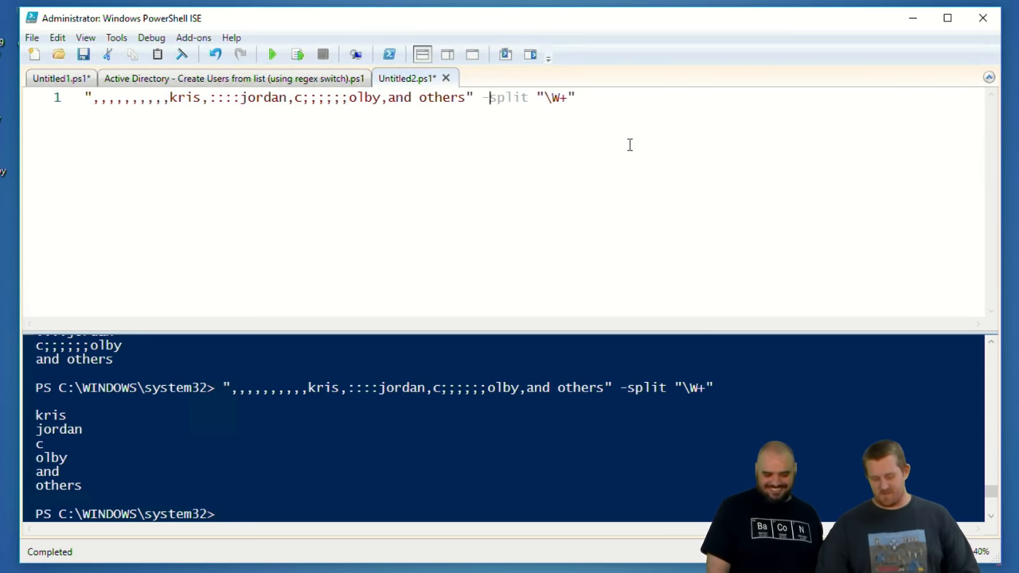